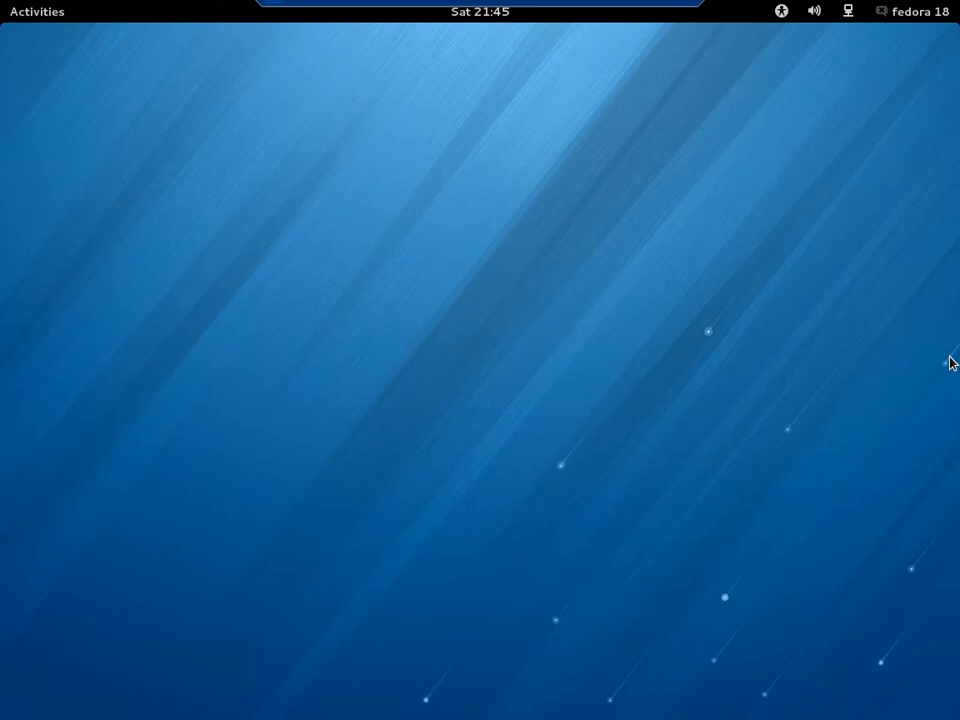
pyautogui.moveTo(389, 120)
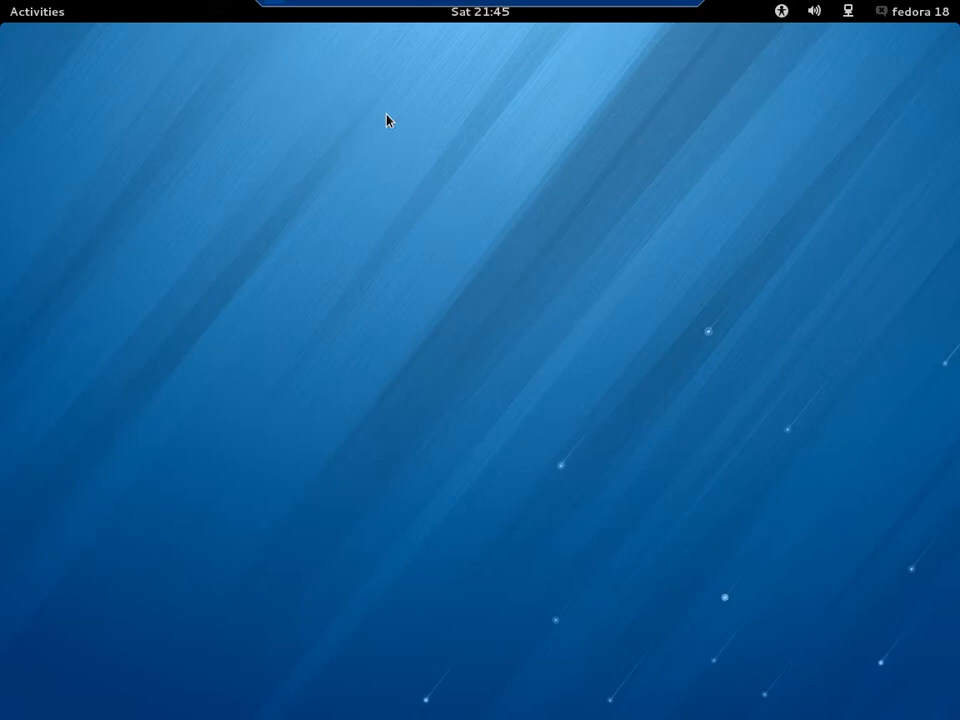
# - Open a terminal and run 'sudo yum update', which reports no packages to update
pyautogui.click(37, 11)
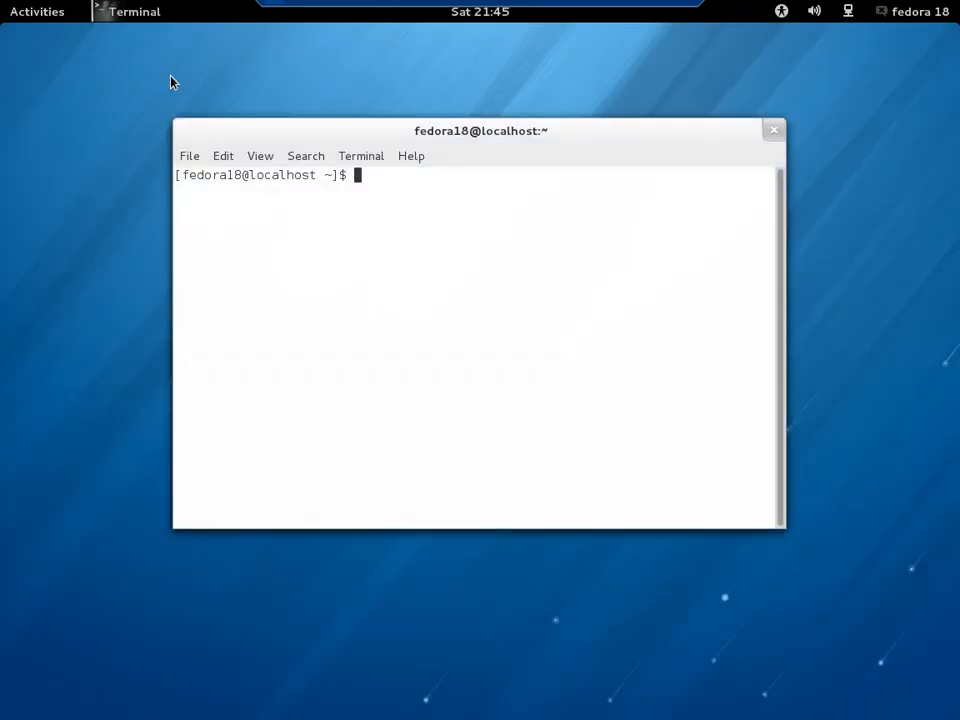
pyautogui.write('sudo')
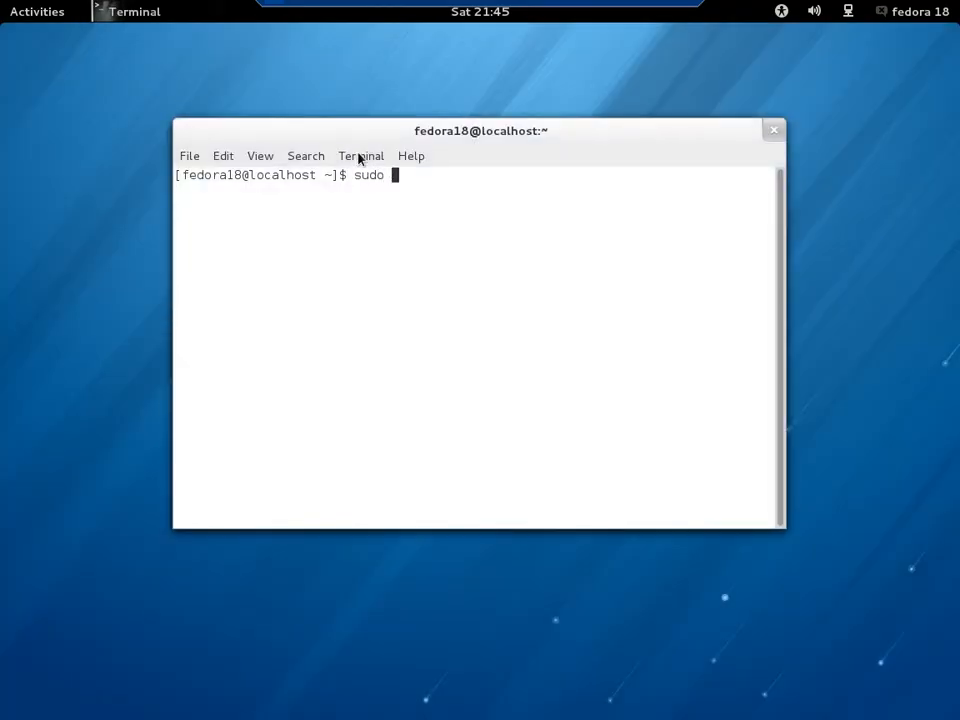
pyautogui.write('yum update')
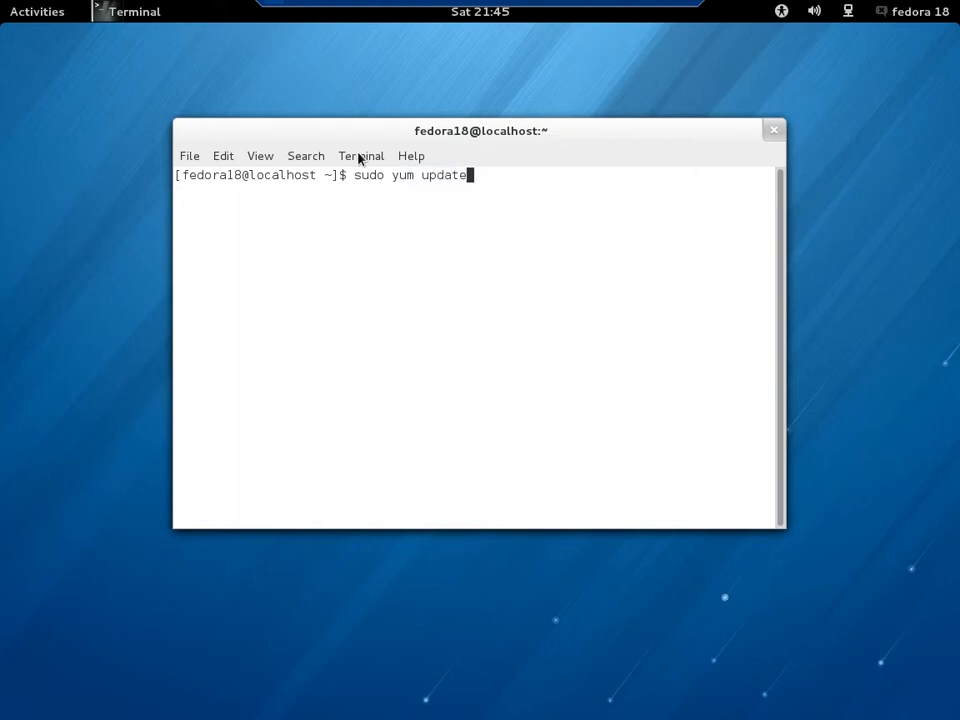
pyautogui.press('Return')
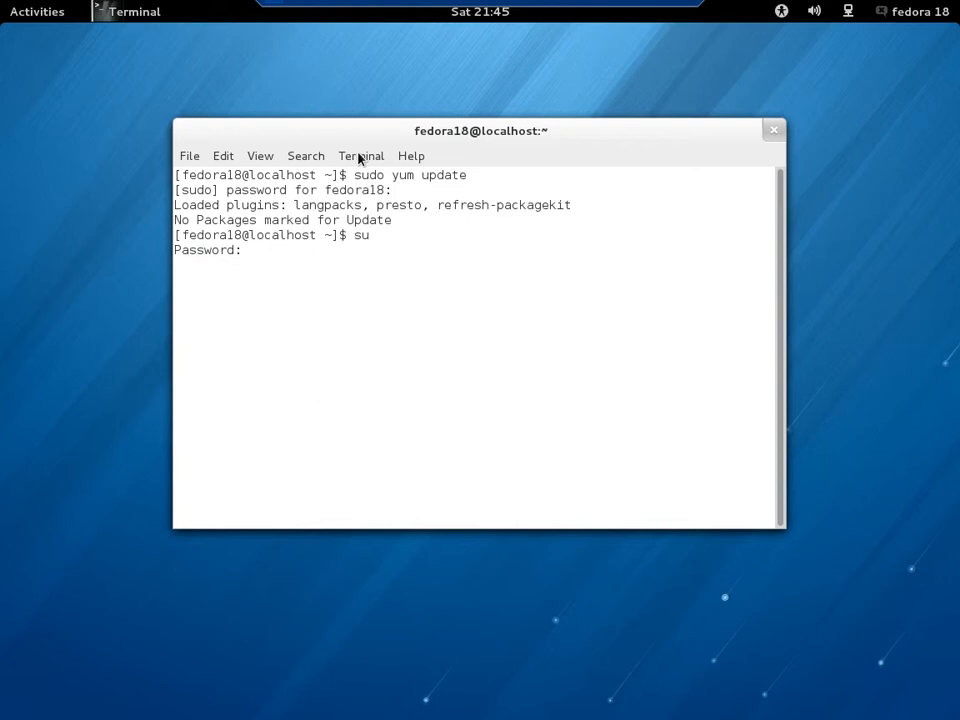
# - As root, append 'user ALL=(ALL) ALL' to /etc/sudoers, then exit back to the user shell
pyautogui.press('Return')
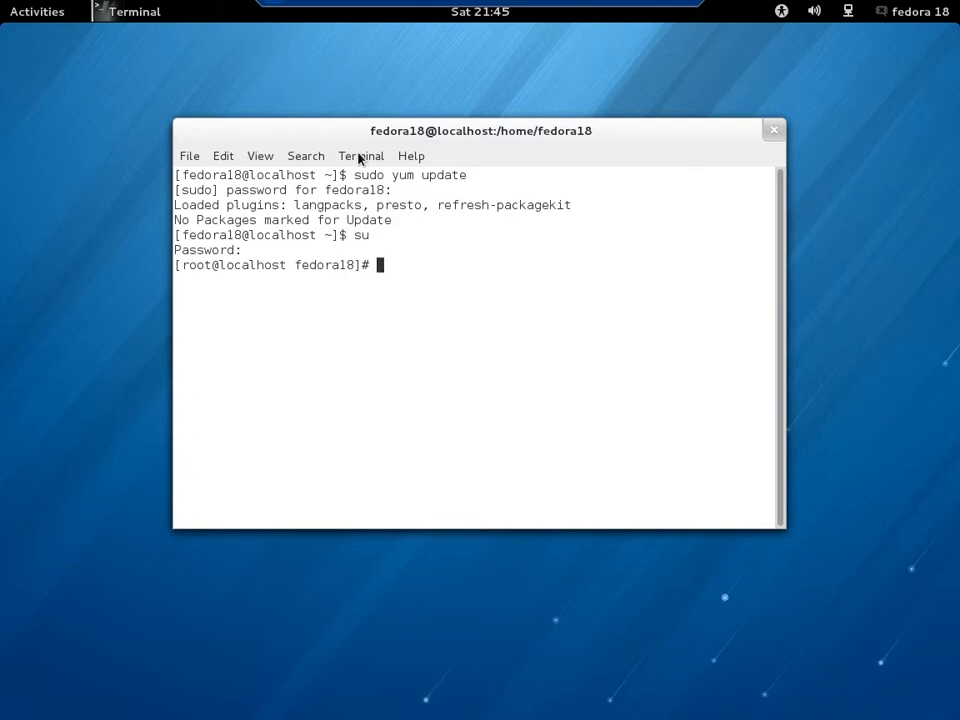
pyautogui.write('echo')
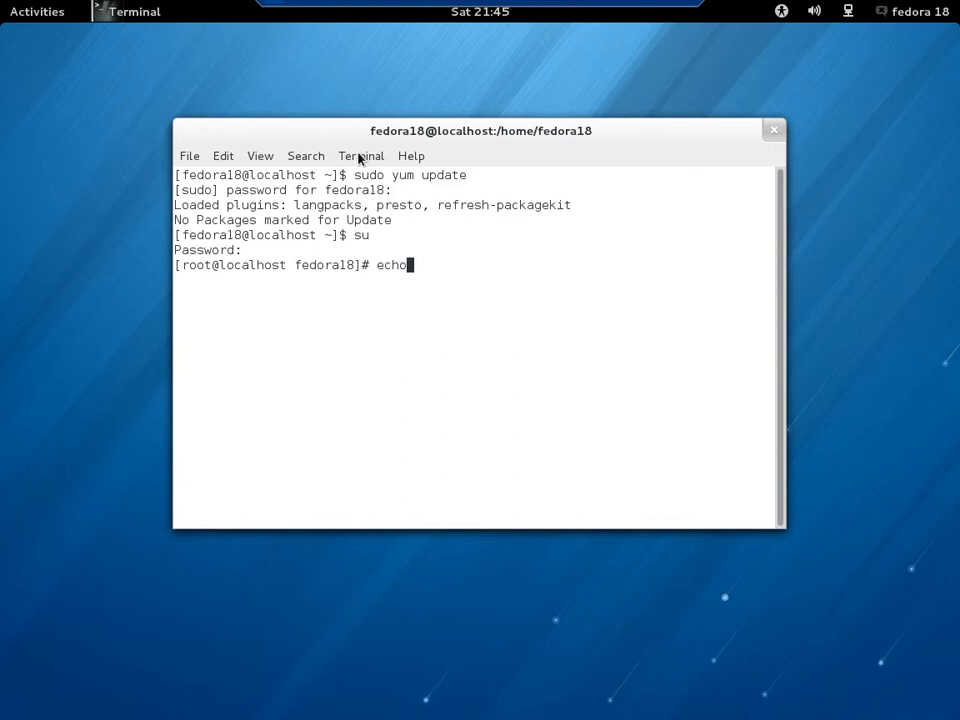
pyautogui.write("'g")
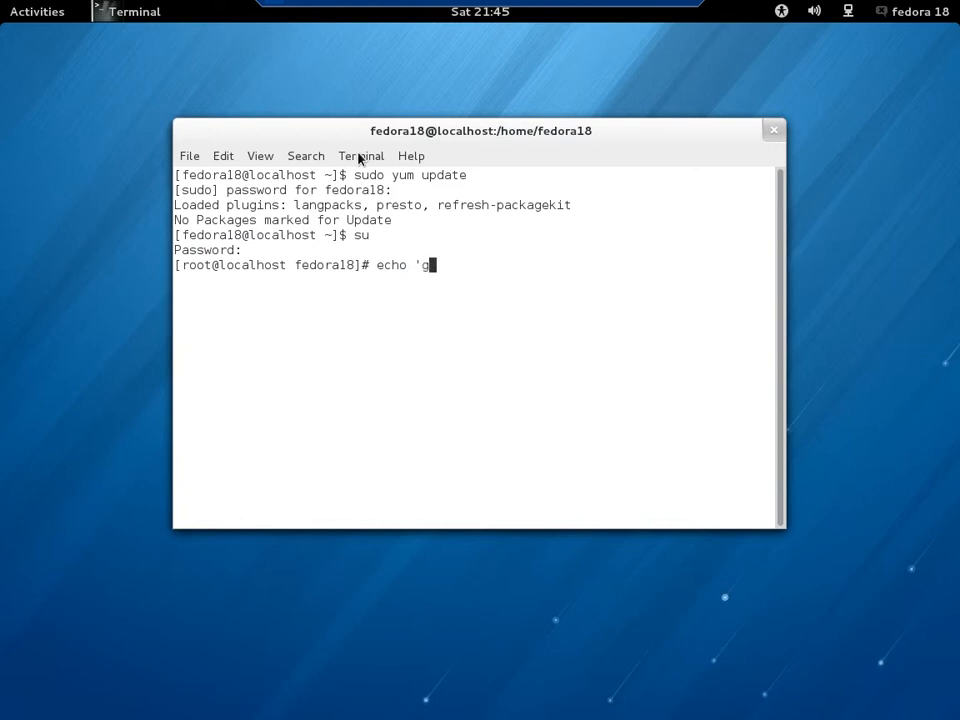
pyautogui.press('BackSpace')
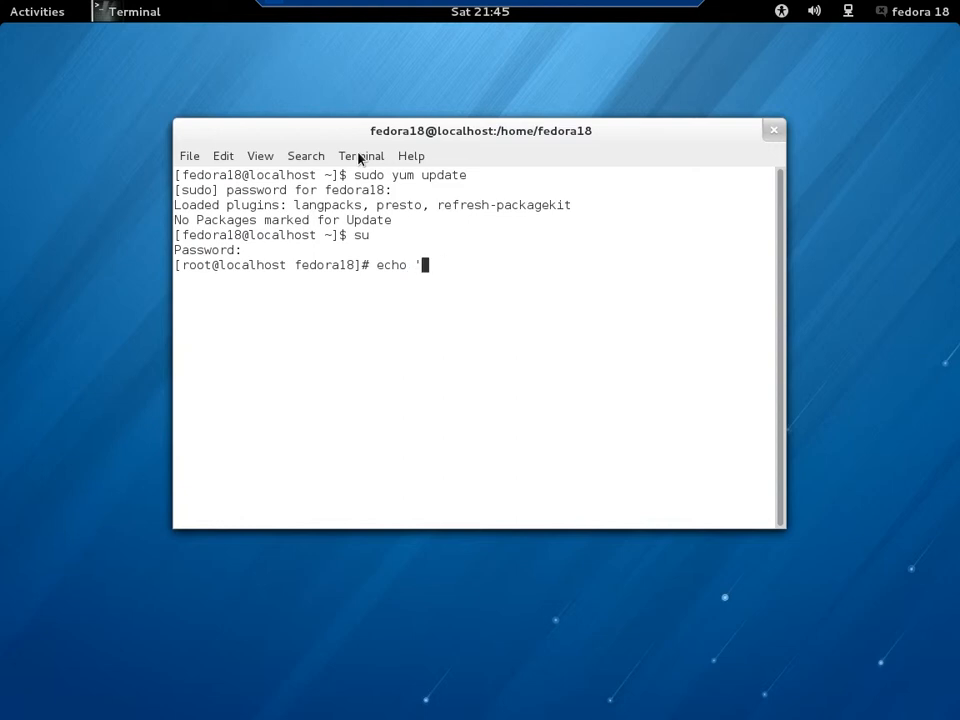
pyautogui.write('fedora198')
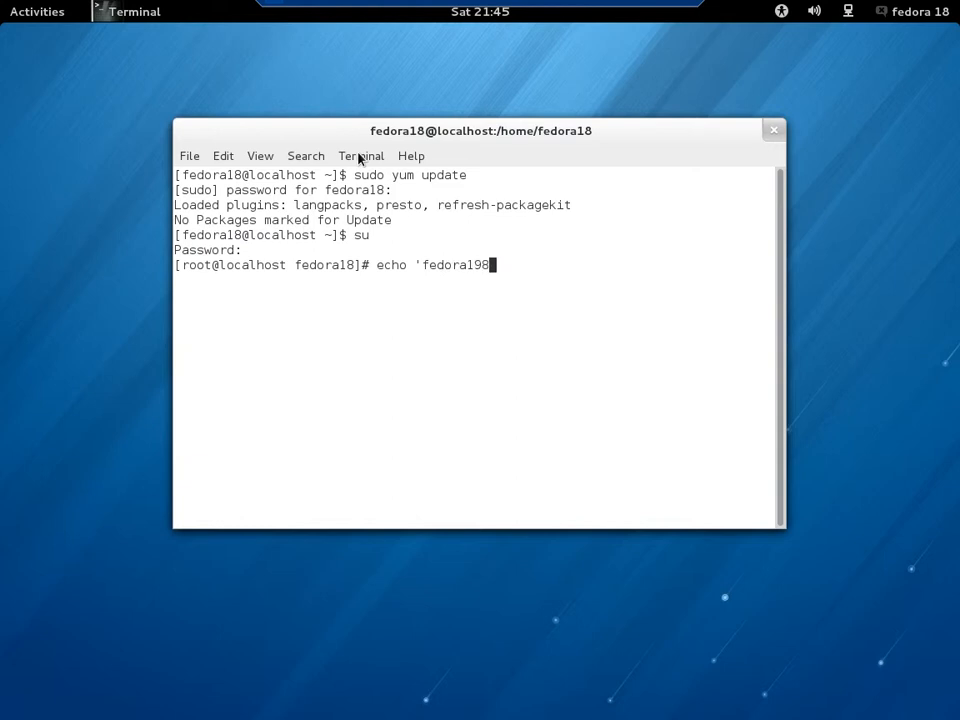
pyautogui.press('BackSpace')
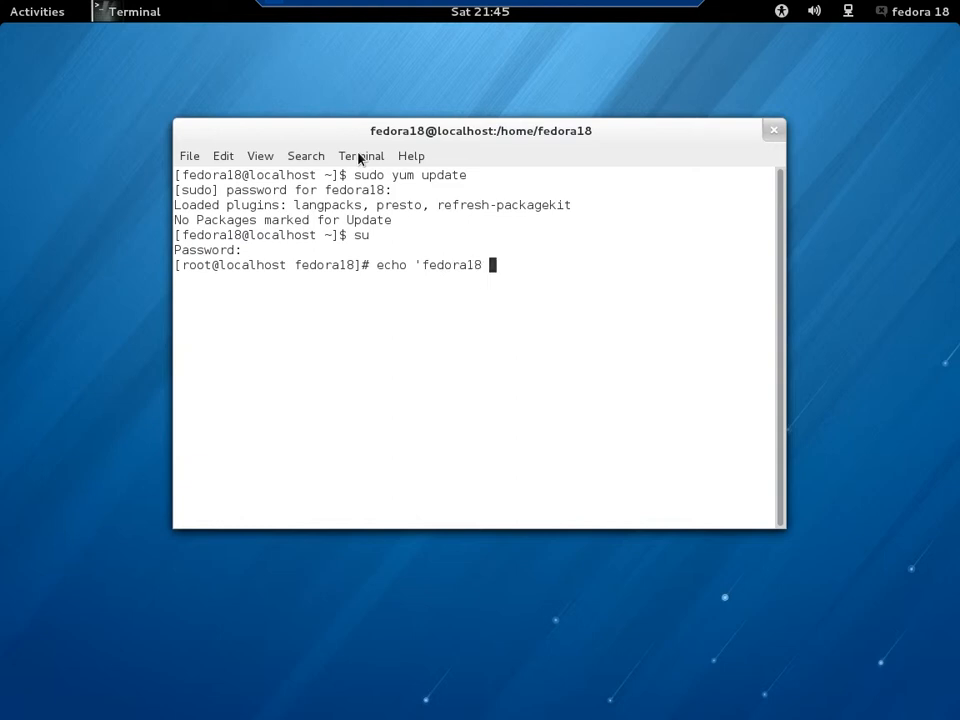
pyautogui.write('ALL=(ALL')
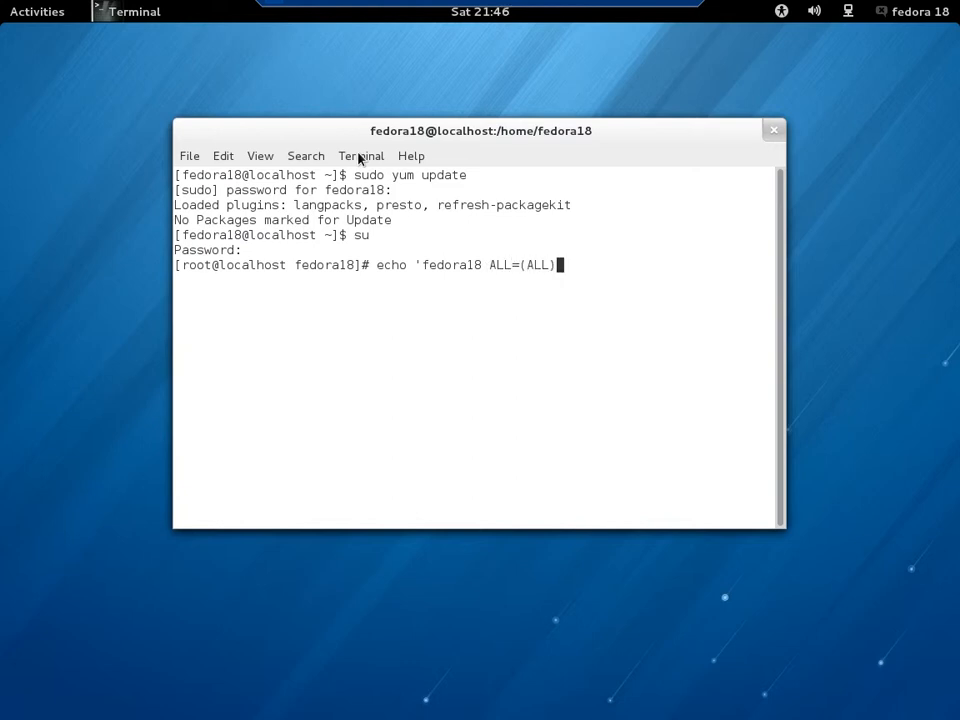
pyautogui.write("ALL' >>")
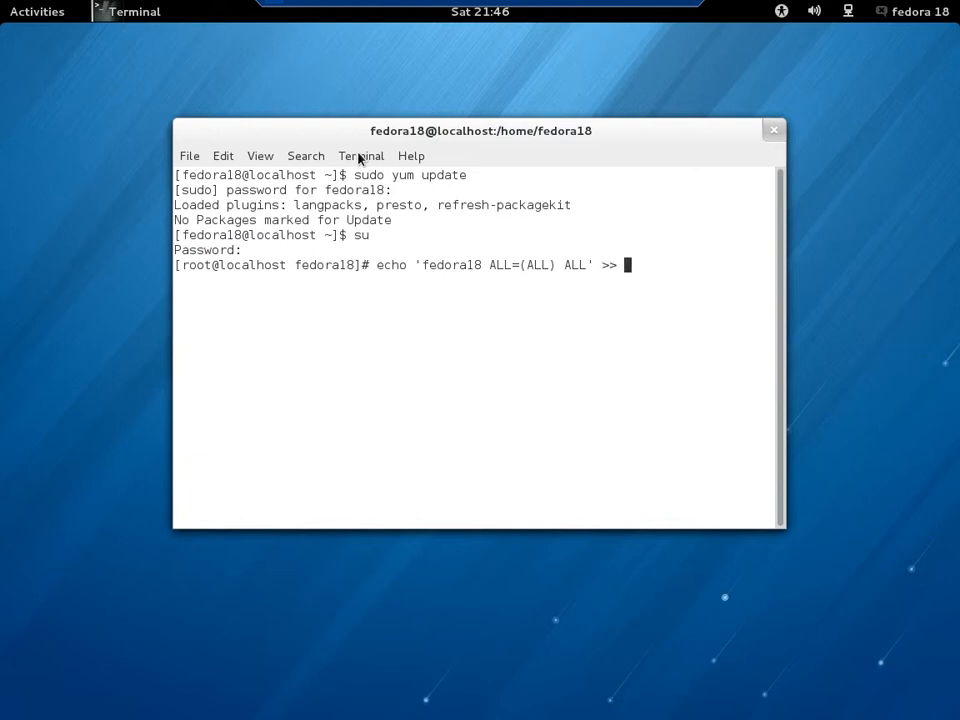
pyautogui.write('/etc/')
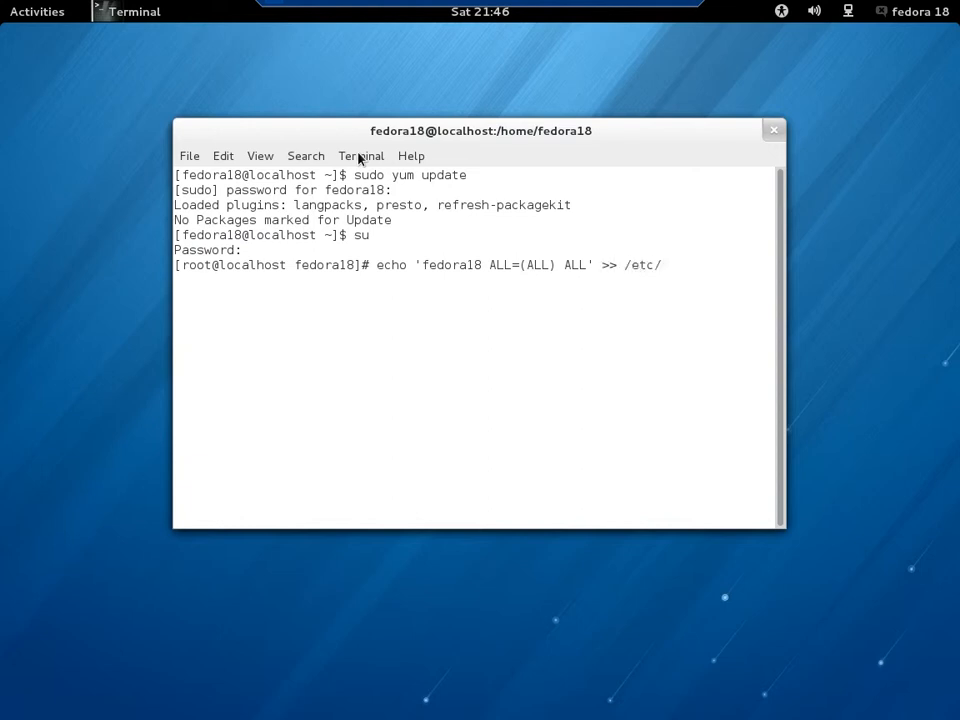
pyautogui.write('sudoers')
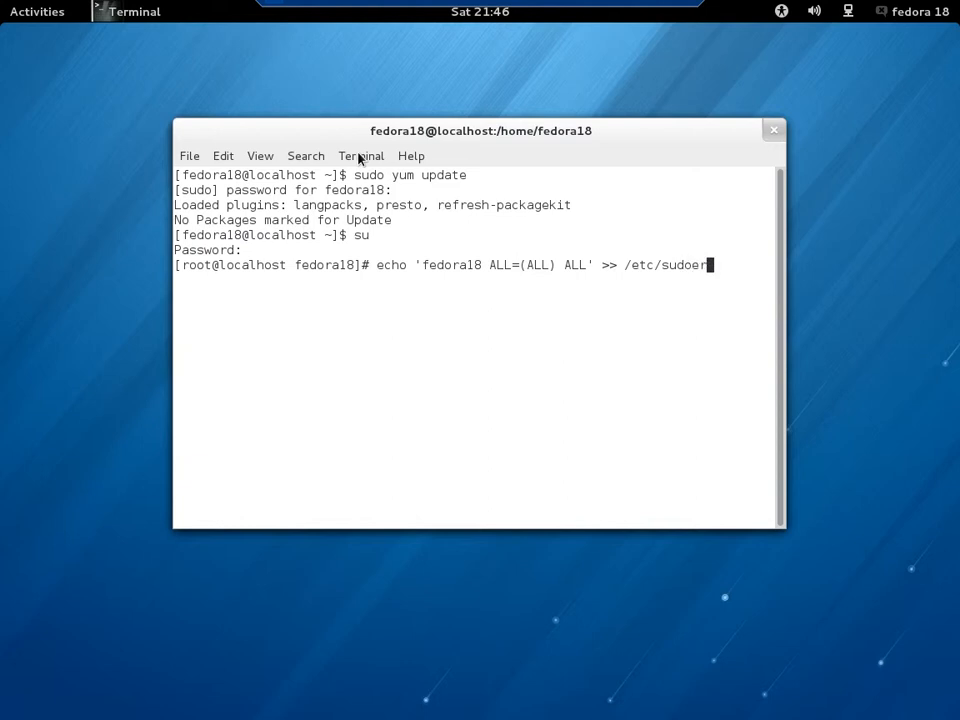
pyautogui.press('Return')
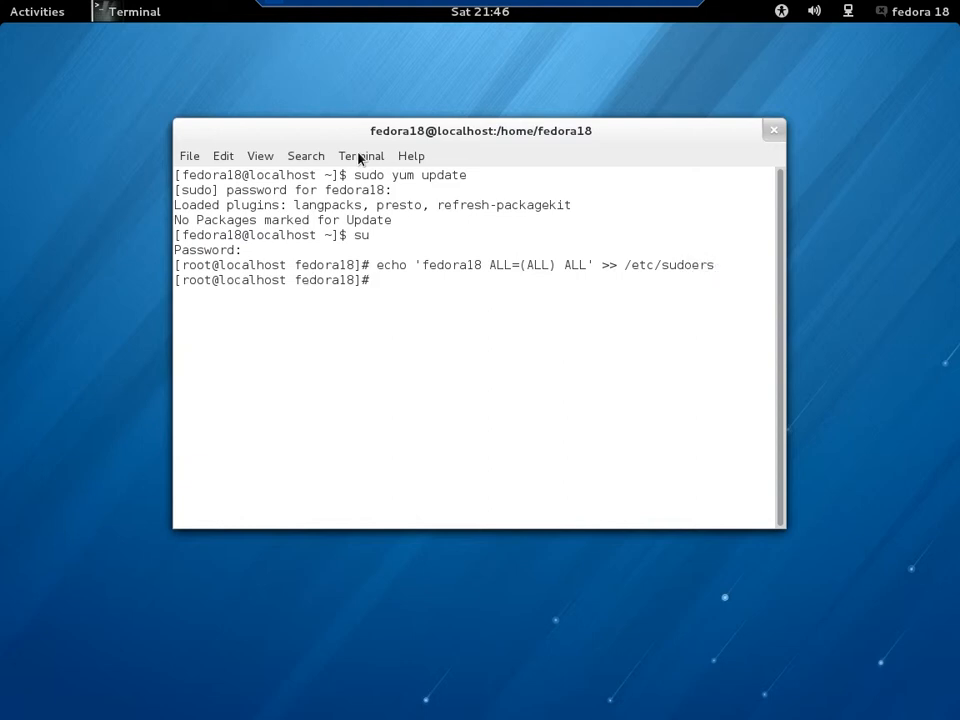
pyautogui.write('exit')
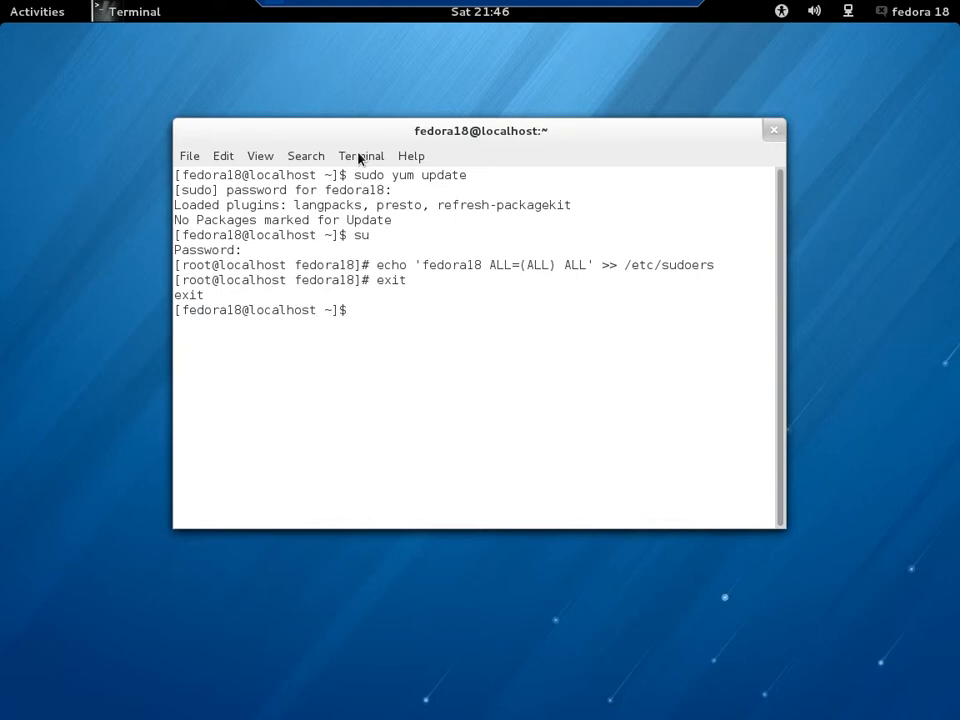
pyautogui.moveTo(948, 233)
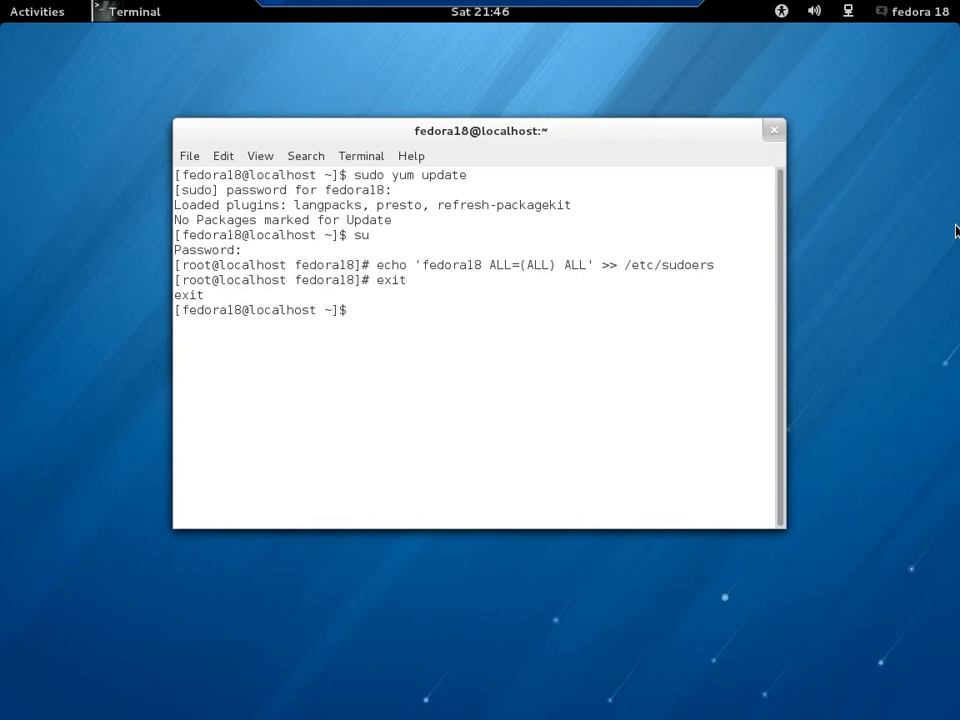
pyautogui.moveTo(492, 352)
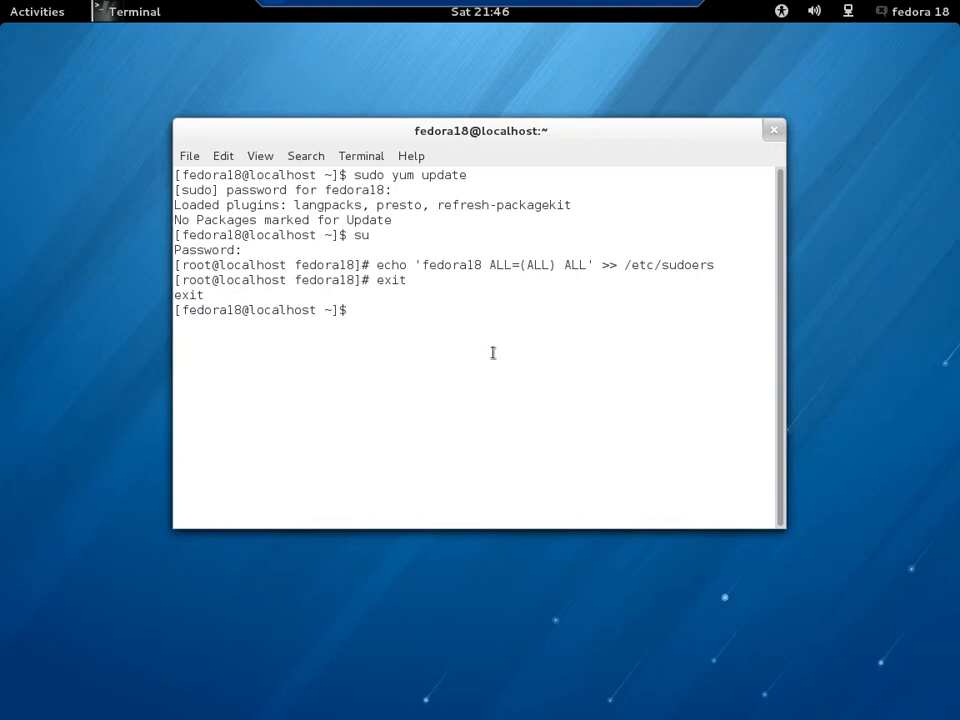
# - Rerun 'sudo yum update' and install the httpd package, confirming with y
pyautogui.write('sudo yum update')
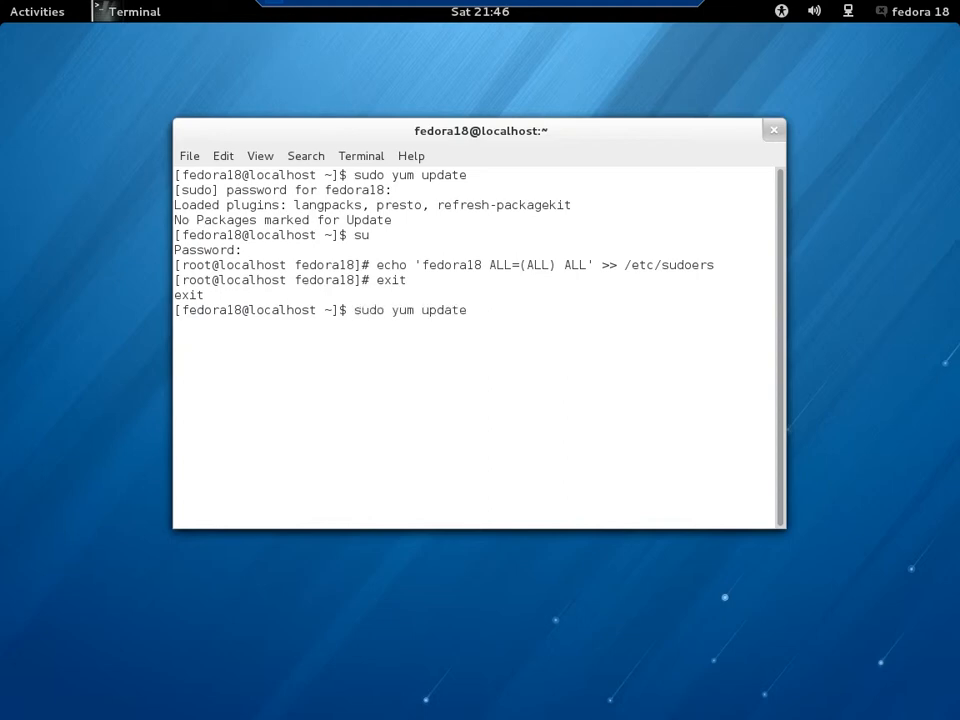
pyautogui.press('Return')
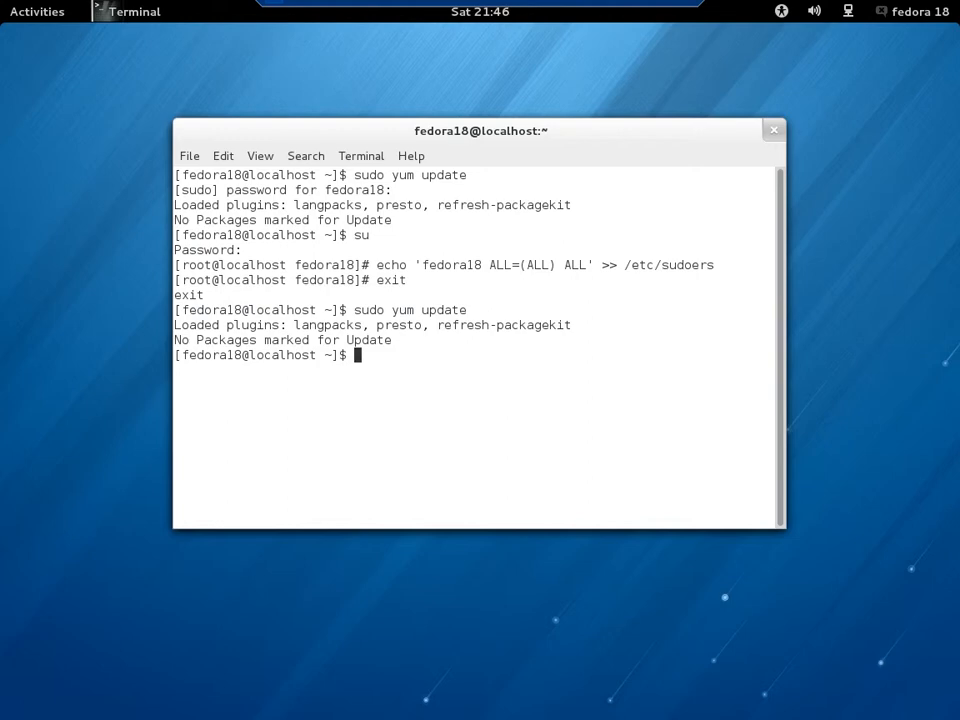
pyautogui.write('s')
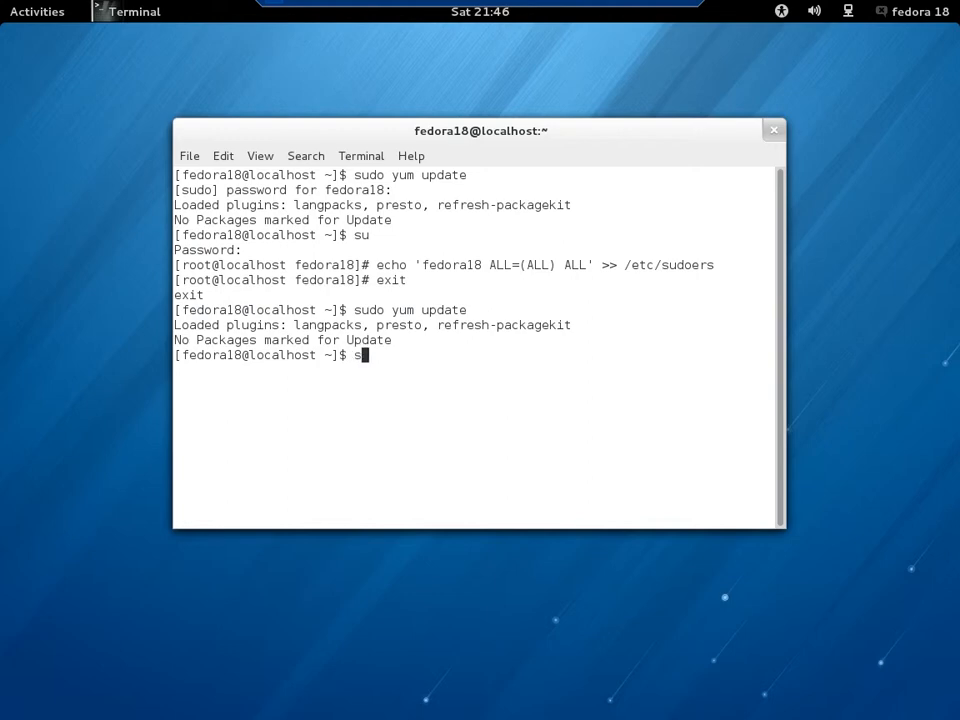
pyautogui.write('udo t')
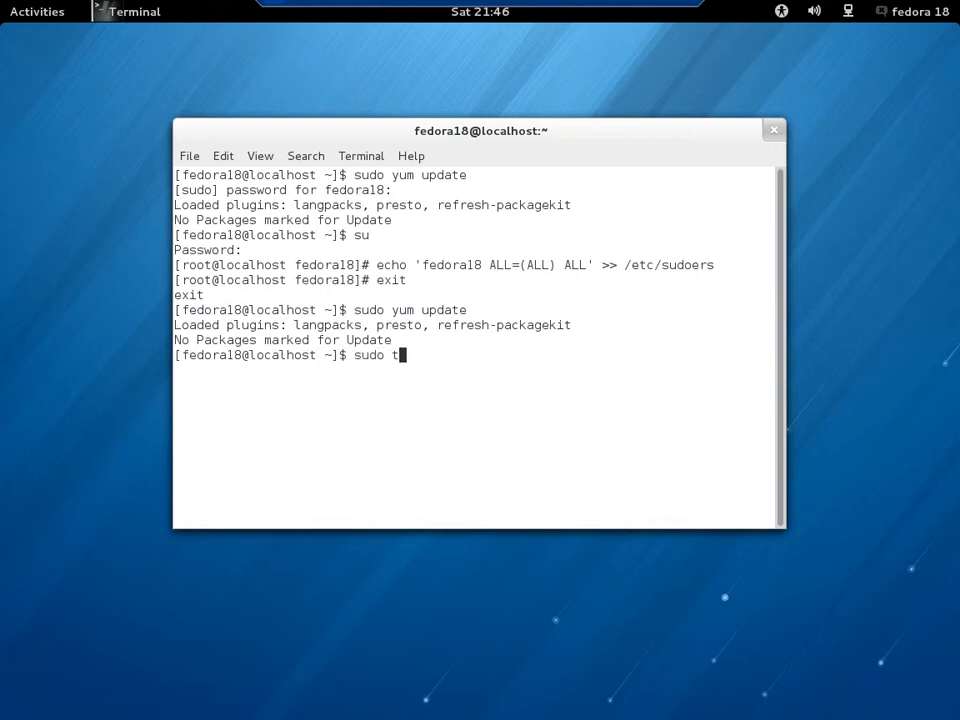
pyautogui.write('yum')
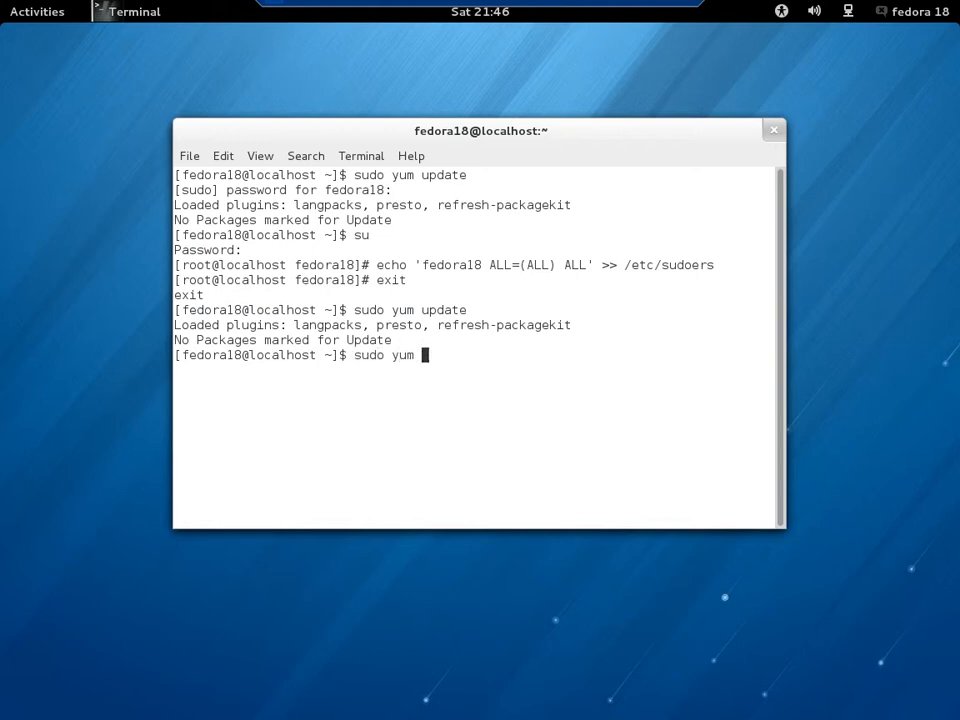
pyautogui.write('install httpd')
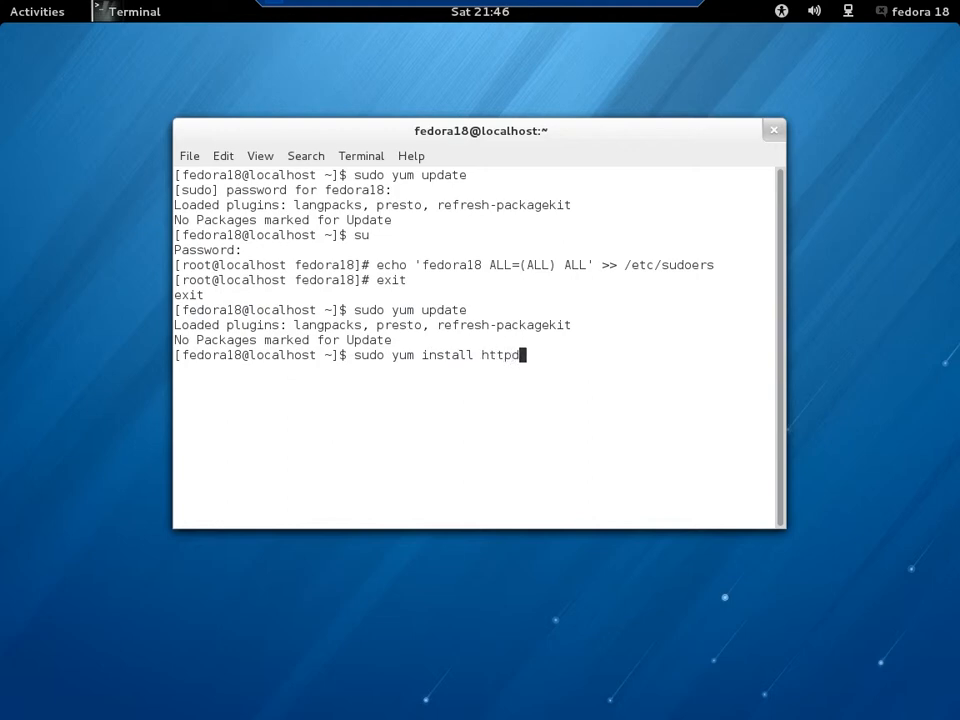
pyautogui.press('Return')
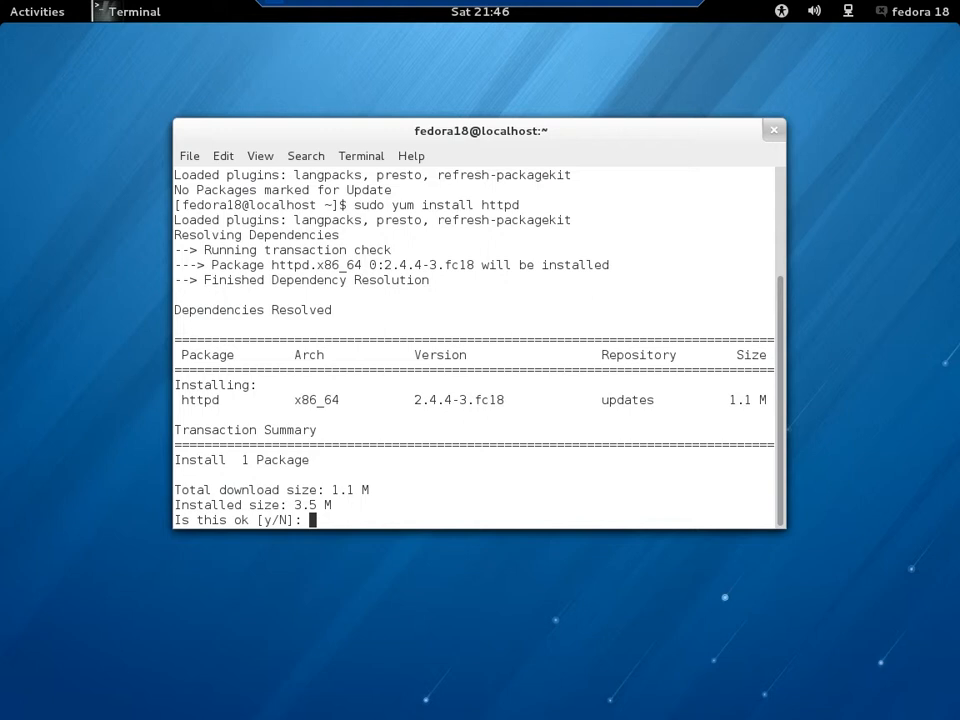
pyautogui.write('y')
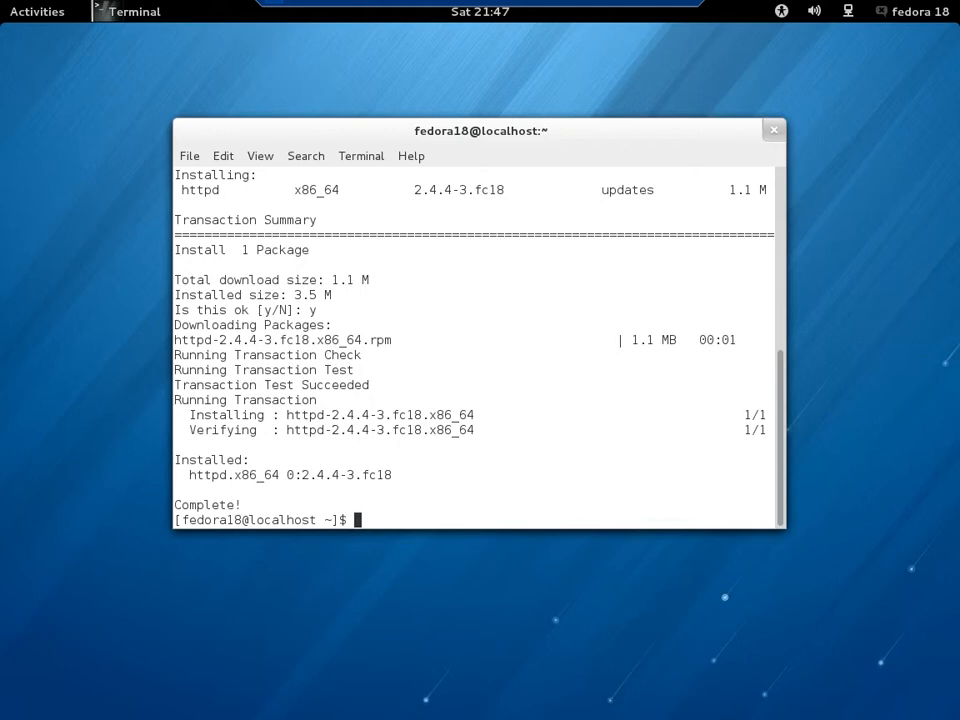
# - Start the web server with 'sudo service httpd start'
pyautogui.write('sudo s')
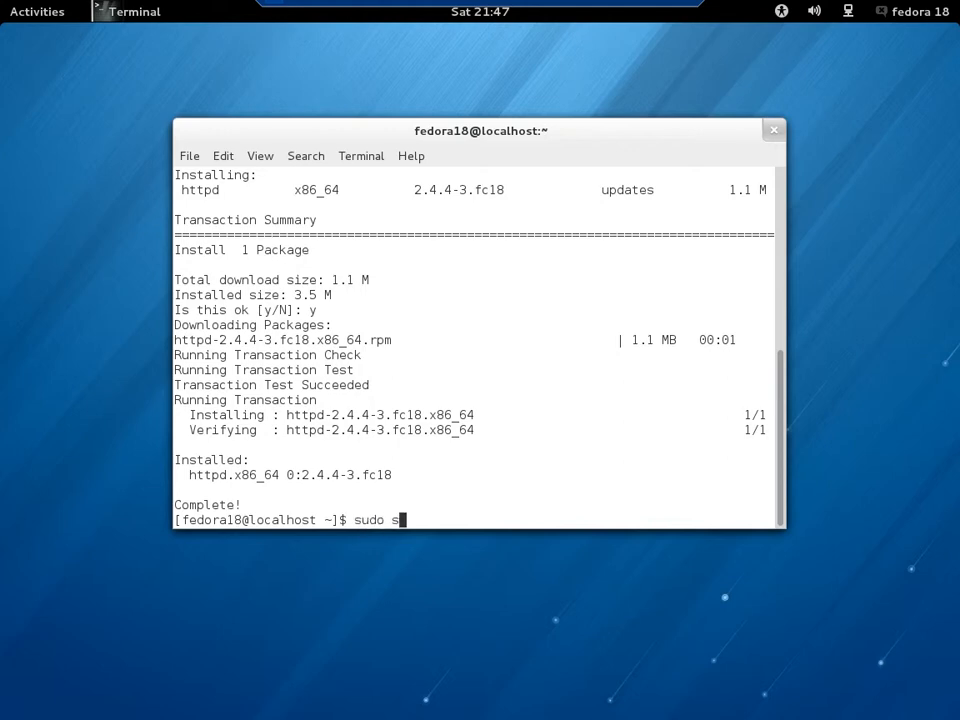
pyautogui.write('ervi')
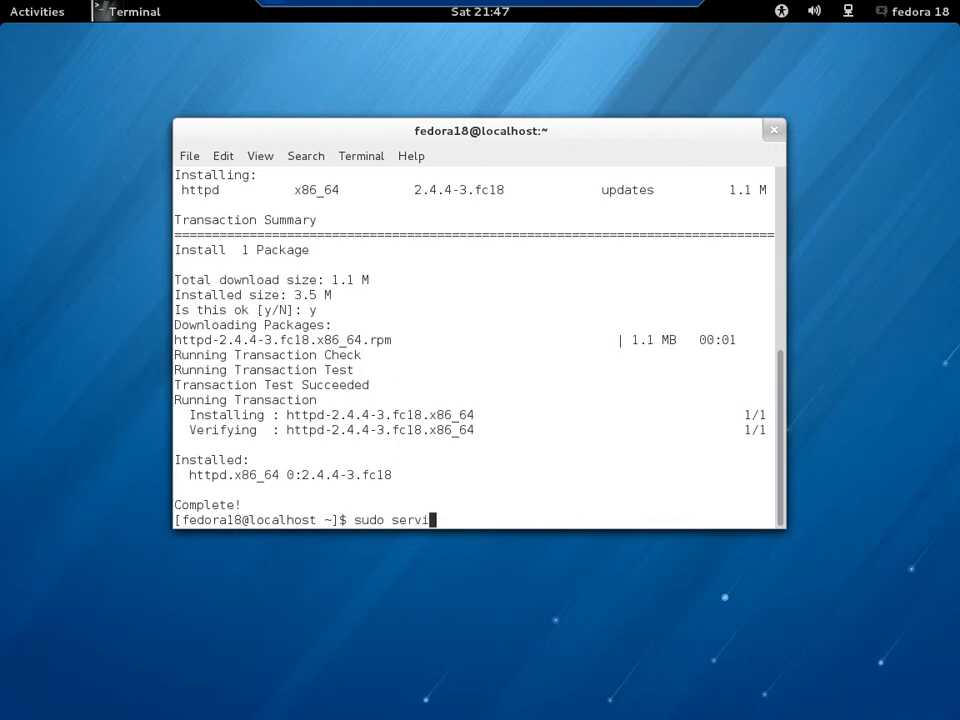
pyautogui.write('ce httpd start')
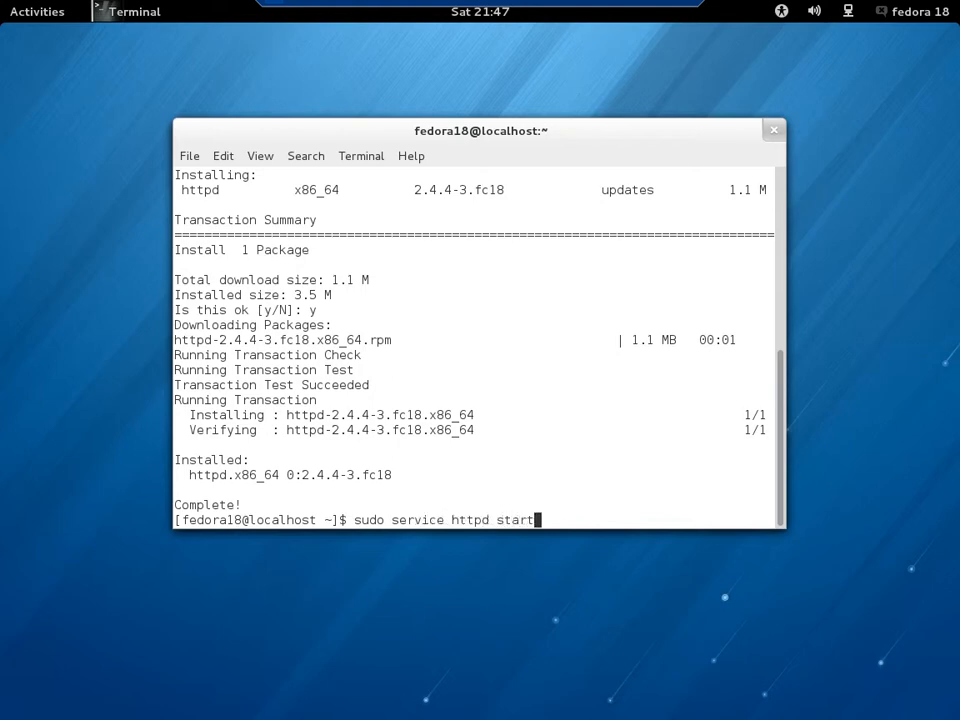
pyautogui.press('Return')
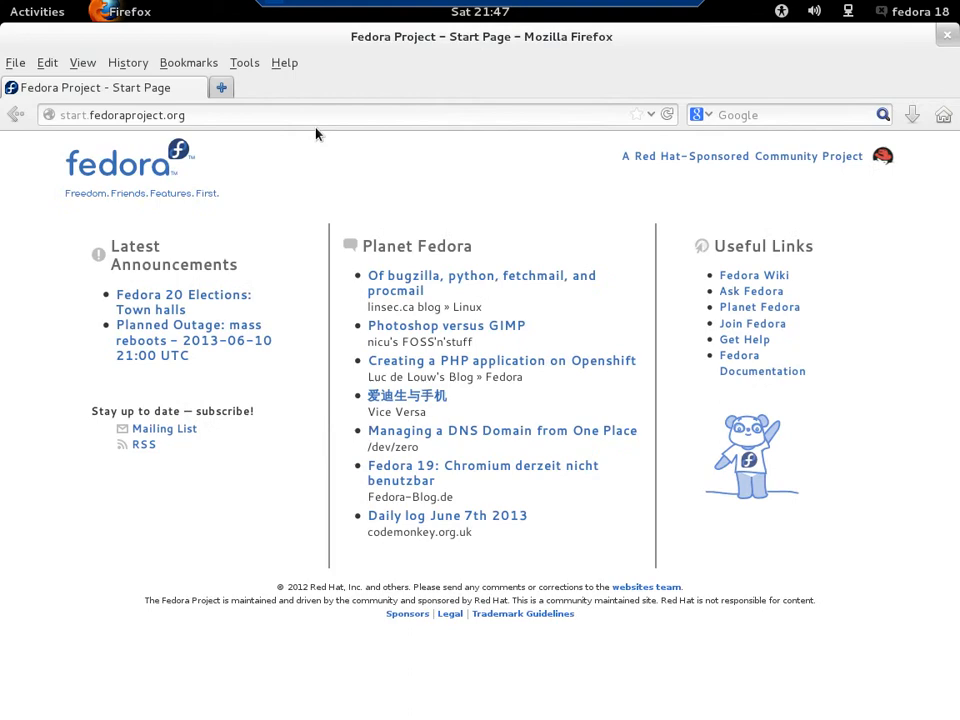
# - Load localhost in Firefox to check that the web server responds
pyautogui.write('loc')
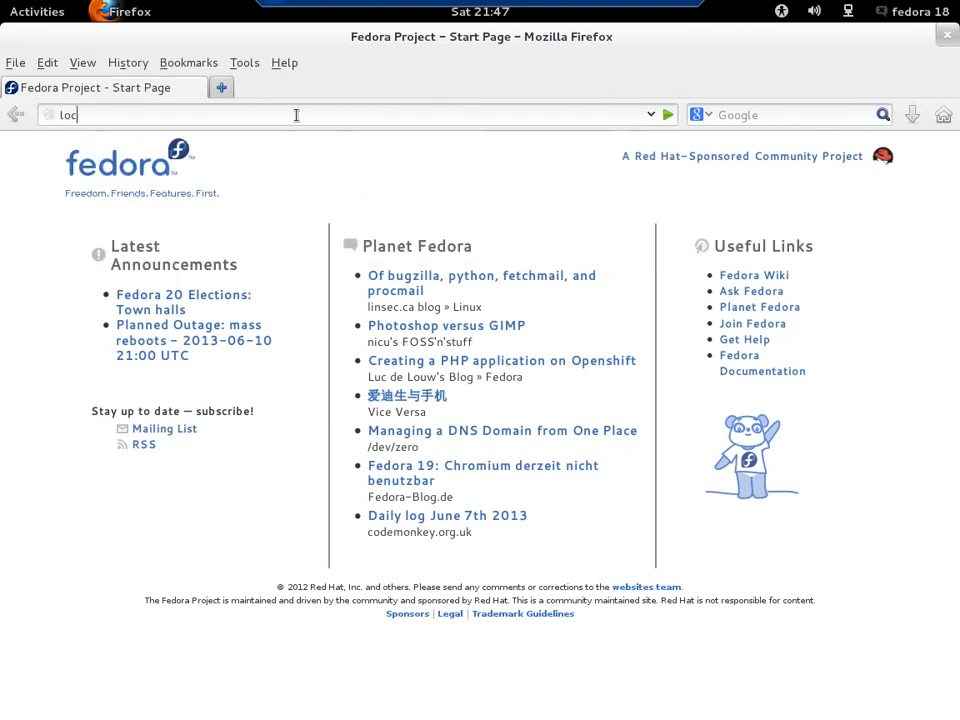
pyautogui.press('Return')
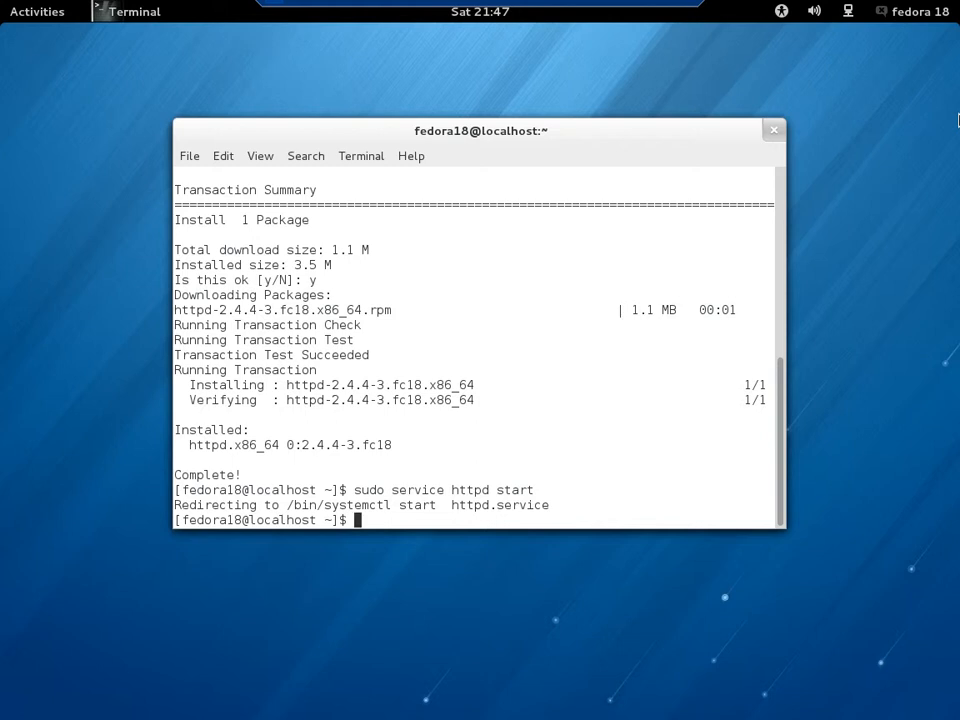
pyautogui.moveTo(525, 513)
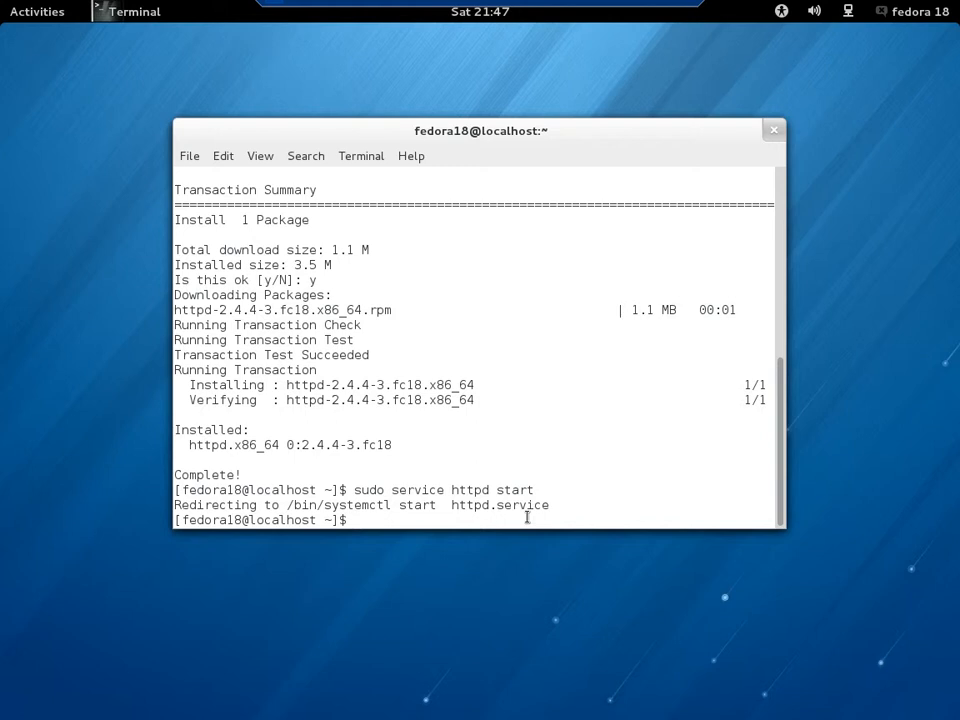
# - Type 'sudo yum install mysql mysql-server -y' at the prompt without running it
pyautogui.write('sudo')
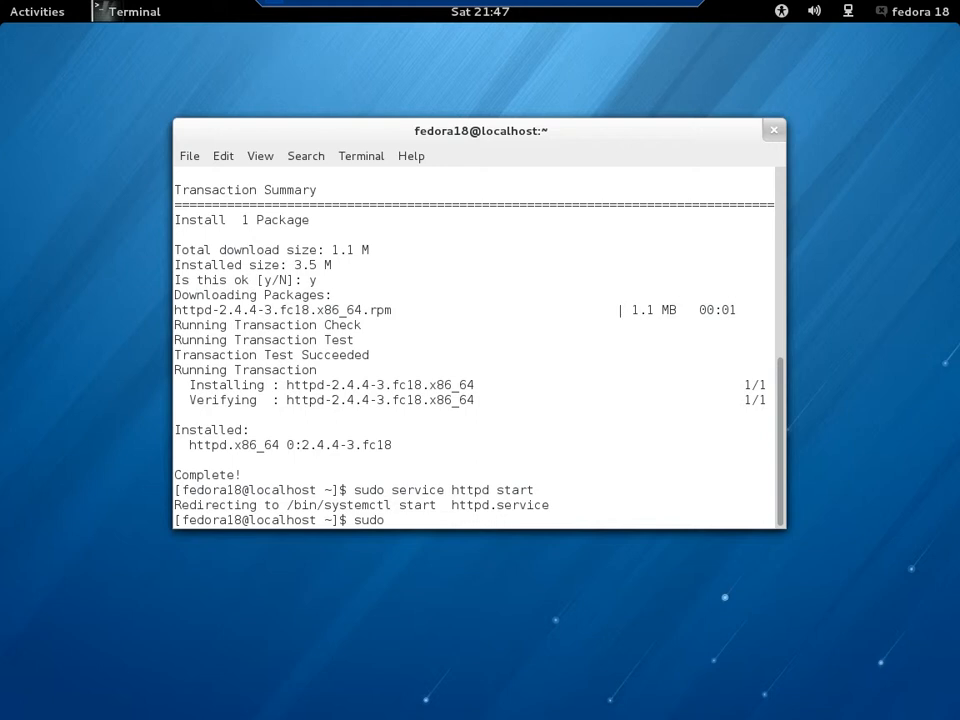
pyautogui.write('yum install my')
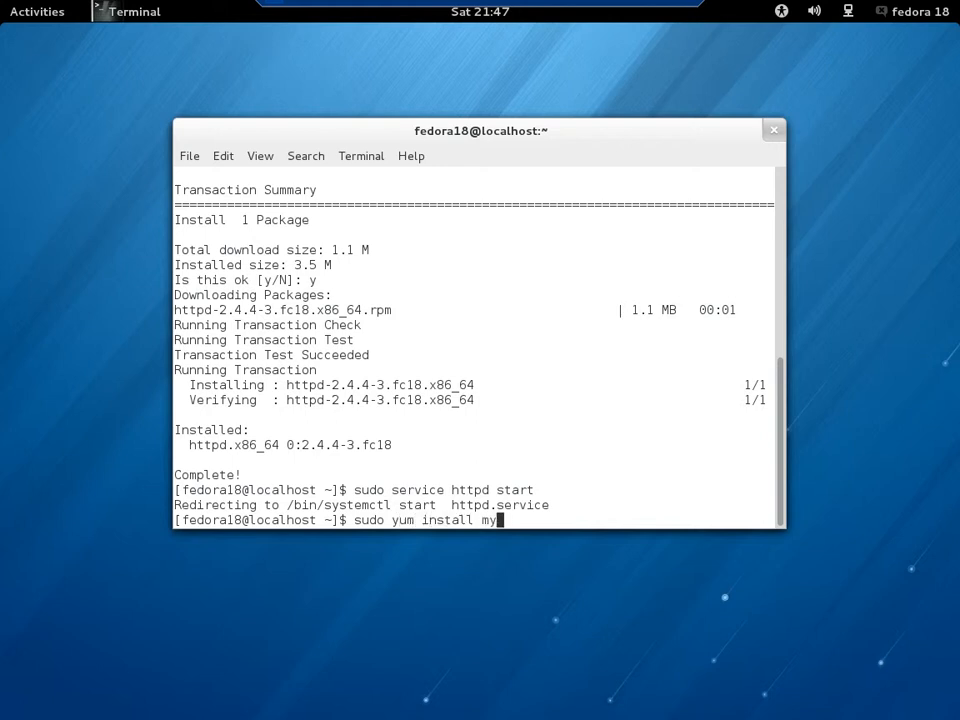
pyautogui.write('sql mysql')
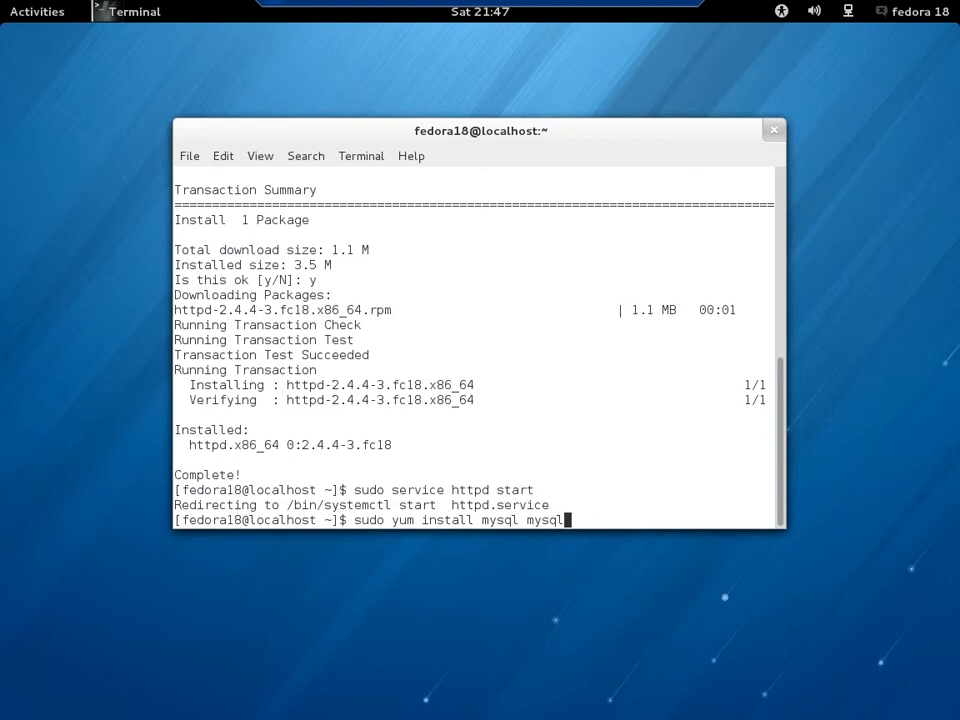
pyautogui.write('-server -')
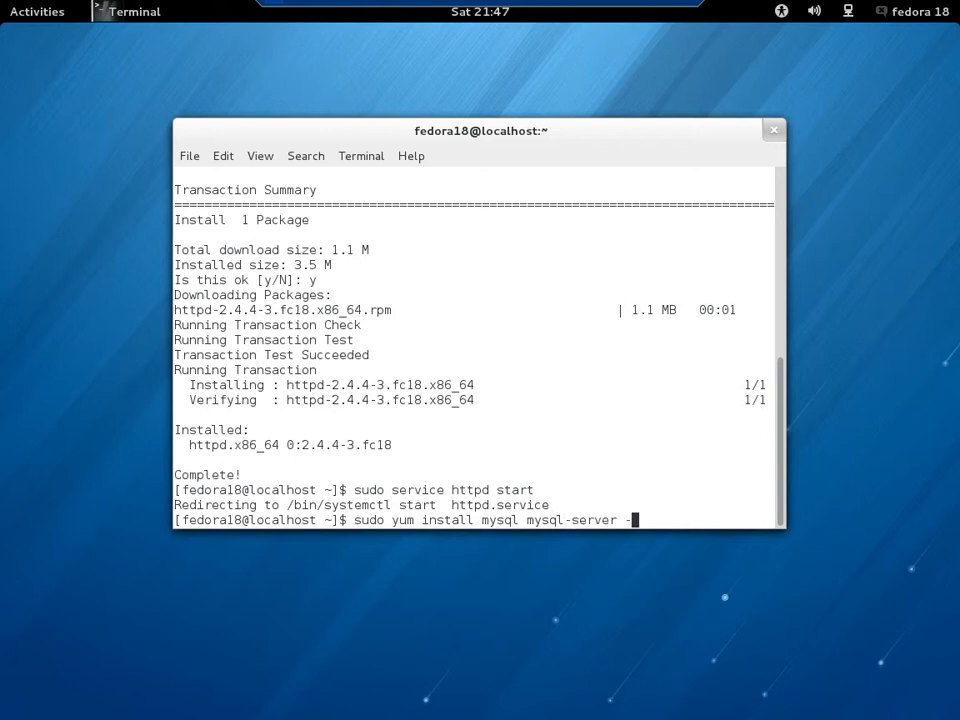
pyautogui.write('y')
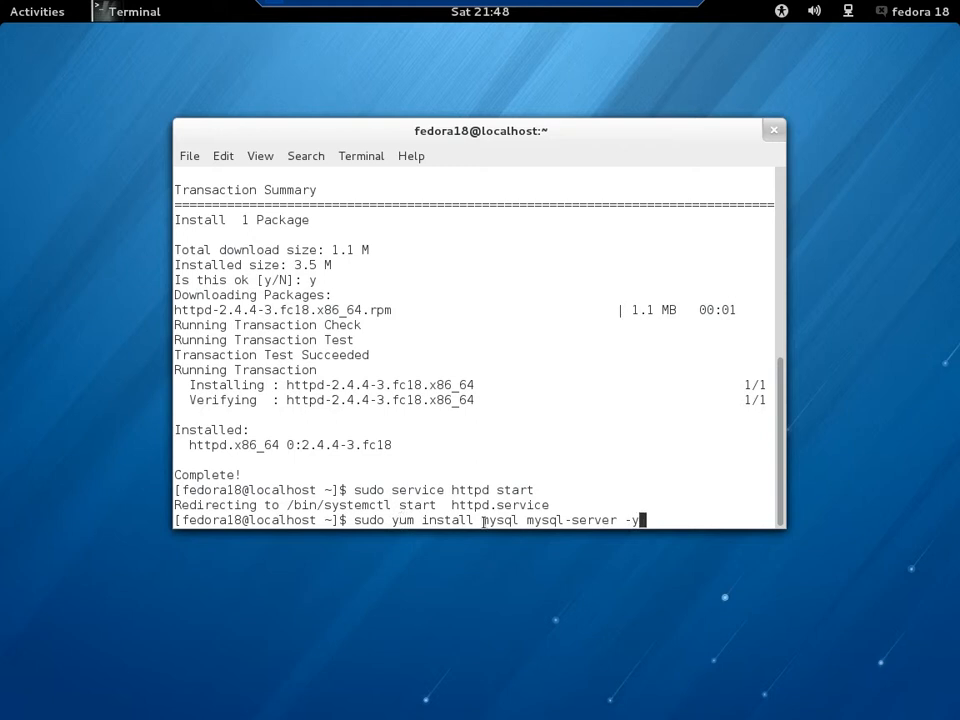
pyautogui.moveTo(528, 520)
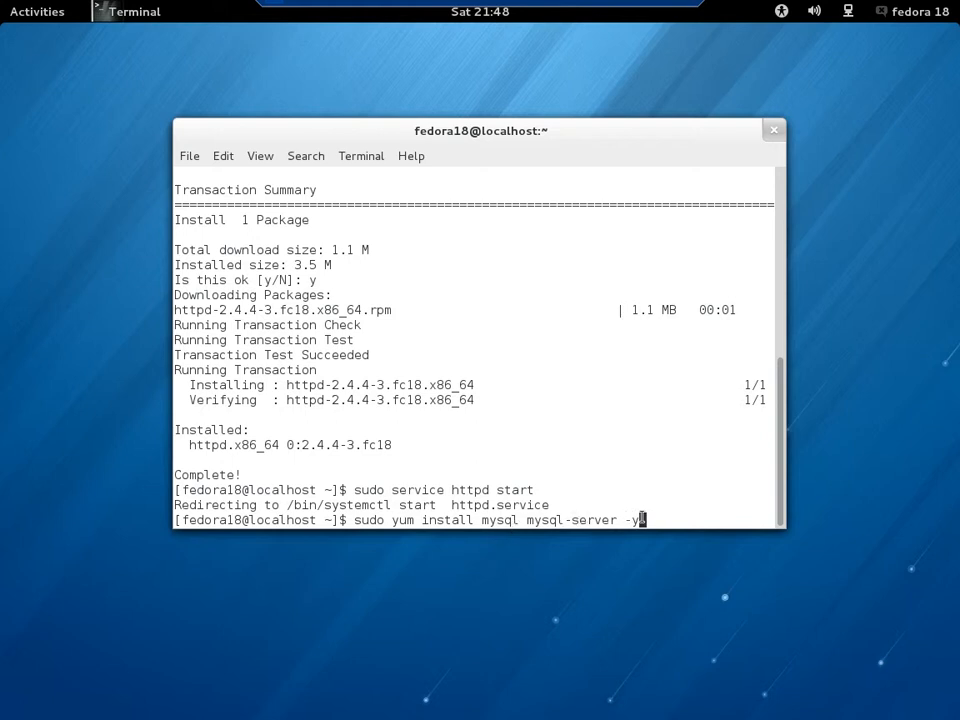
pyautogui.moveTo(606, 489)
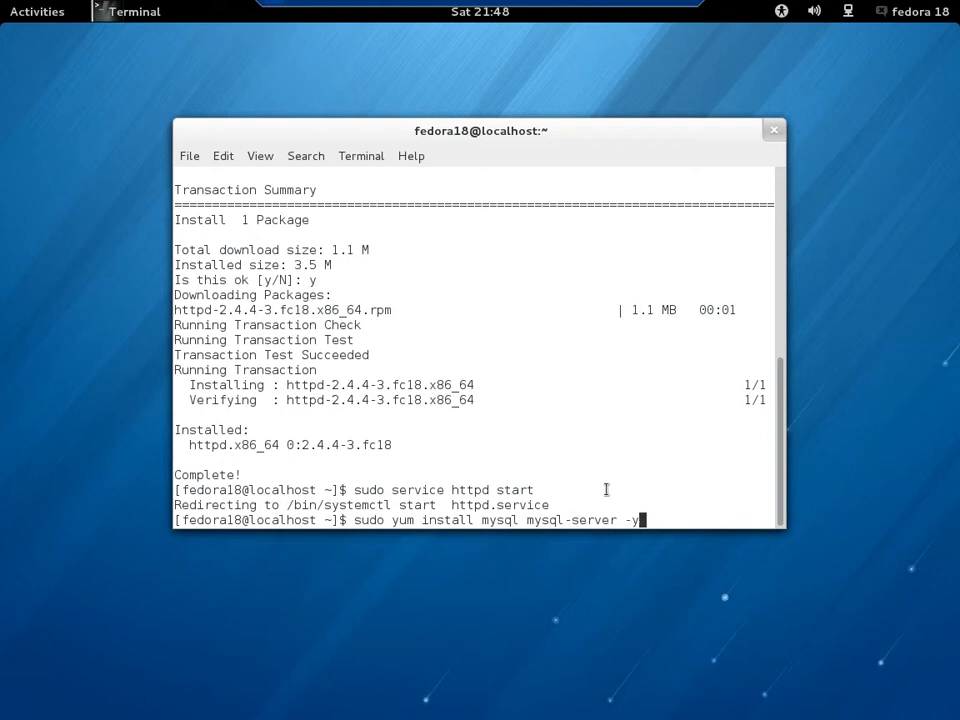
pyautogui.scroll(3)
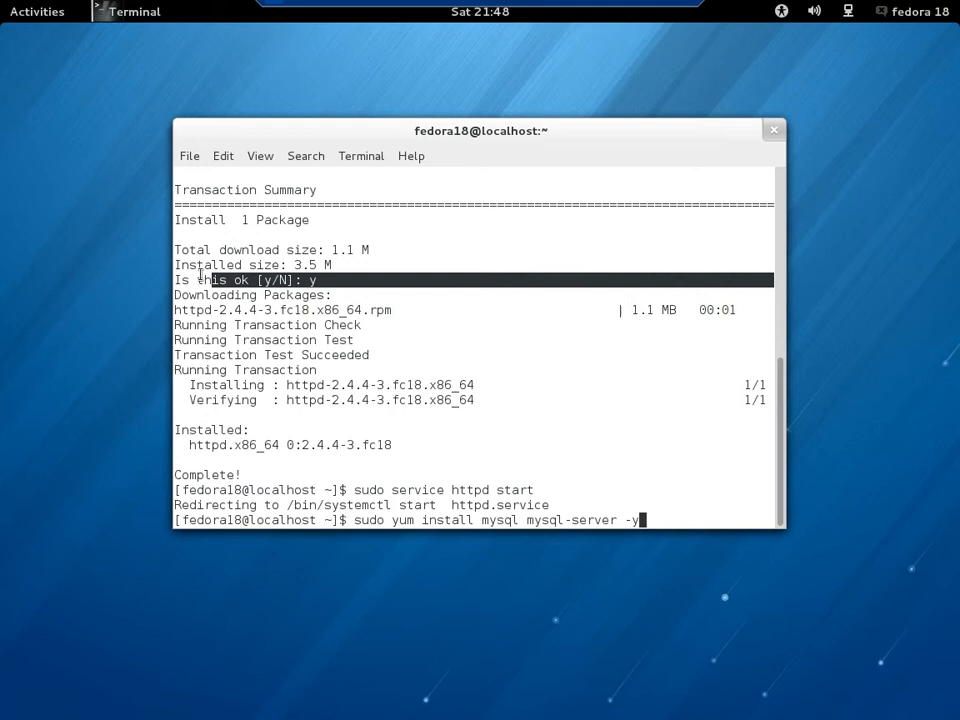
pyautogui.moveTo(653, 504)
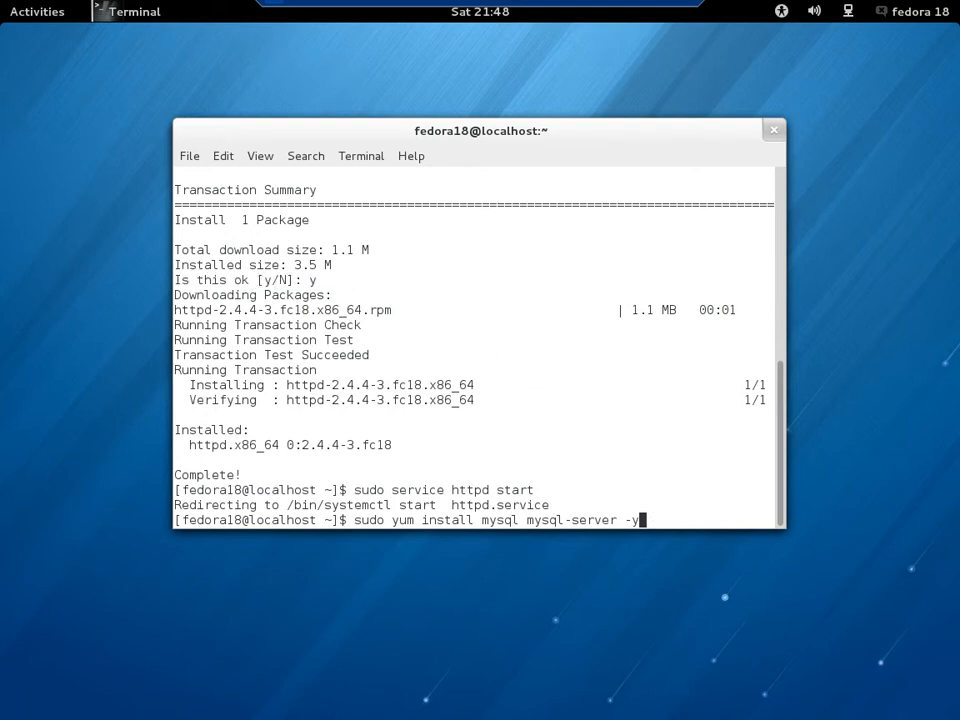
# - Run the mysql and mysql-server install, then start the database with 'sudo service mysqld start'
pyautogui.press('Return')
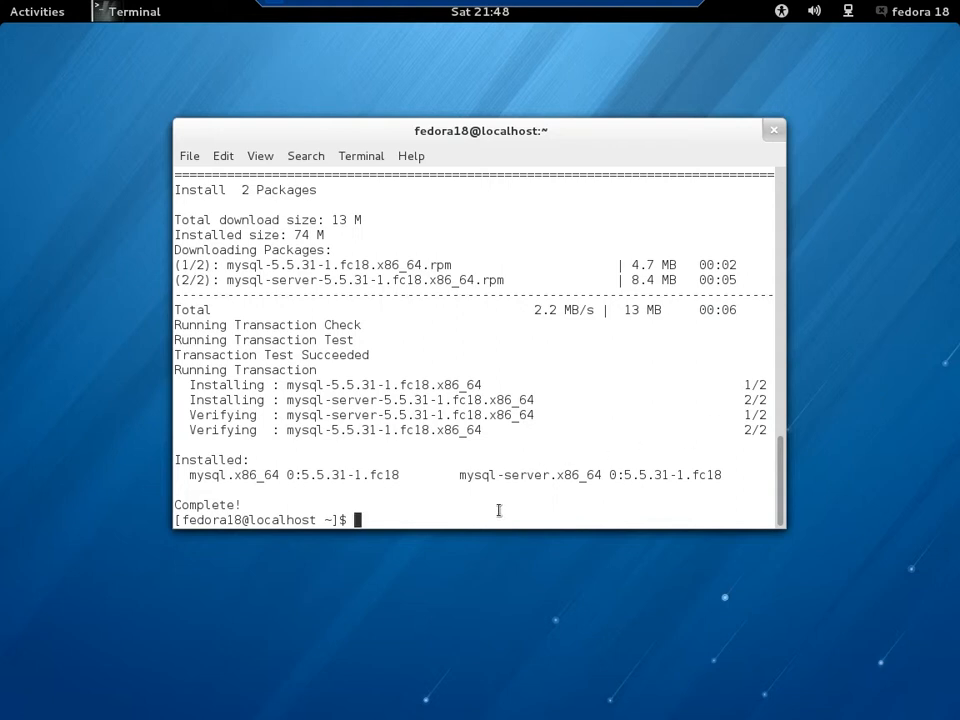
pyautogui.write('sudo')
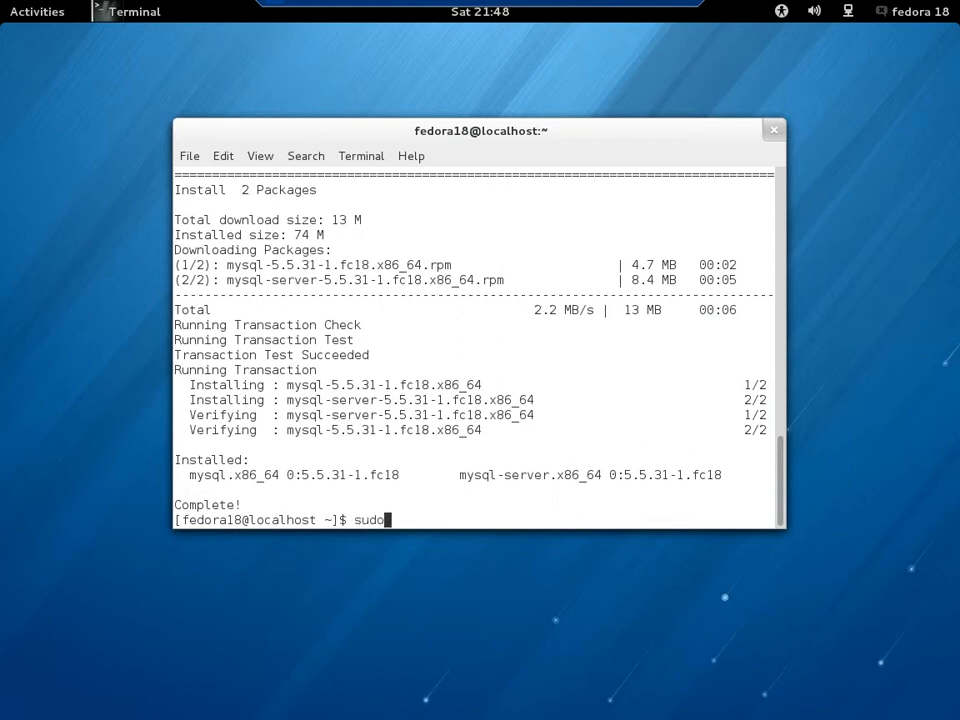
pyautogui.write('ser')
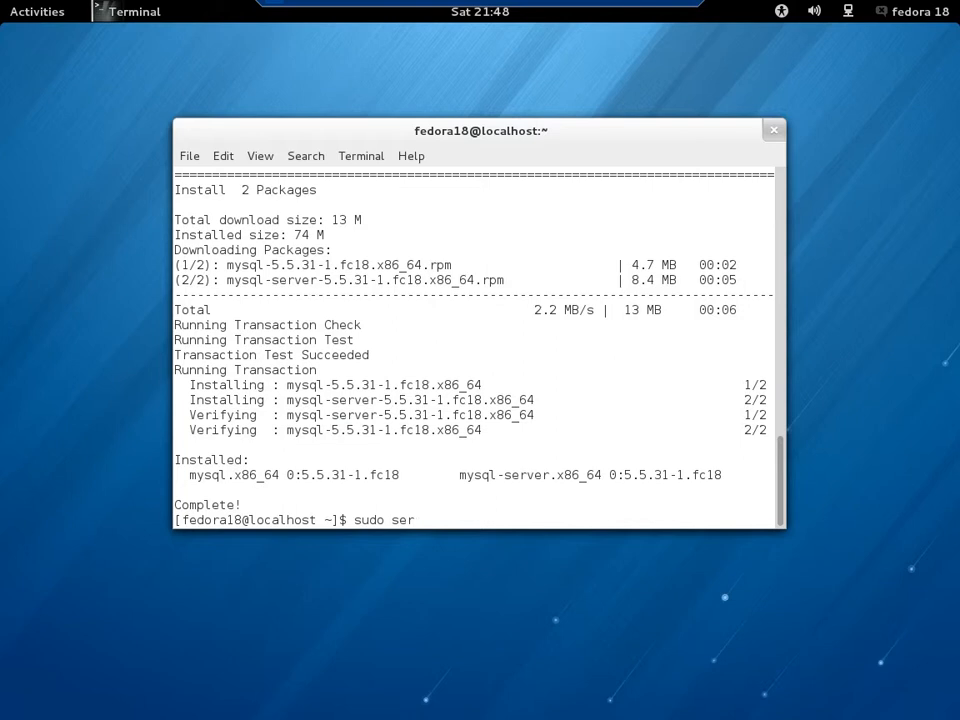
pyautogui.write('vice')
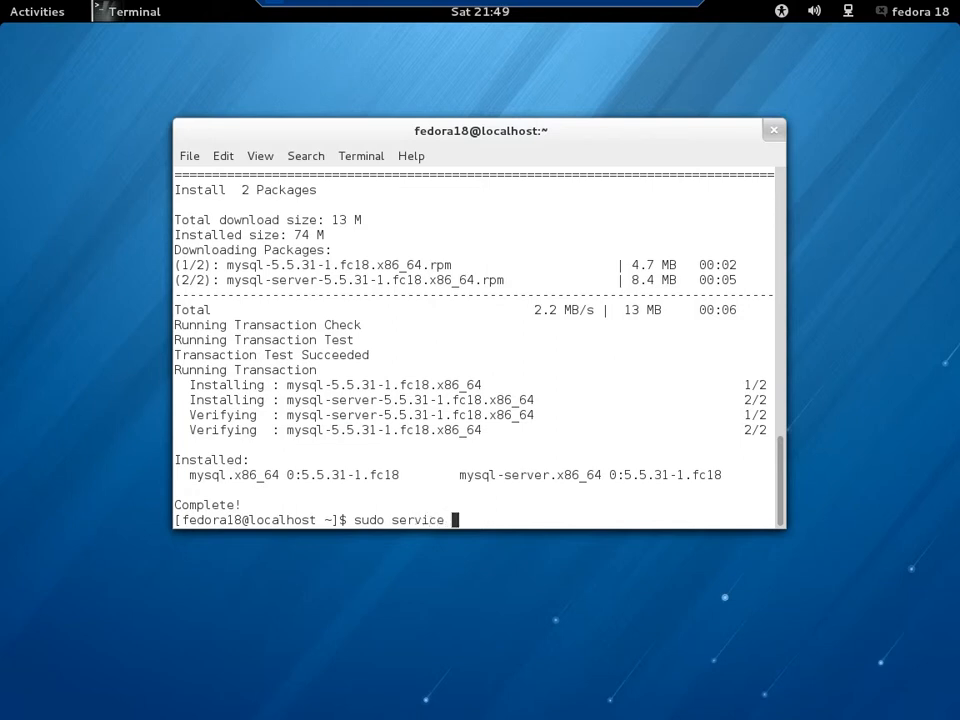
pyautogui.write('mysqld')
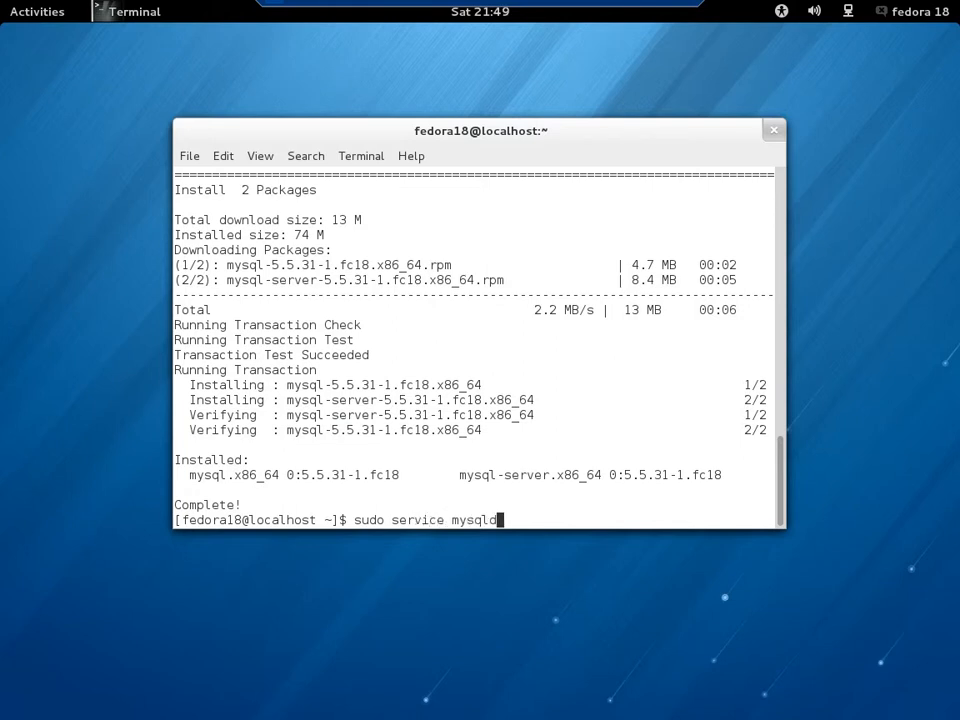
pyautogui.write('start')
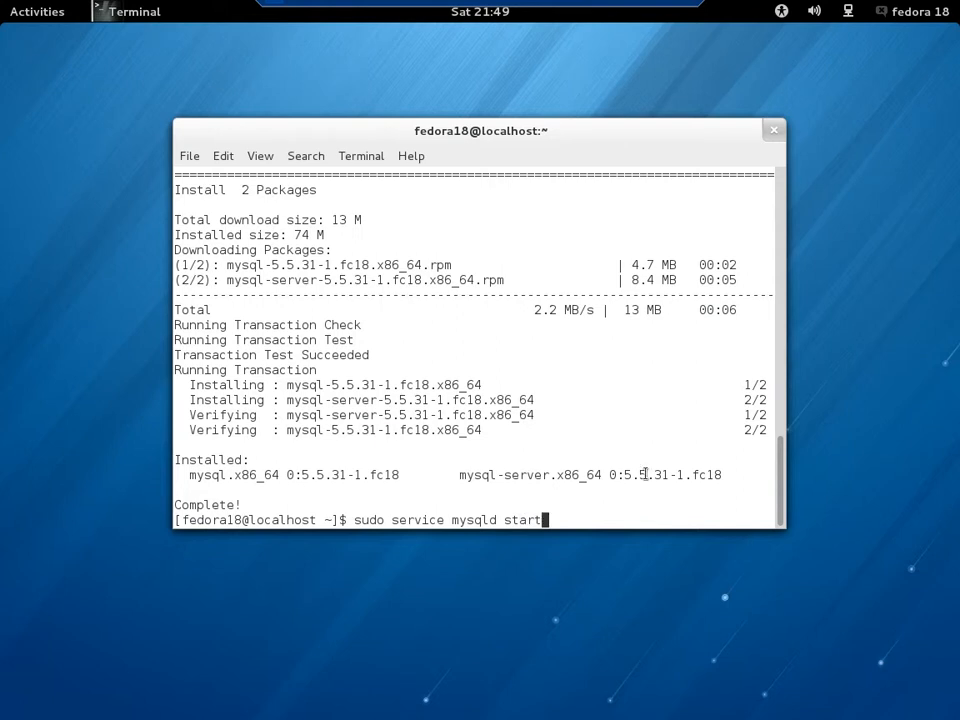
pyautogui.press('Return')
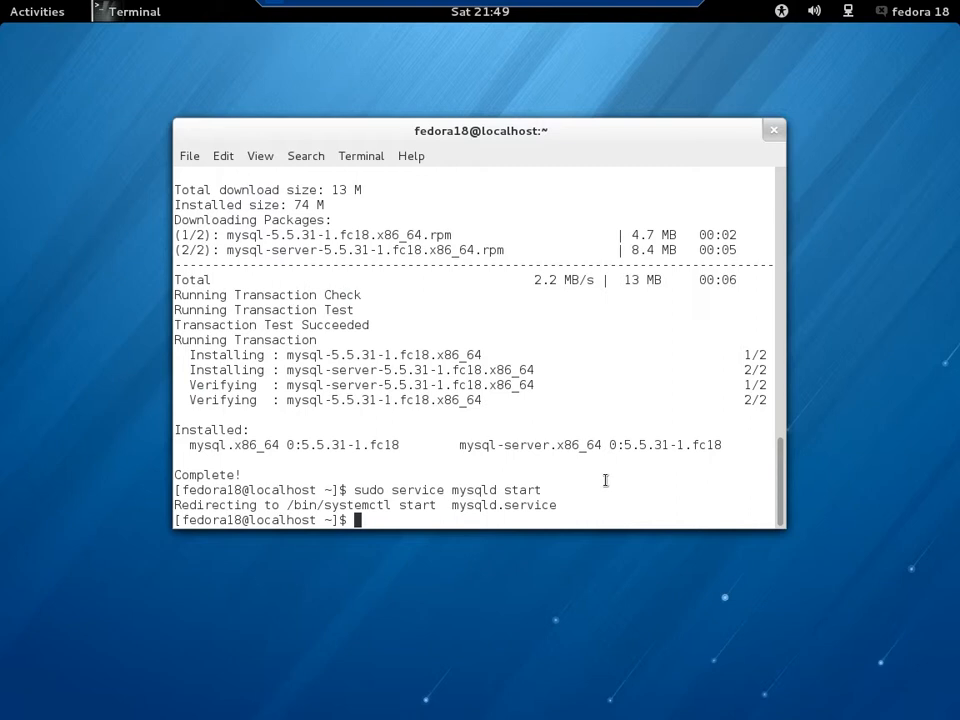
# - Run 'sudo /usr/bin/mysql_secure_installation' to reach the current root password prompt
pyautogui.write('sudo')
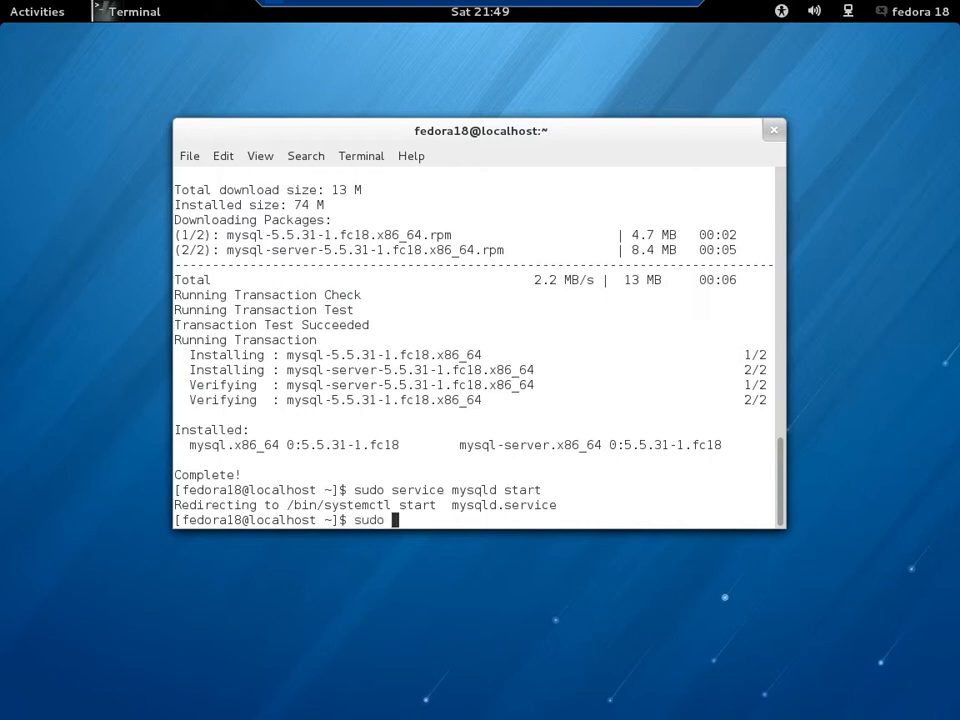
pyautogui.write('/usr')
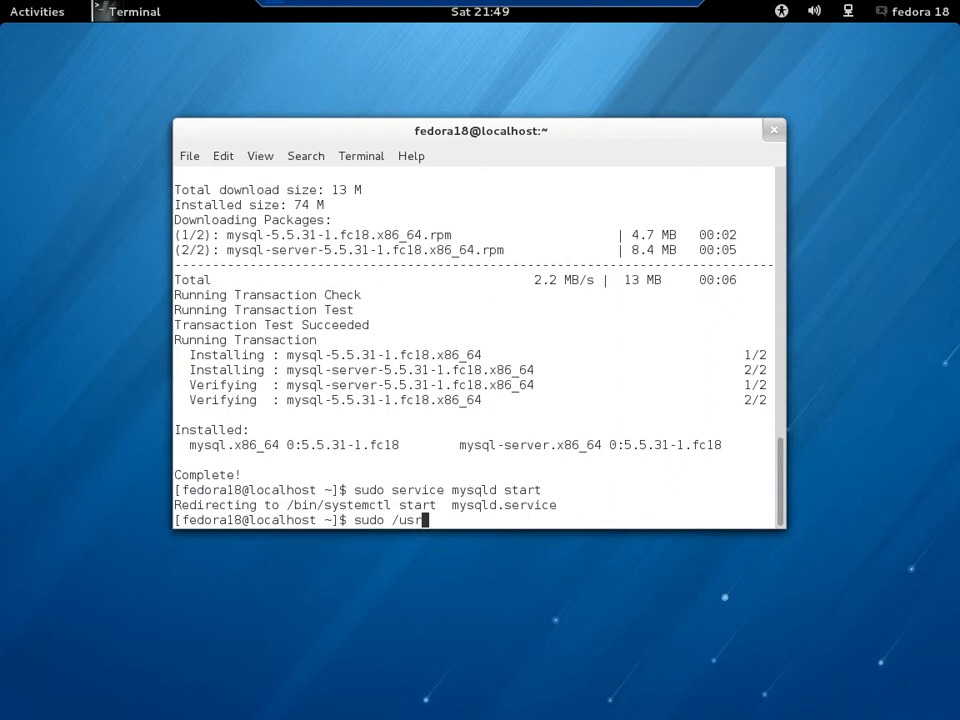
pyautogui.write('bi')
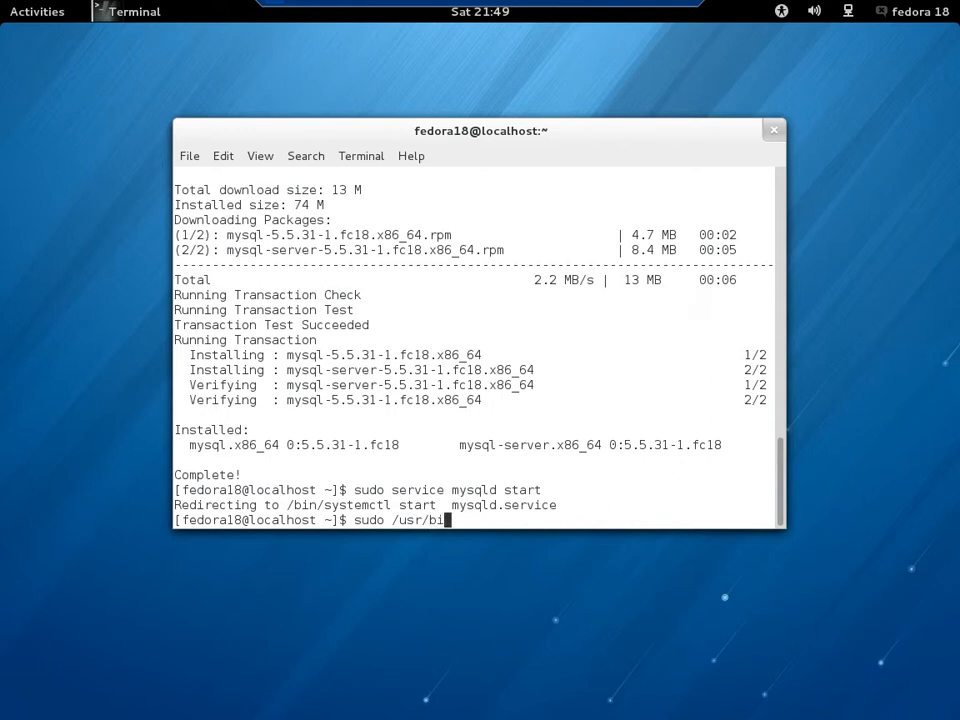
pyautogui.write('/mysql_')
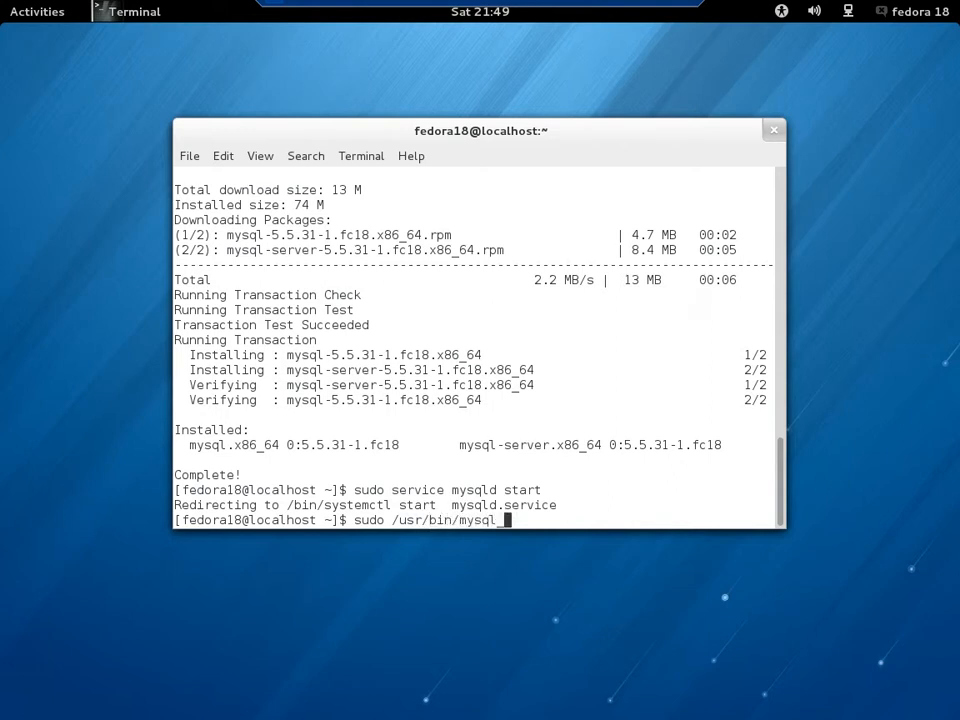
pyautogui.write('secure')
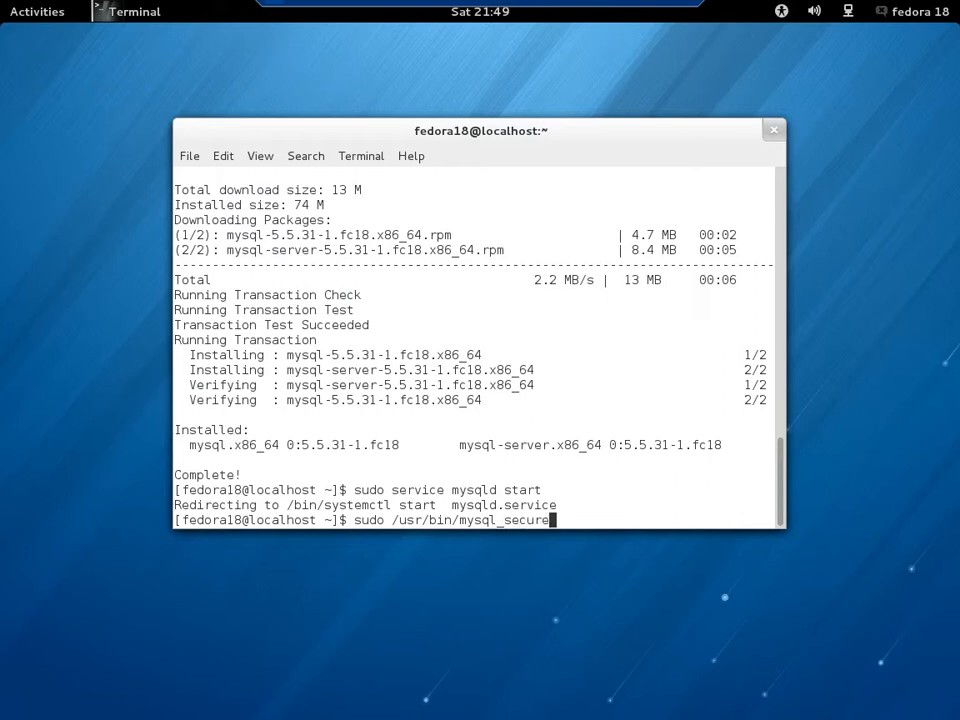
pyautogui.write('installa')
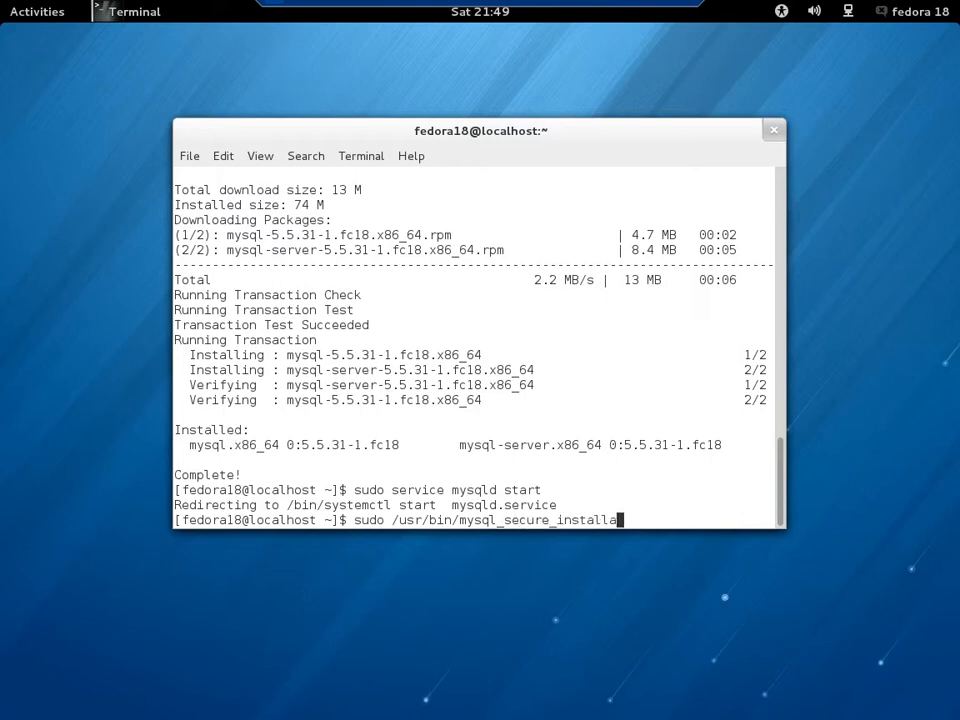
pyautogui.press('Return')
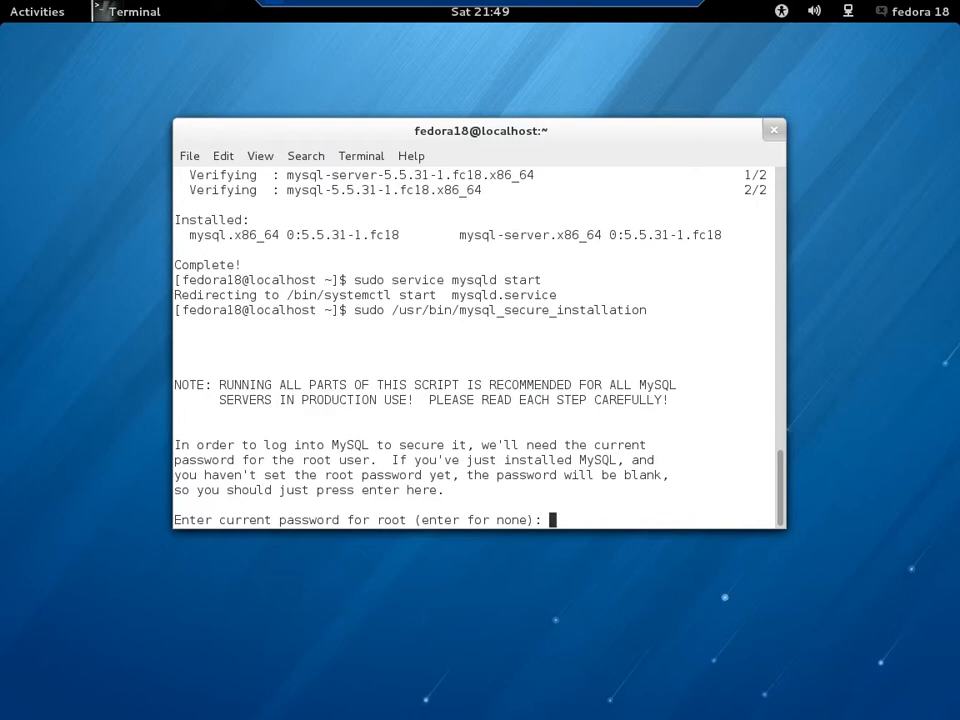
# - Submit a blank current password, set and confirm a new root password, and answer yes to the prompts
pyautogui.press('Return')
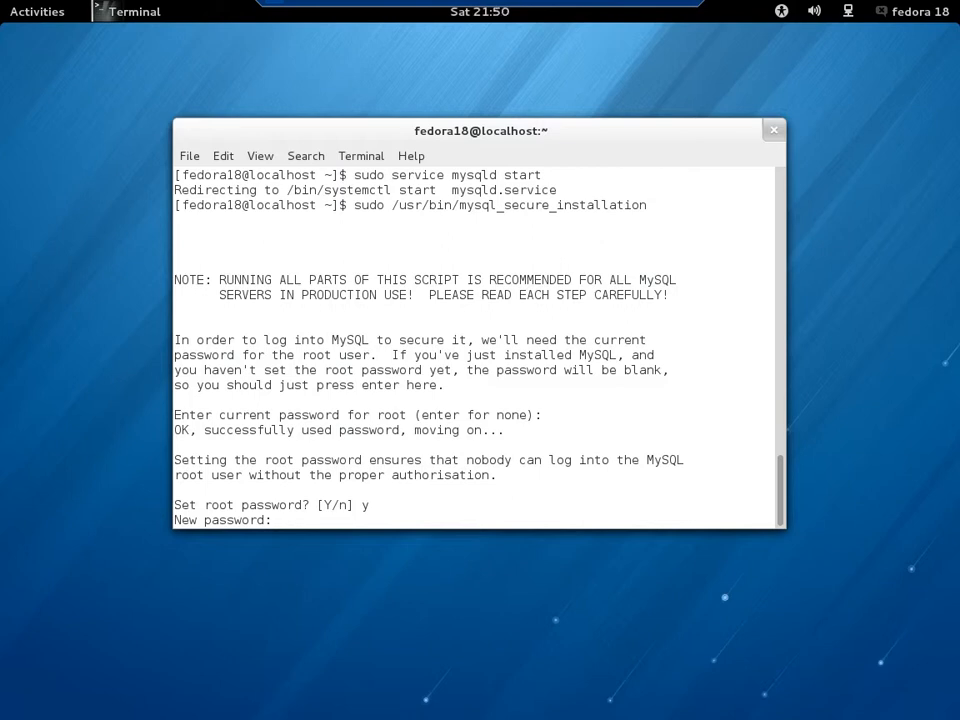
pyautogui.press('Return')
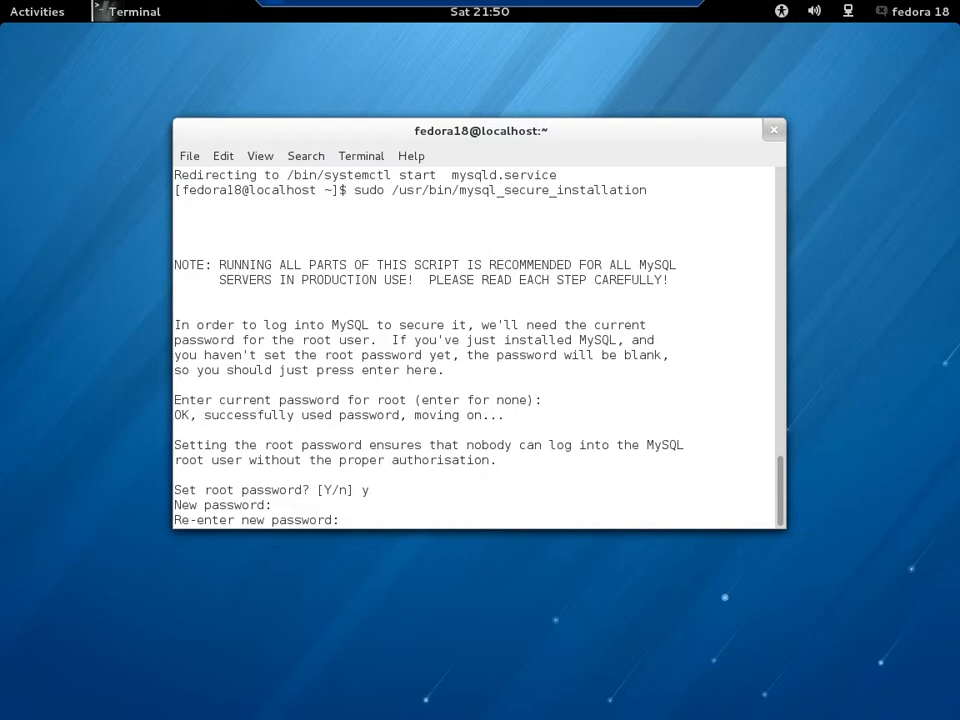
pyautogui.press('Return')
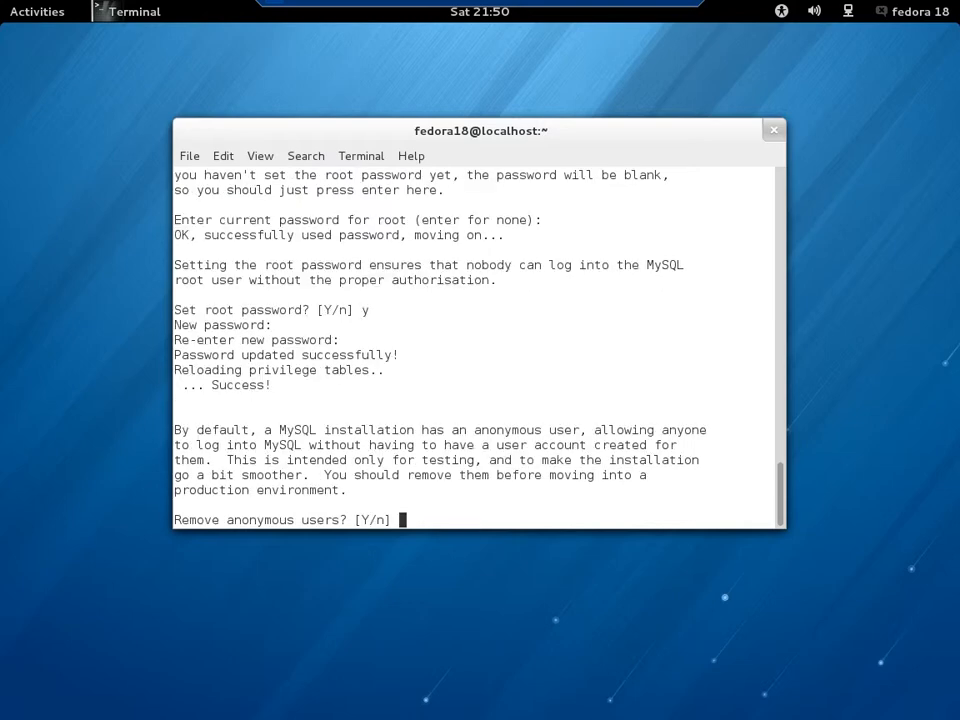
pyautogui.write('y')
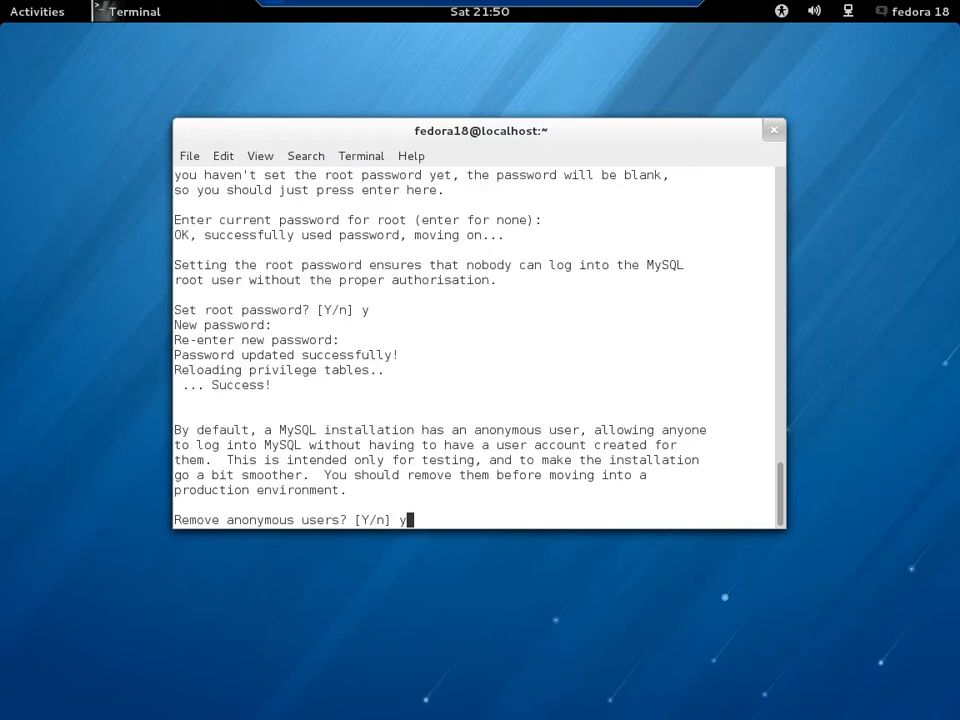
pyautogui.press('Return')
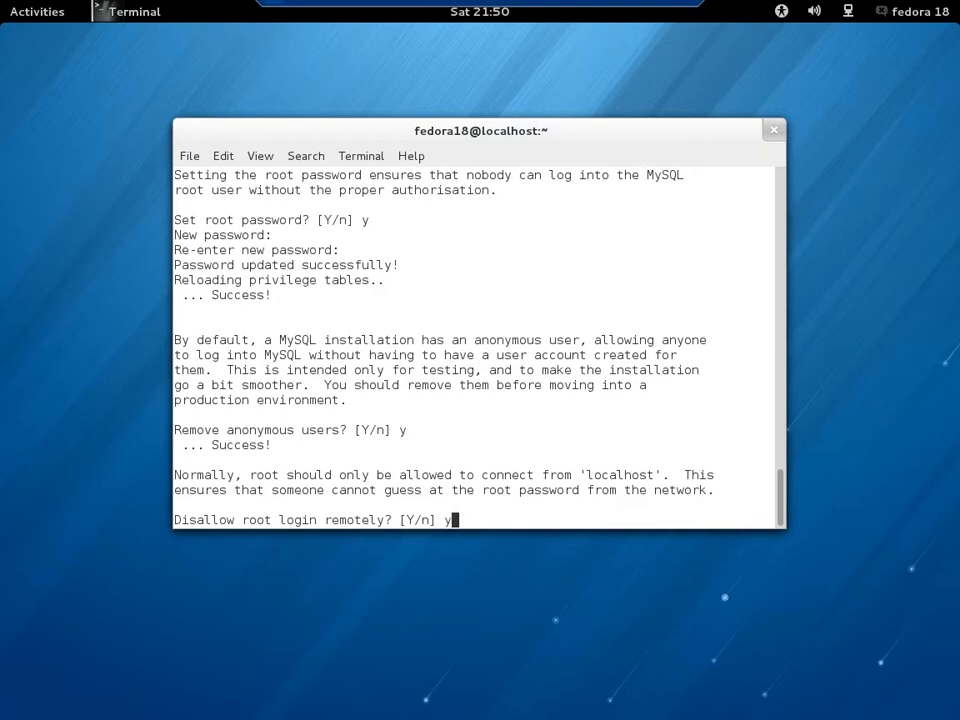
pyautogui.press('Return')
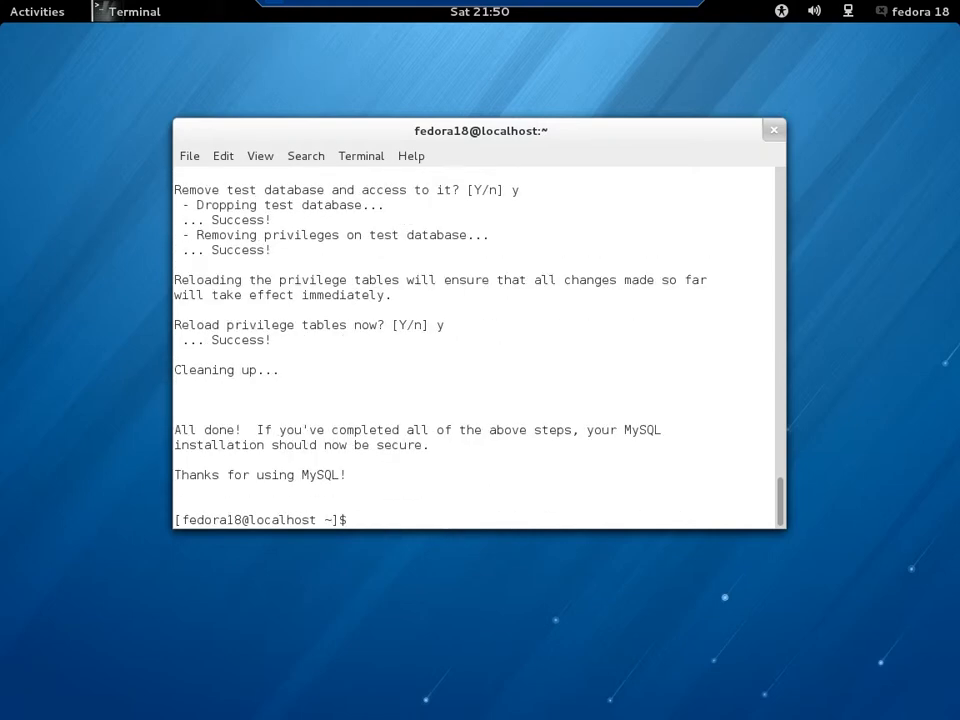
pyautogui.moveTo(952, 413)
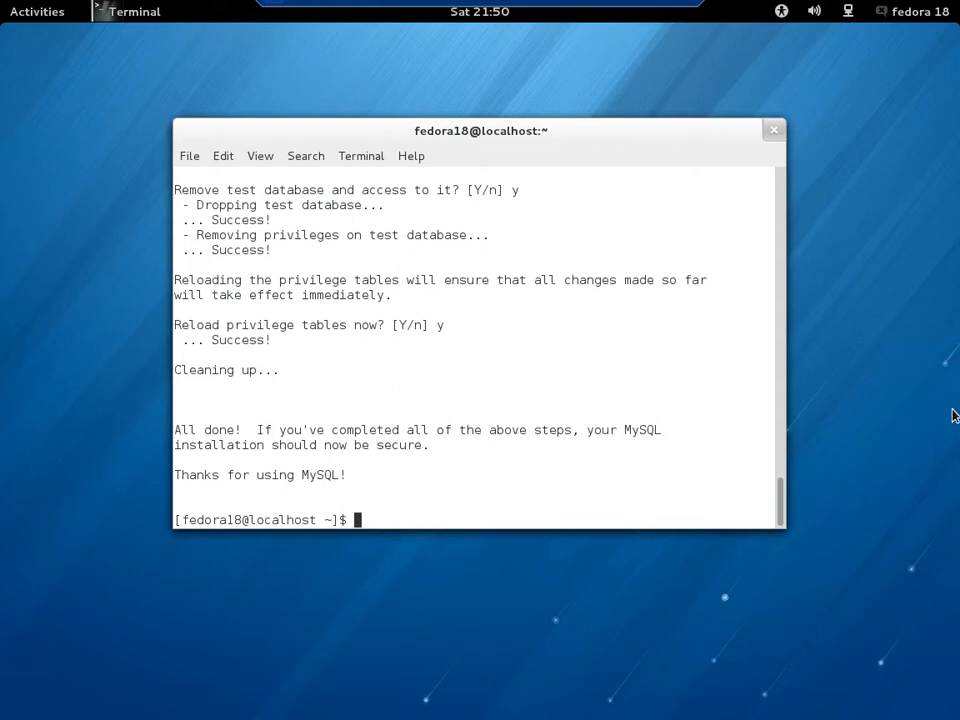
pyautogui.moveTo(549, 488)
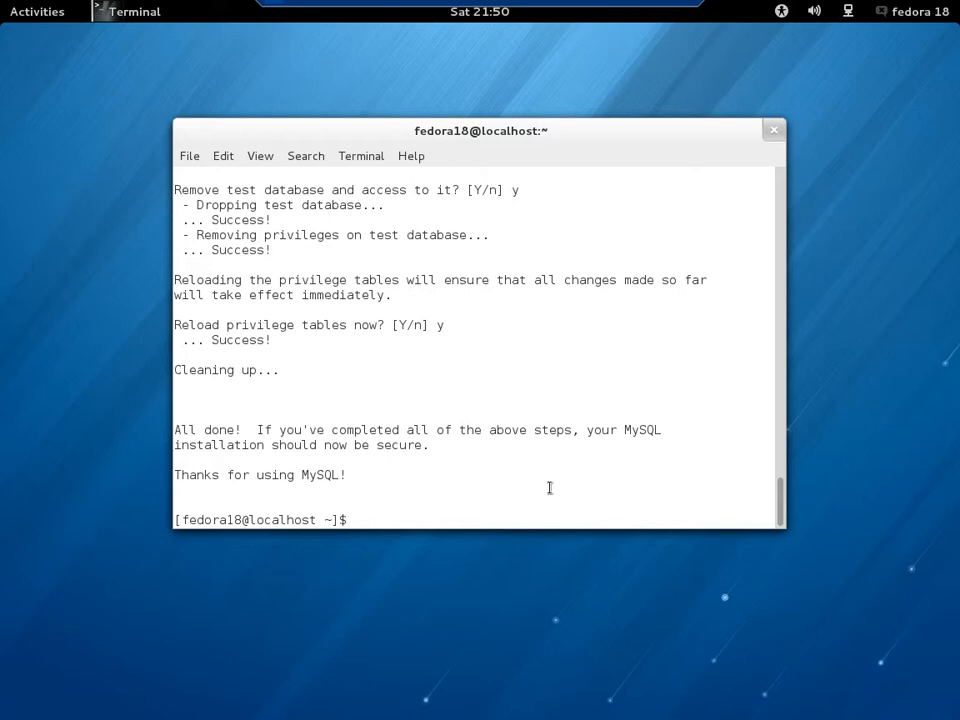
# - Run 'sudo yum install php php-mysql -y' and scroll through the completed install output
pyautogui.write('s')
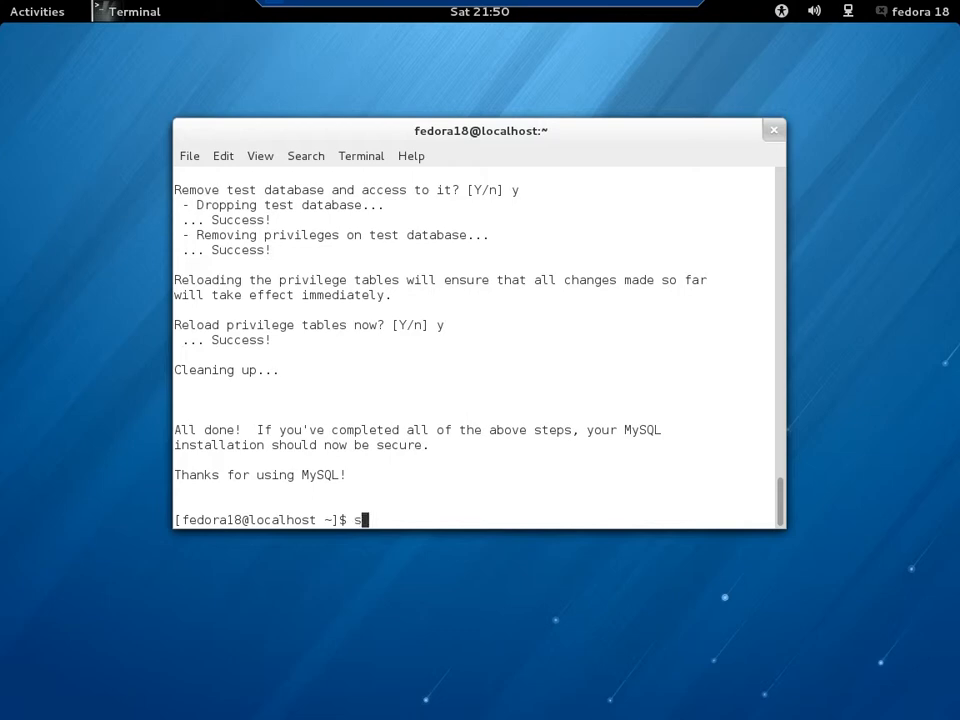
pyautogui.write('udo yu')
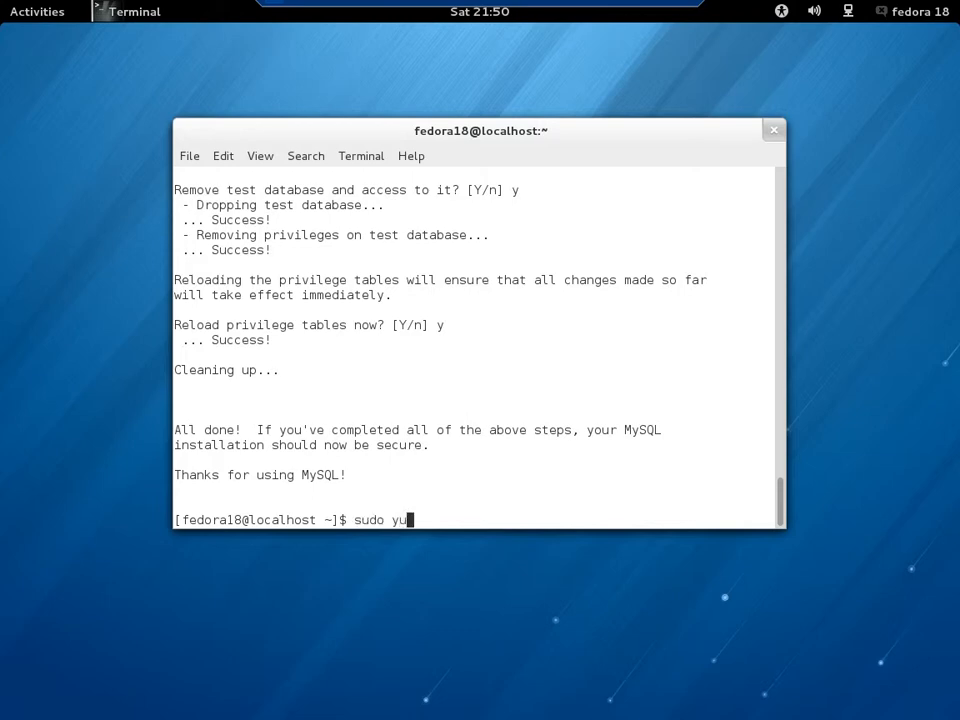
pyautogui.write('m install php')
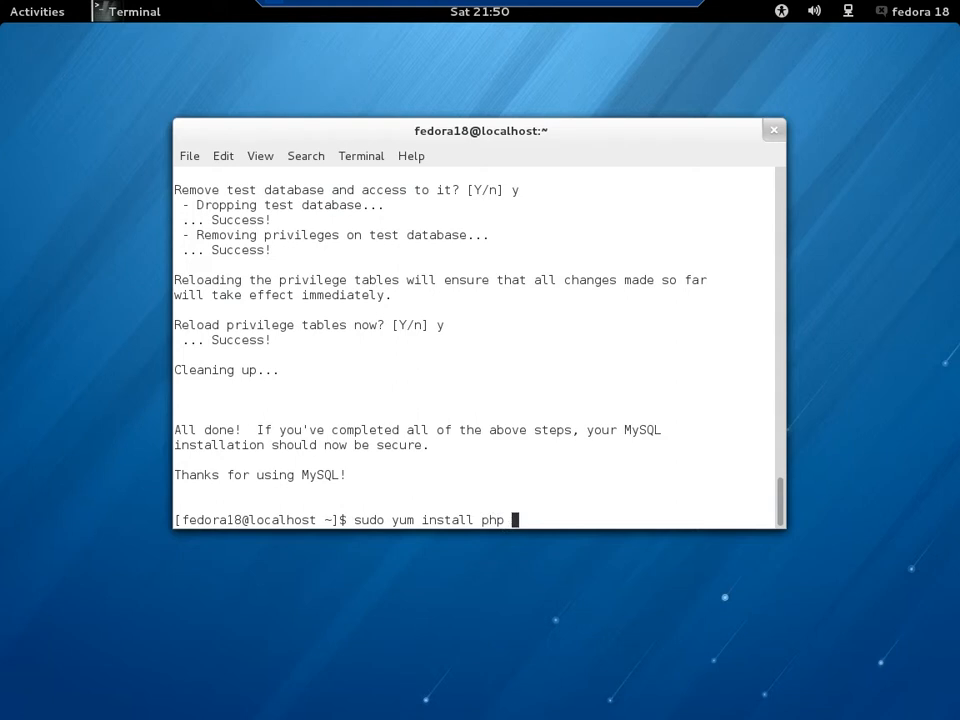
pyautogui.write('ph')
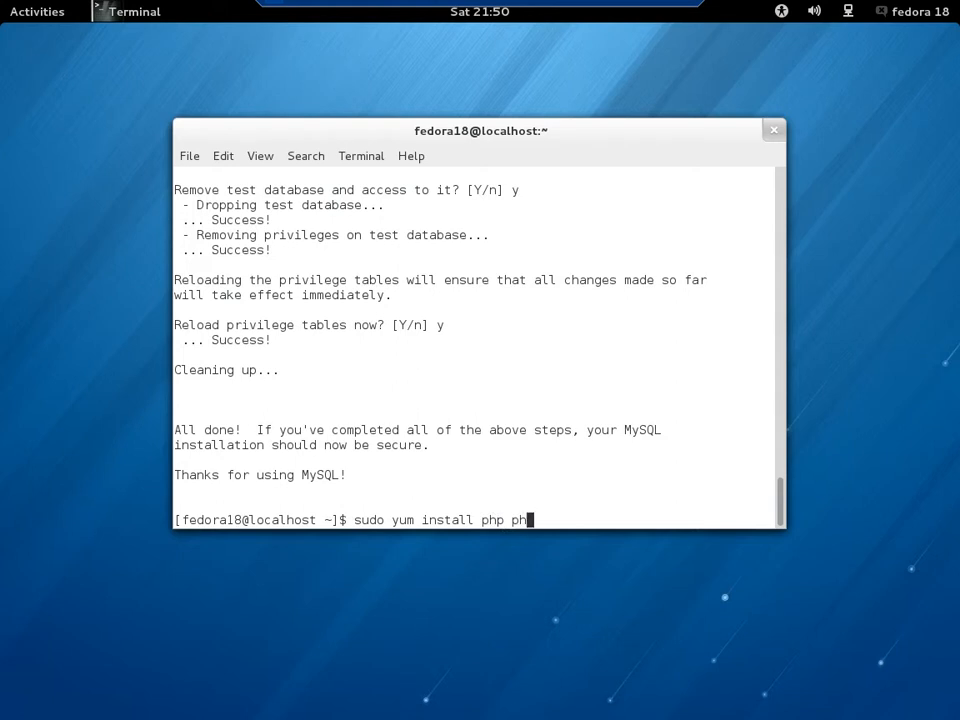
pyautogui.write('-')
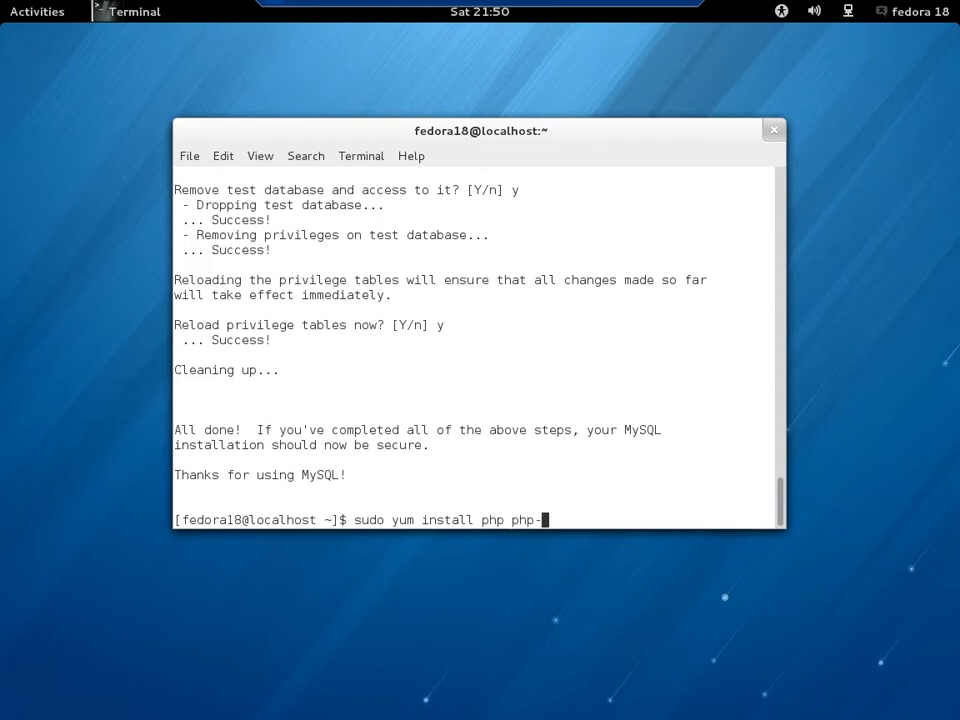
pyautogui.write('mysql')
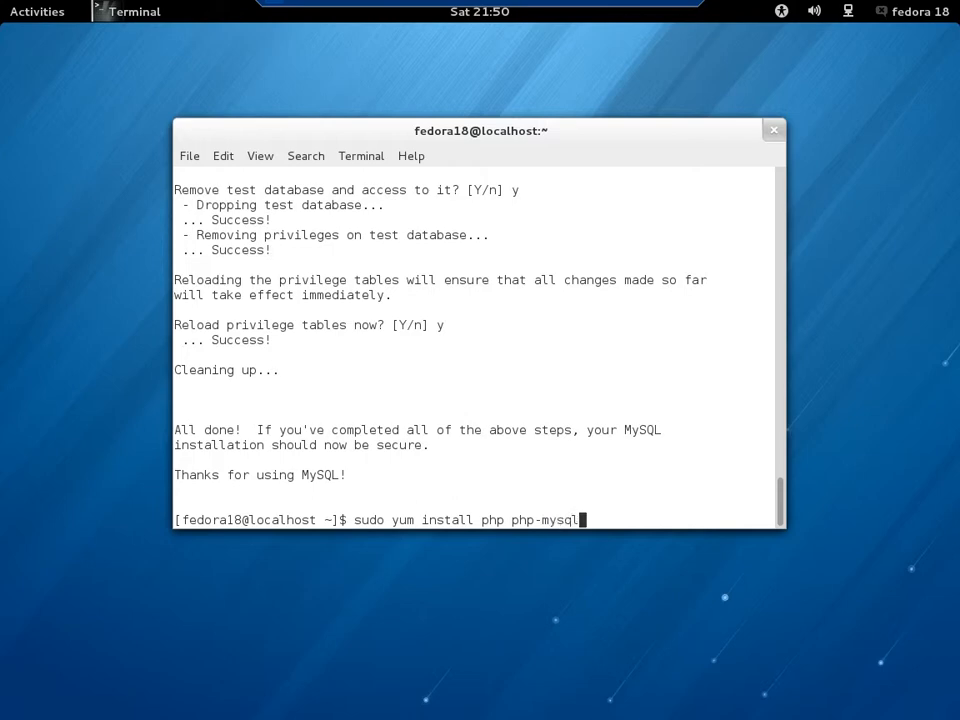
pyautogui.write('-y')
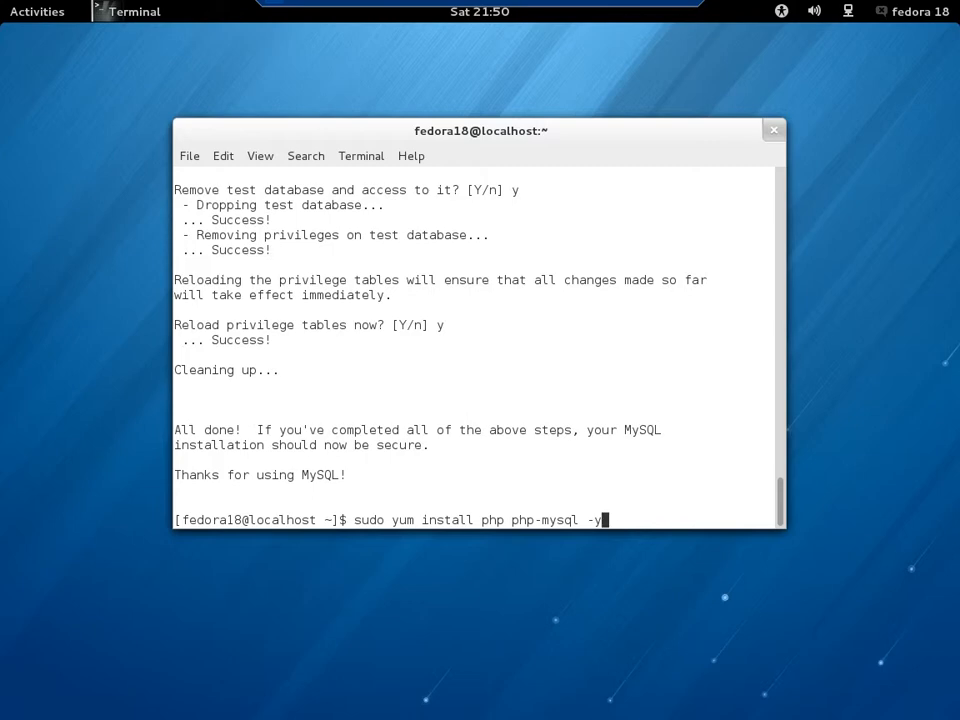
pyautogui.press('Return')
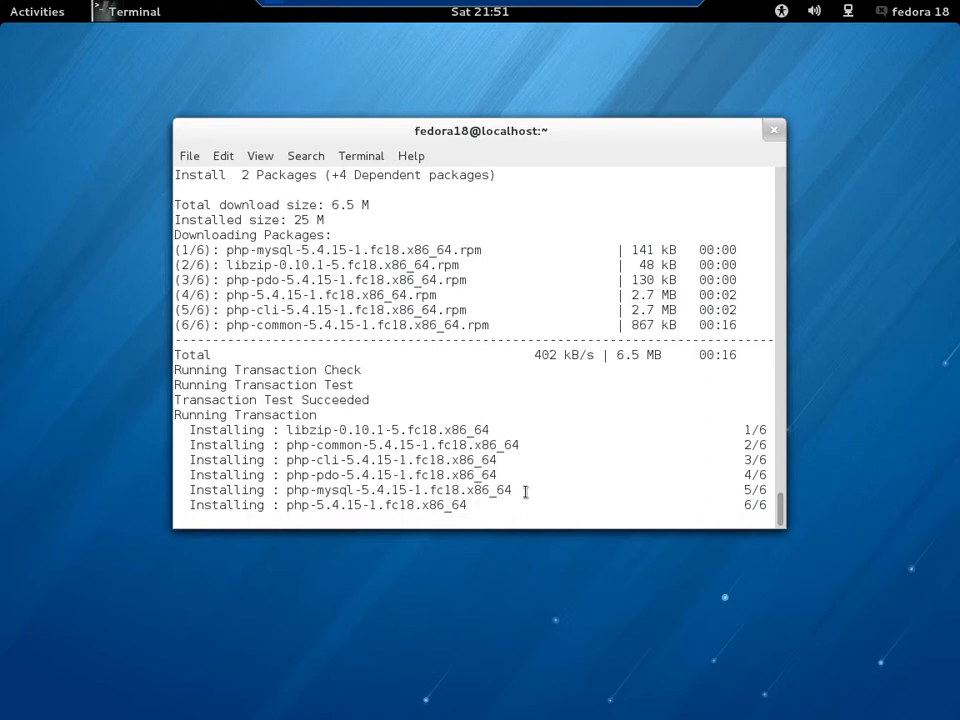
pyautogui.scroll(-3)
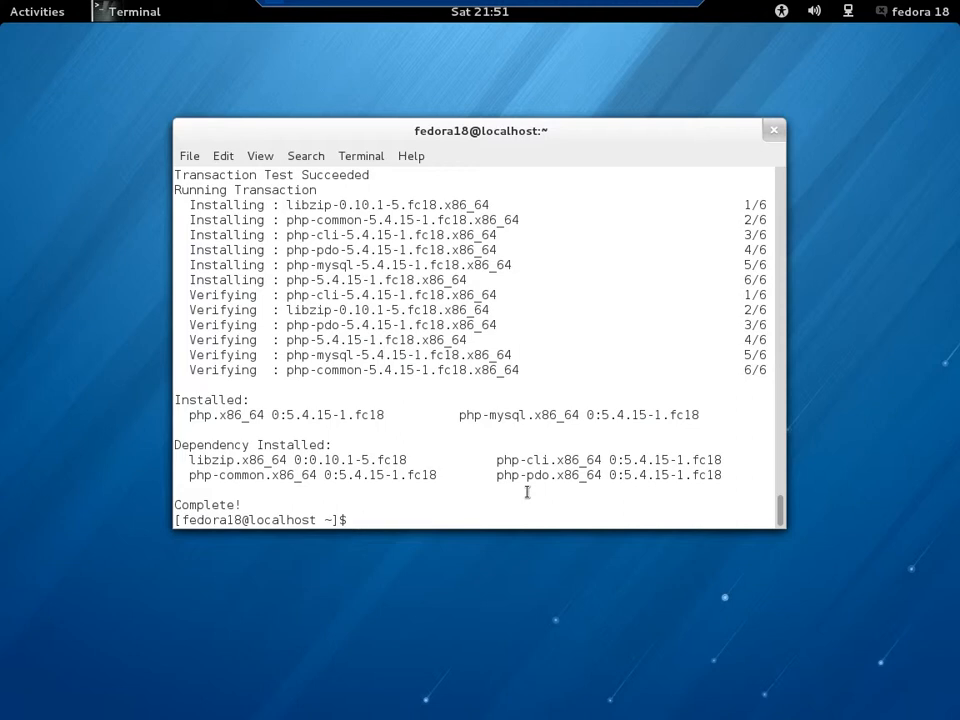
pyautogui.moveTo(953, 263)
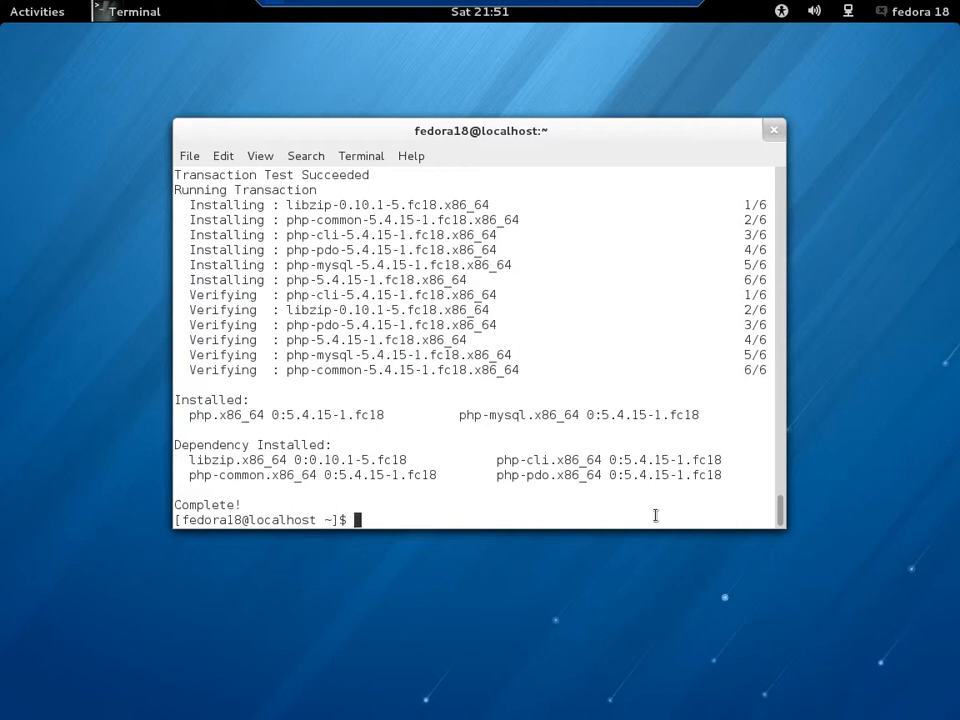
pyautogui.write('yu')
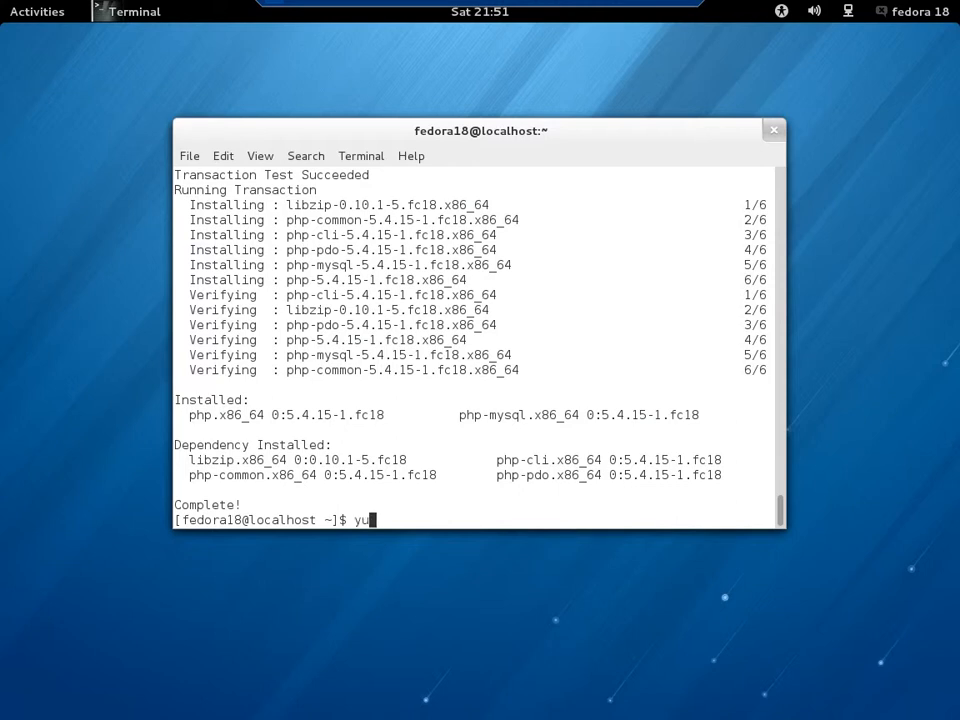
pyautogui.write('m search')
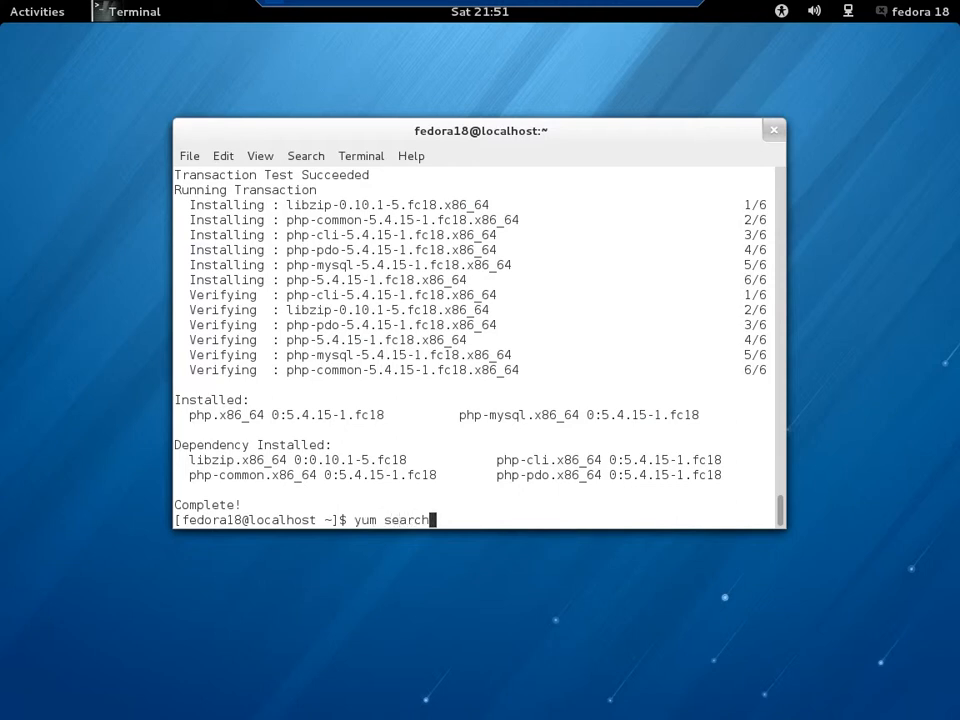
pyautogui.write('php')
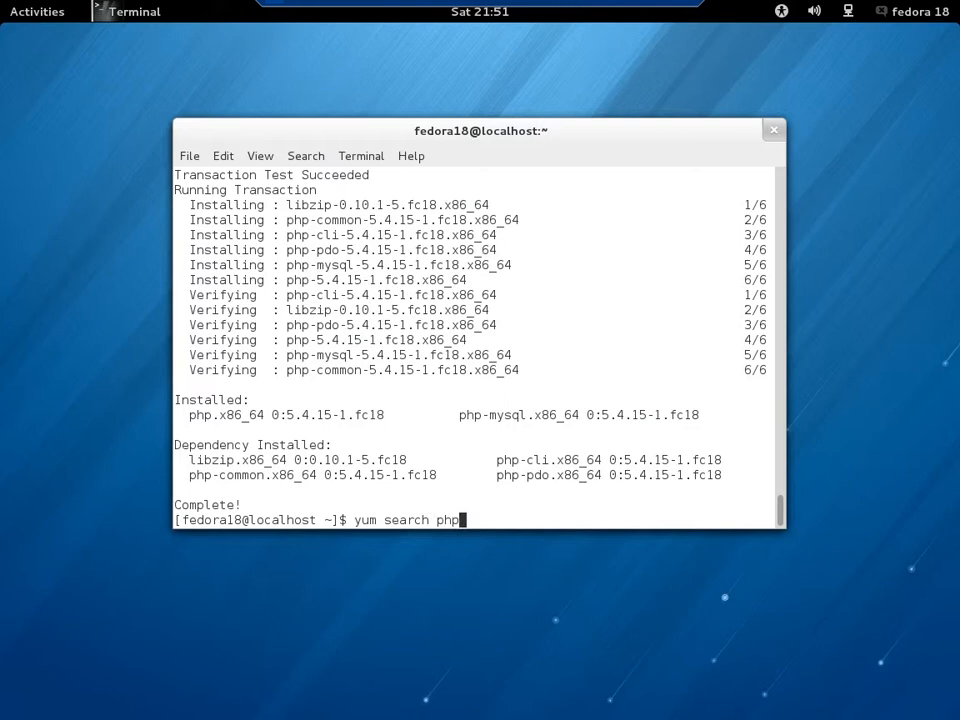
pyautogui.write('-')
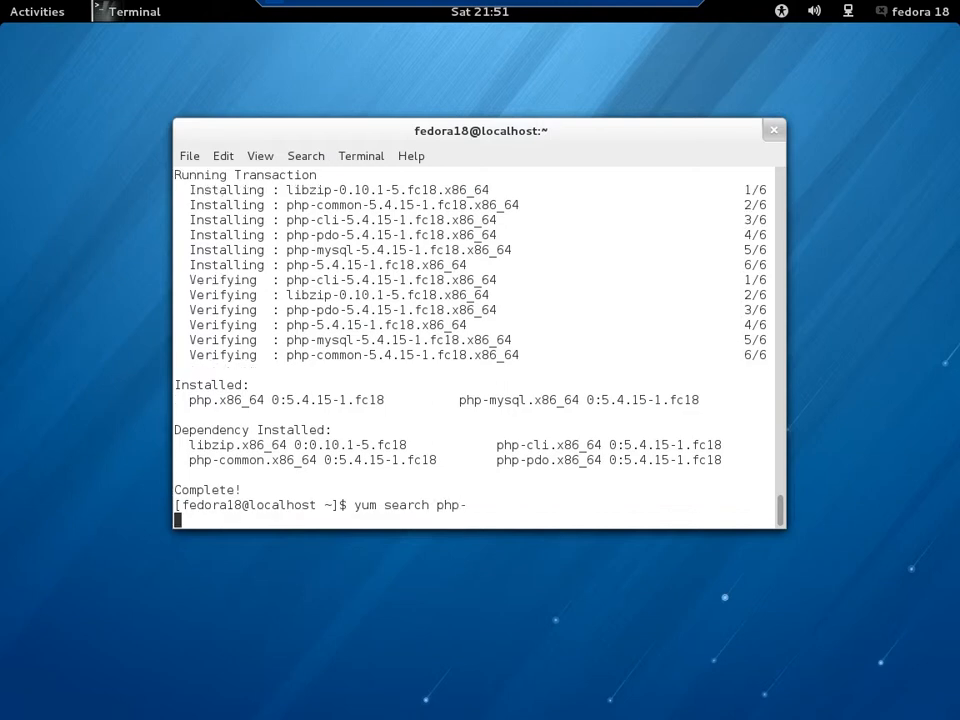
pyautogui.press('Return')
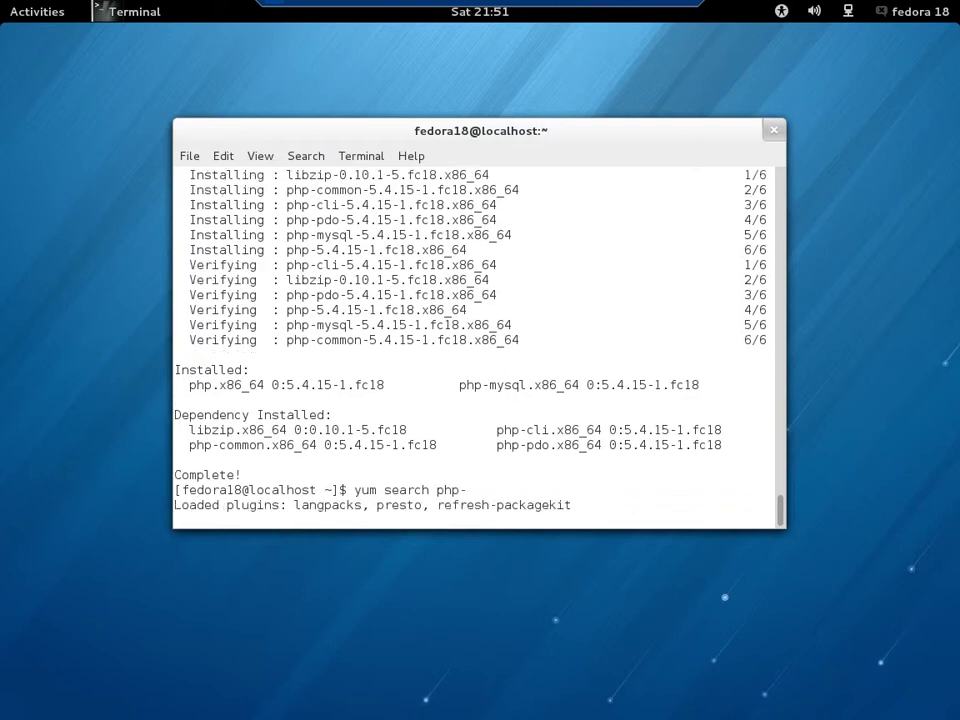
pyautogui.moveTo(631, 463)
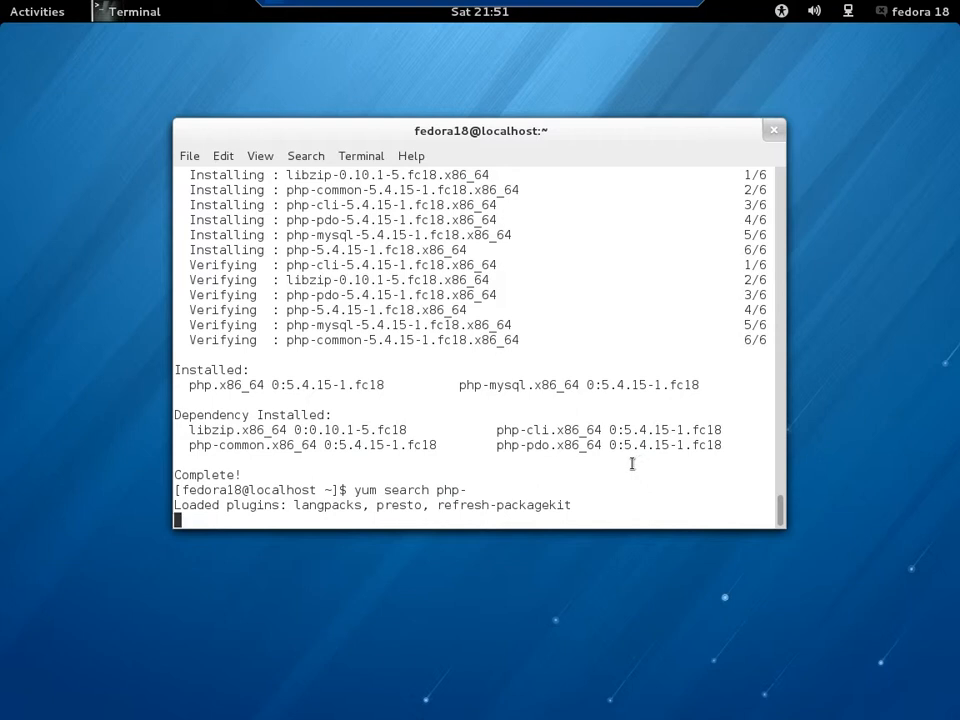
pyautogui.moveTo(606, 487)
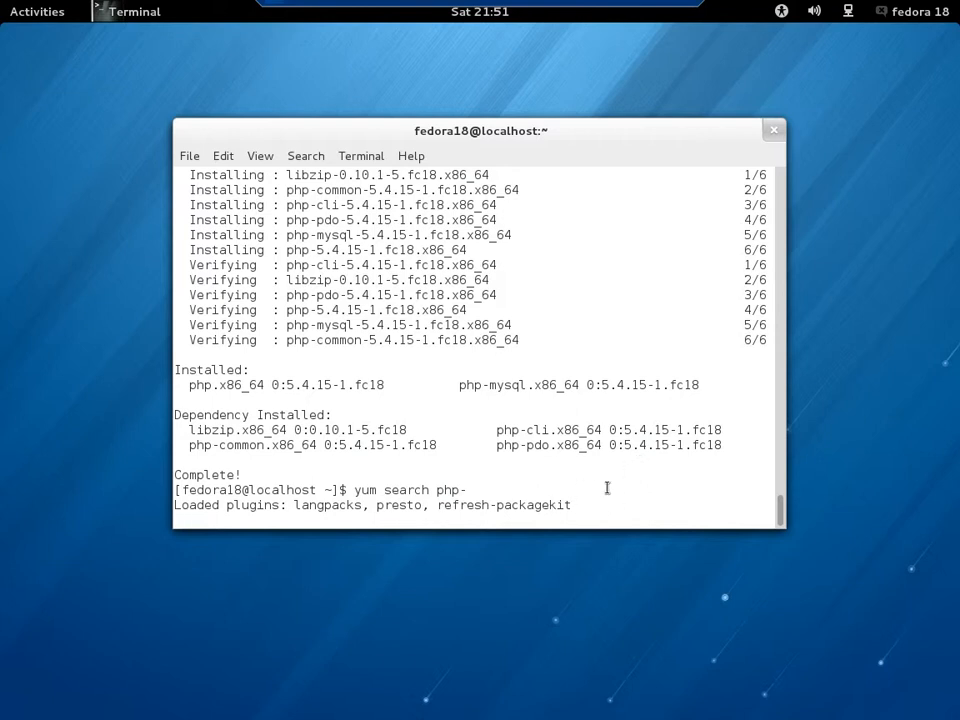
pyautogui.moveTo(592, 504)
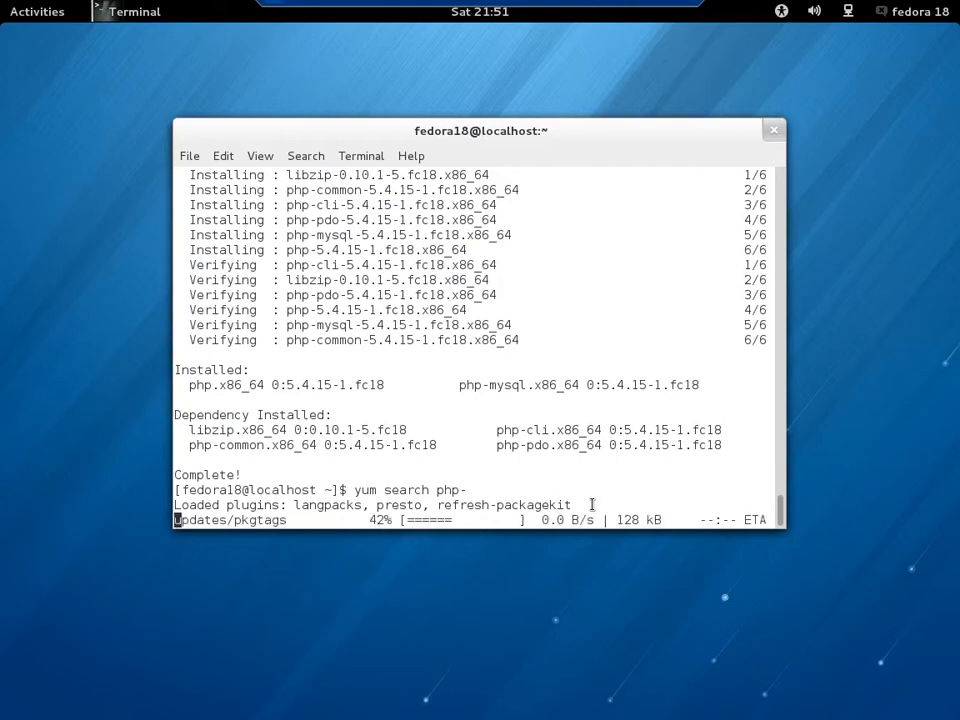
pyautogui.scroll(-3)
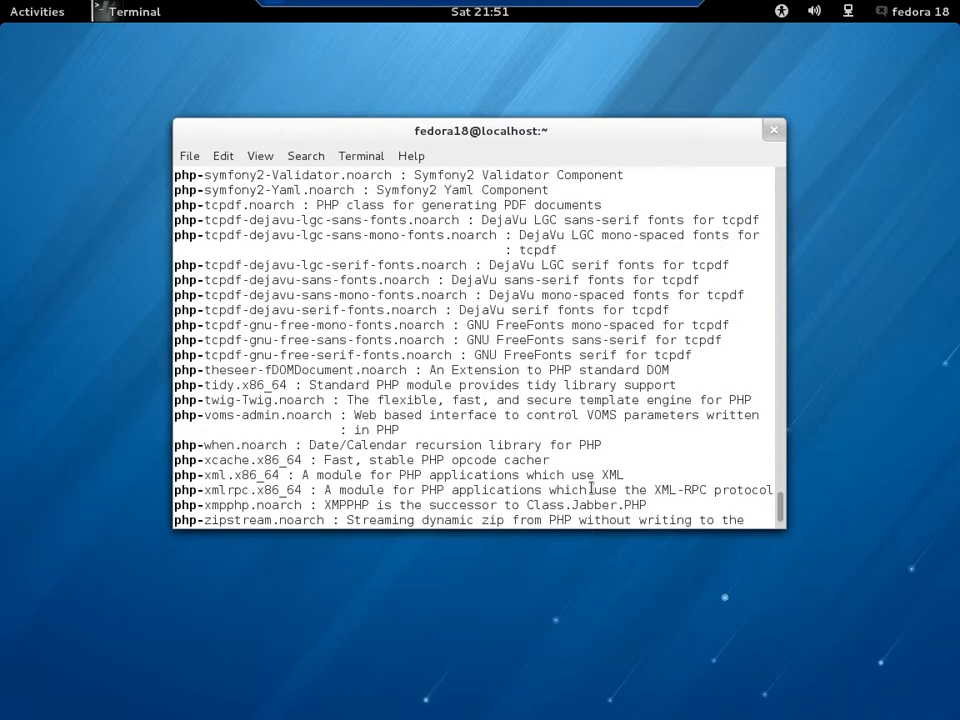
pyautogui.scroll(3)
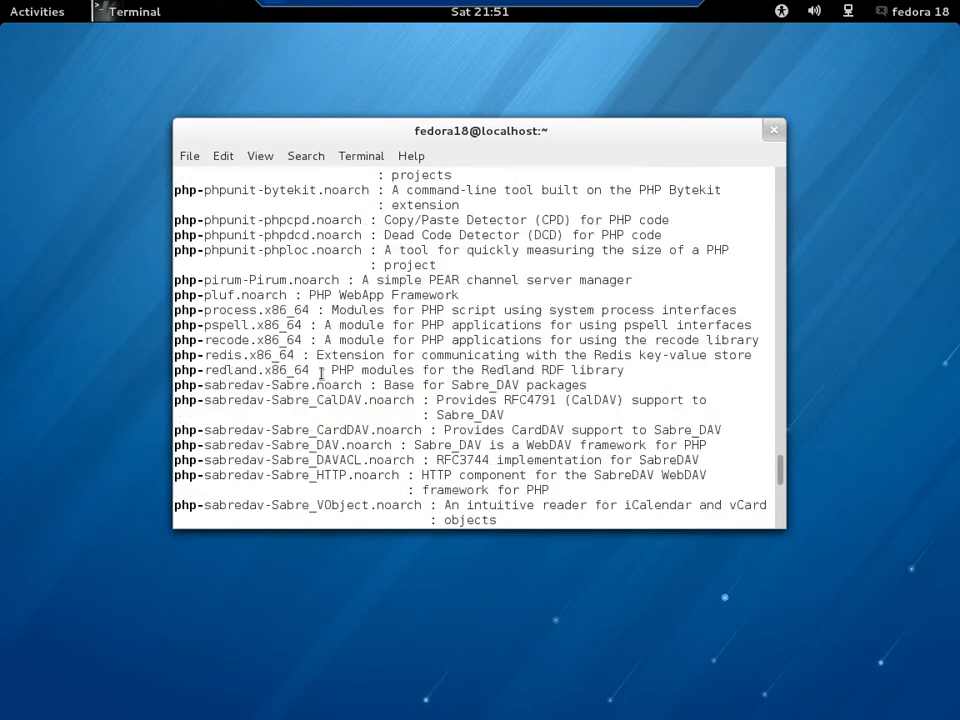
pyautogui.scroll(-3)
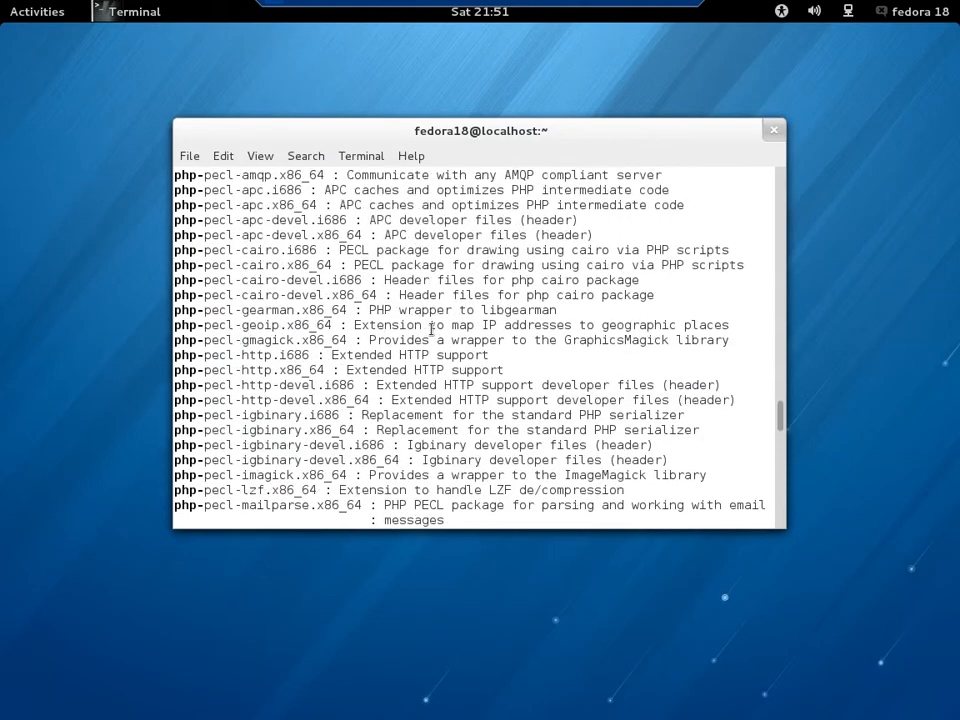
pyautogui.scroll(-3)
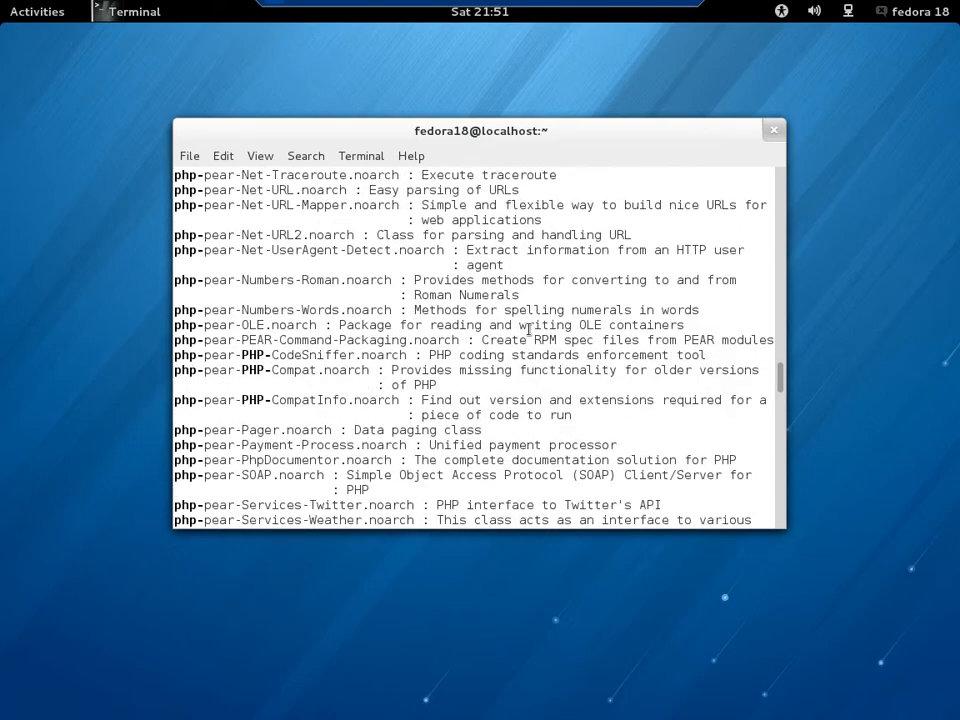
pyautogui.scroll(-3)
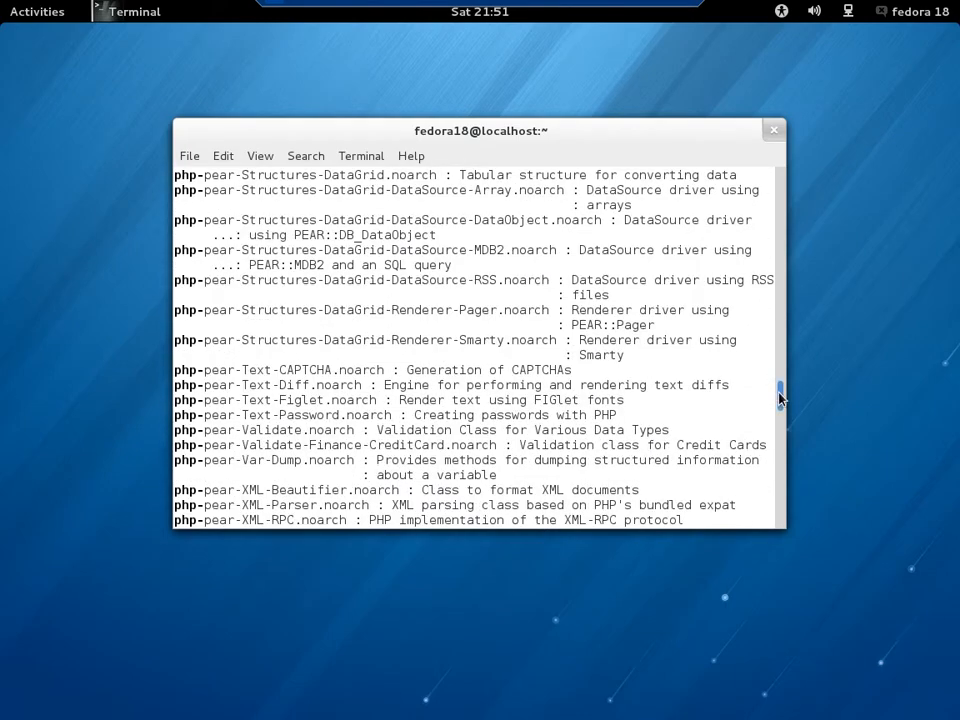
pyautogui.scroll(-3)
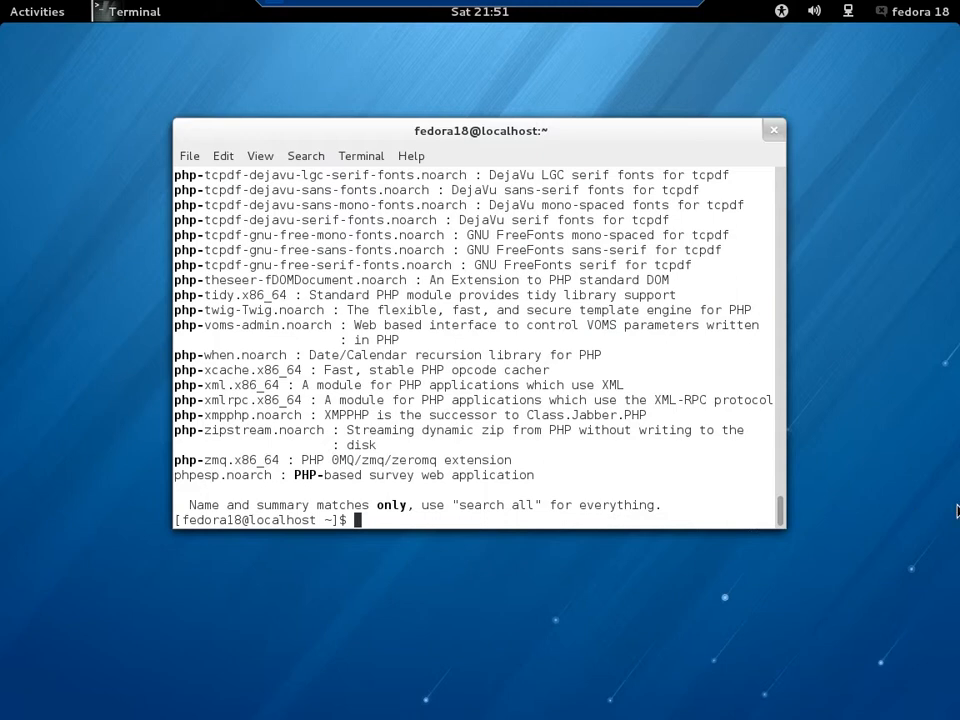
pyautogui.moveTo(475, 518)
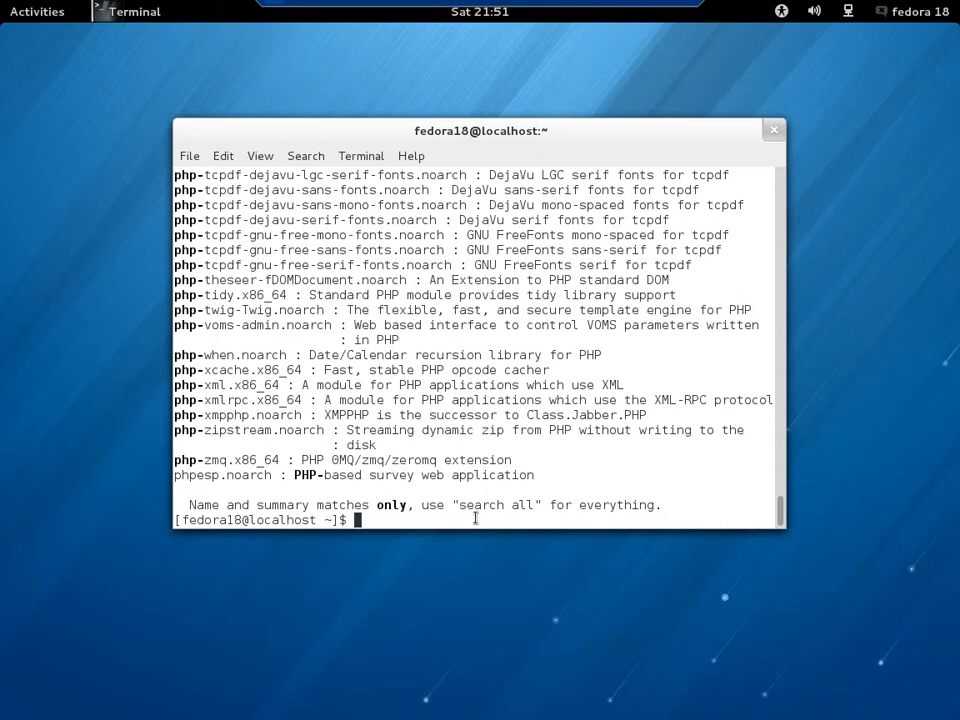
pyautogui.moveTo(230, 410)
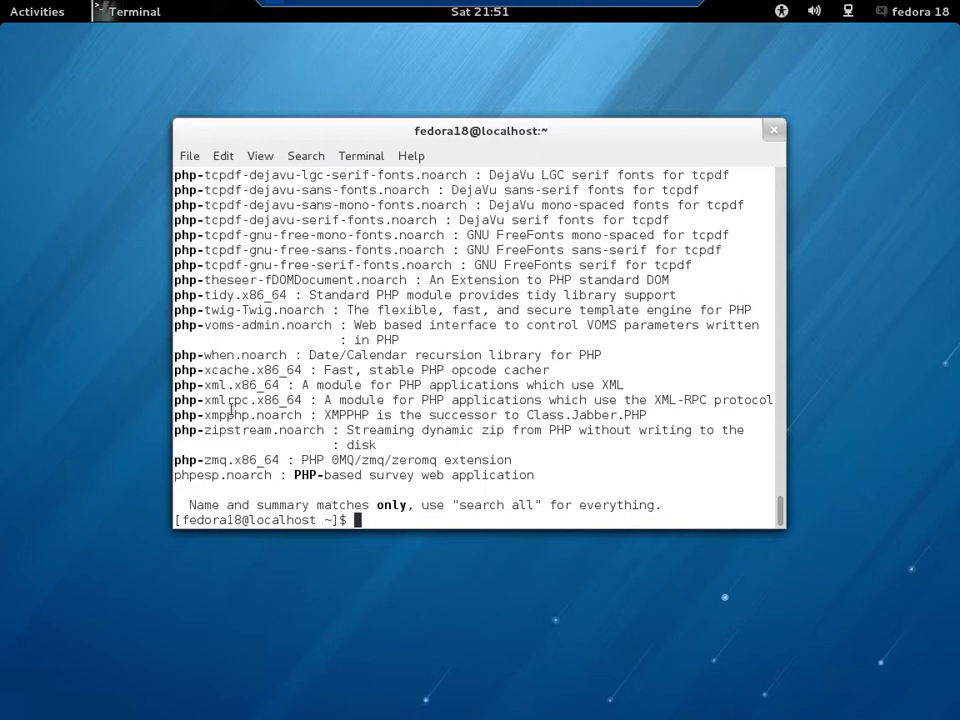
pyautogui.moveTo(258, 308)
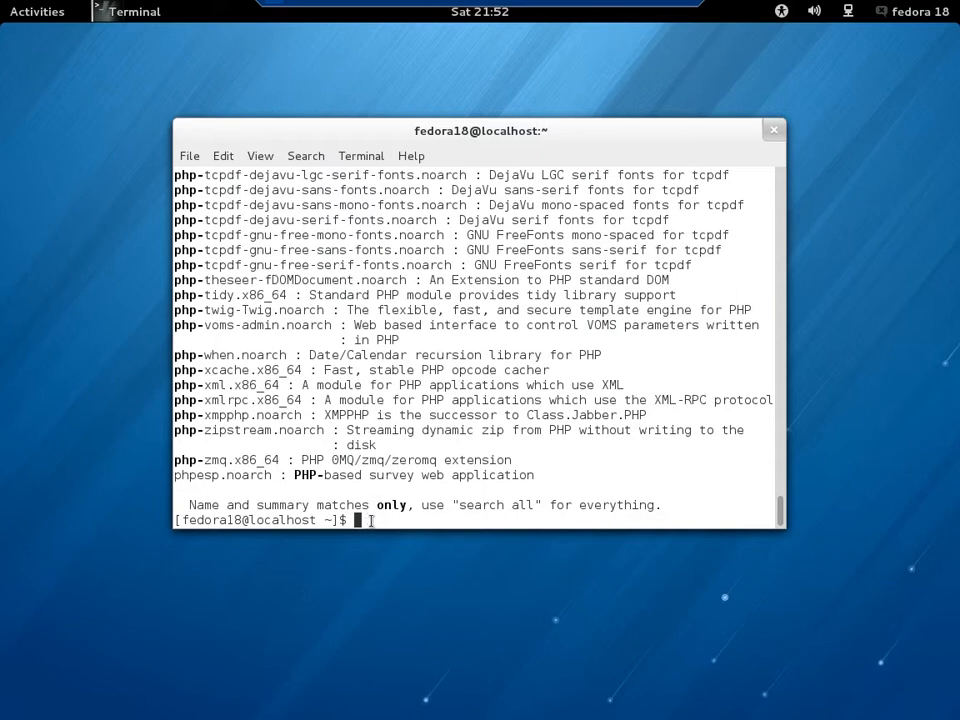
# - Display yum info for php-tidy.x86_64, then type further yum search and install commands
pyautogui.write('yum indo')
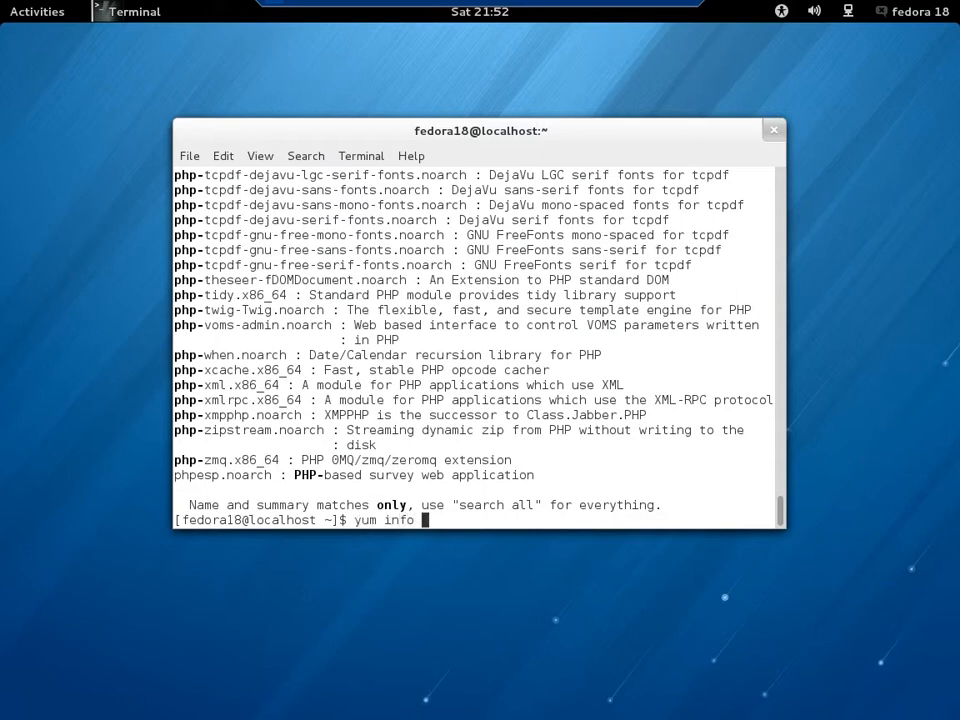
pyautogui.write('php-')
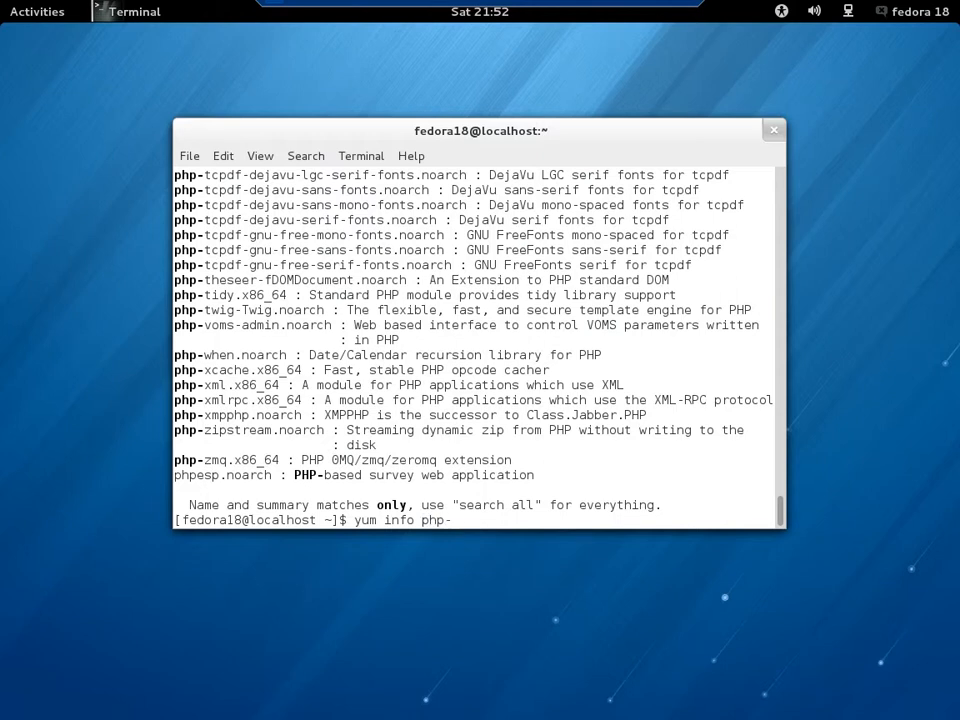
pyautogui.write('t')
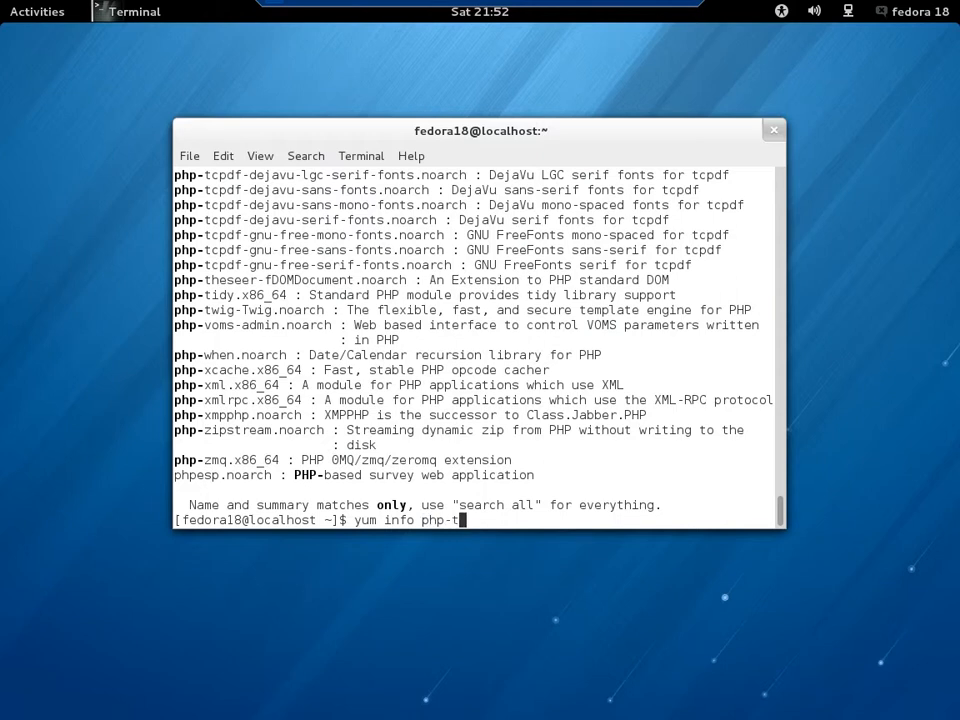
pyautogui.write('idy.')
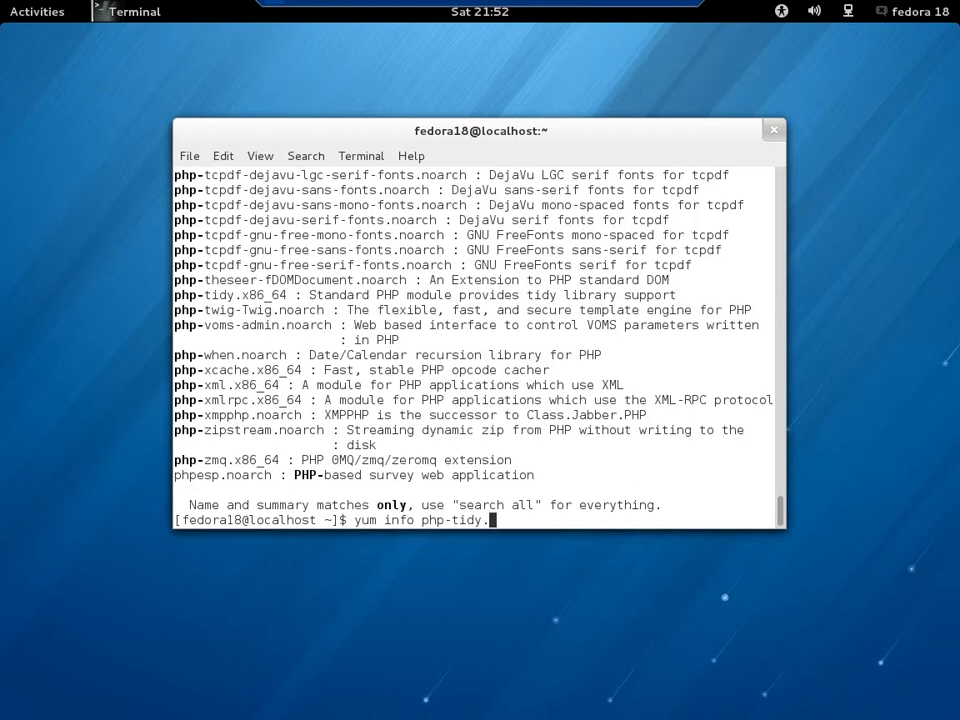
pyautogui.write('x86_')
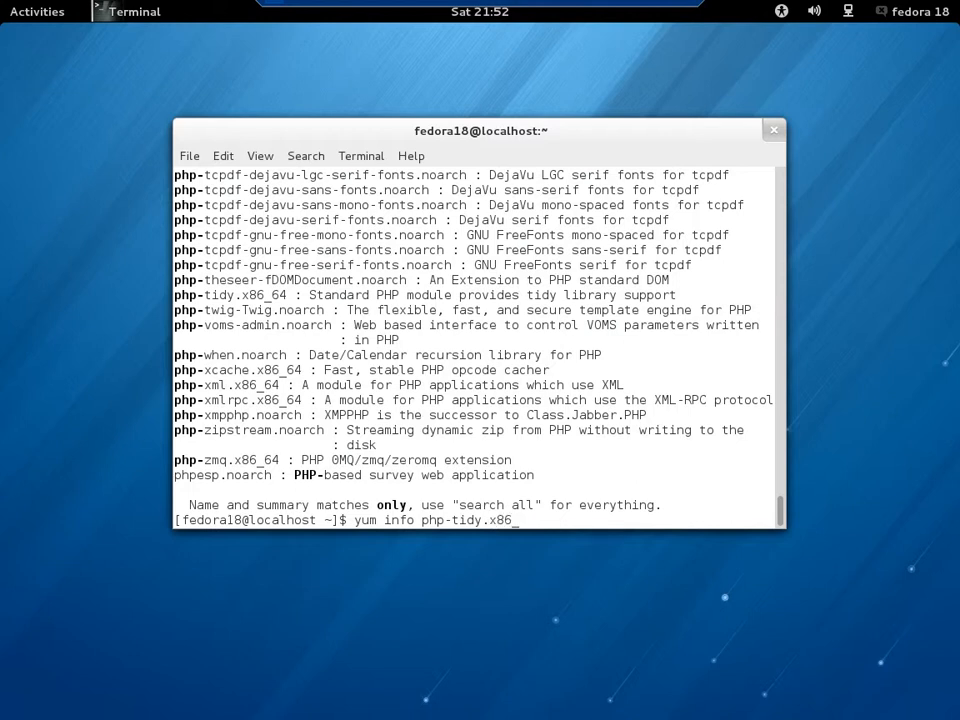
pyautogui.press('Return')
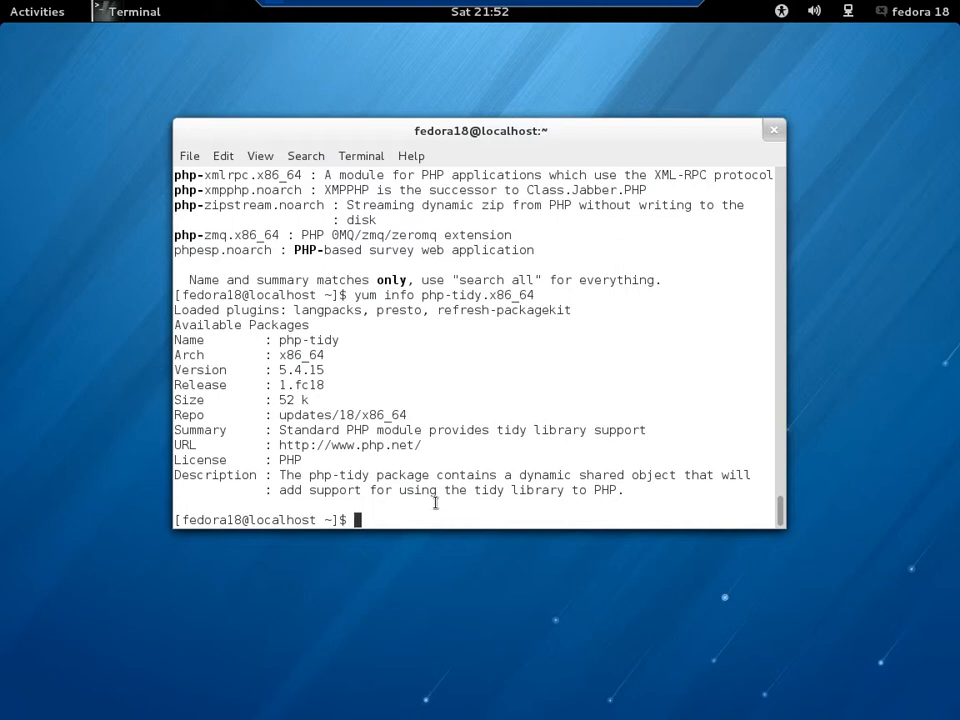
pyautogui.write('yum search php-')
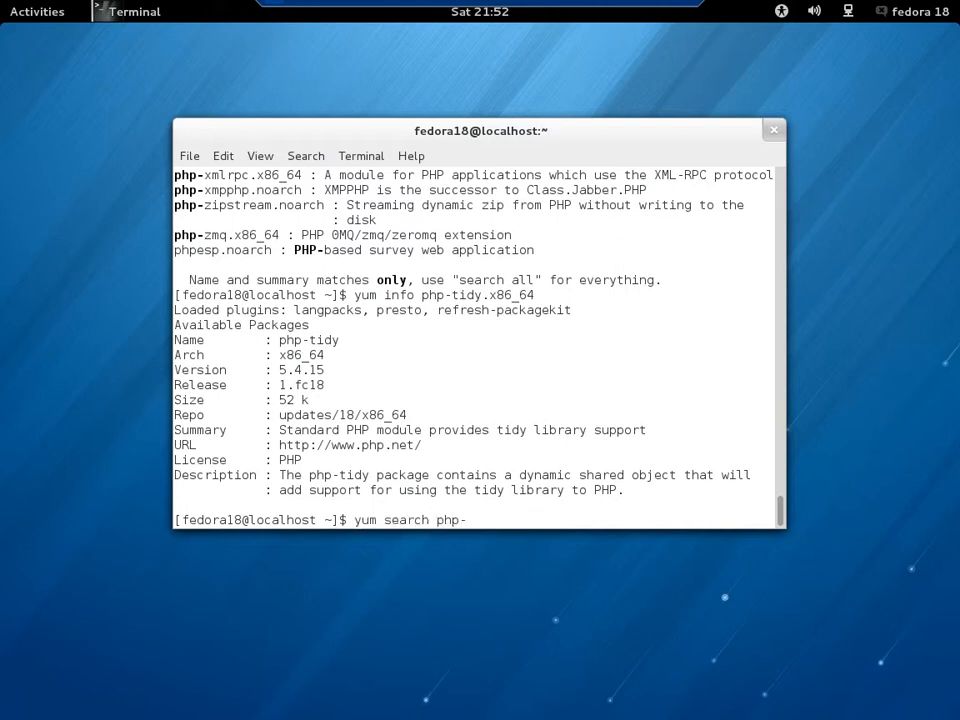
pyautogui.write('sudo yum install php php-mysql -y')
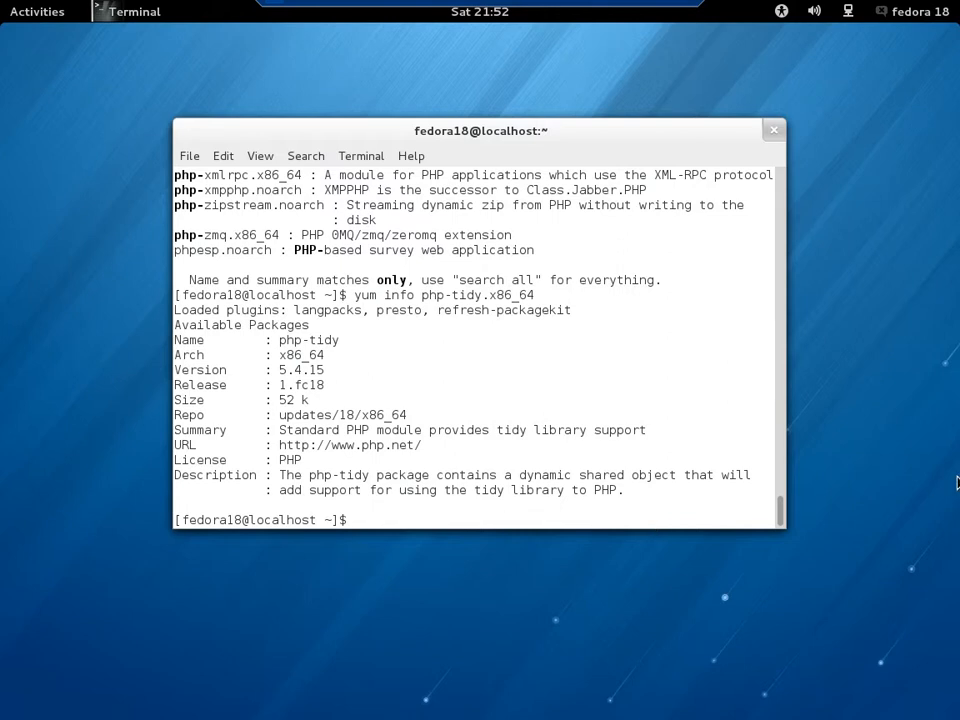
pyautogui.moveTo(712, 513)
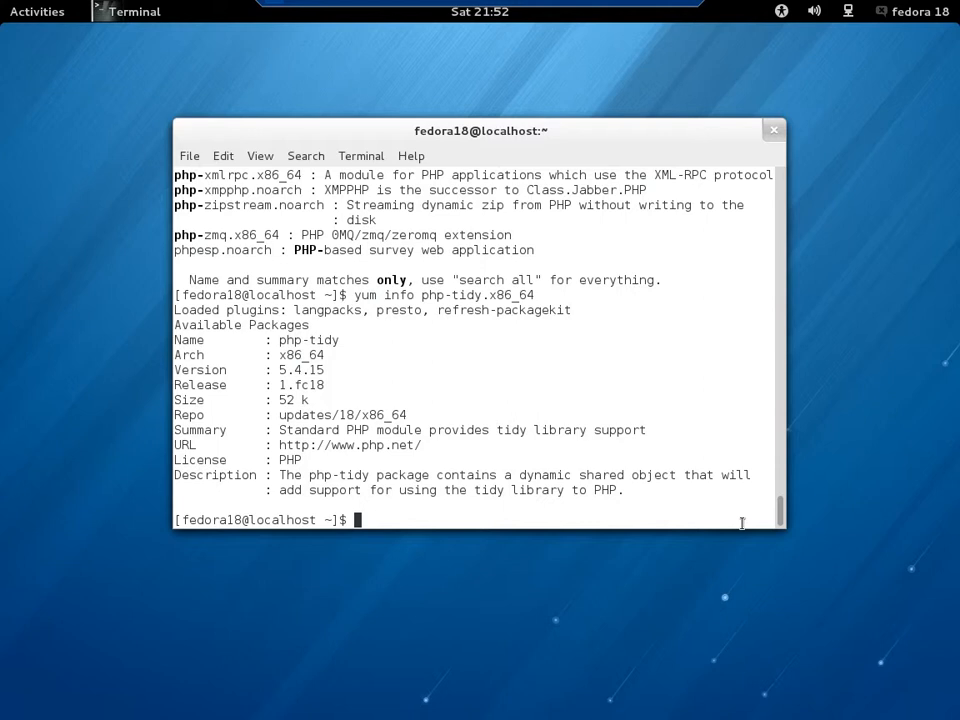
# - Enable the httpd web server at boot with 'sudo chkconfig httpd on'
pyautogui.write('sudo ch')
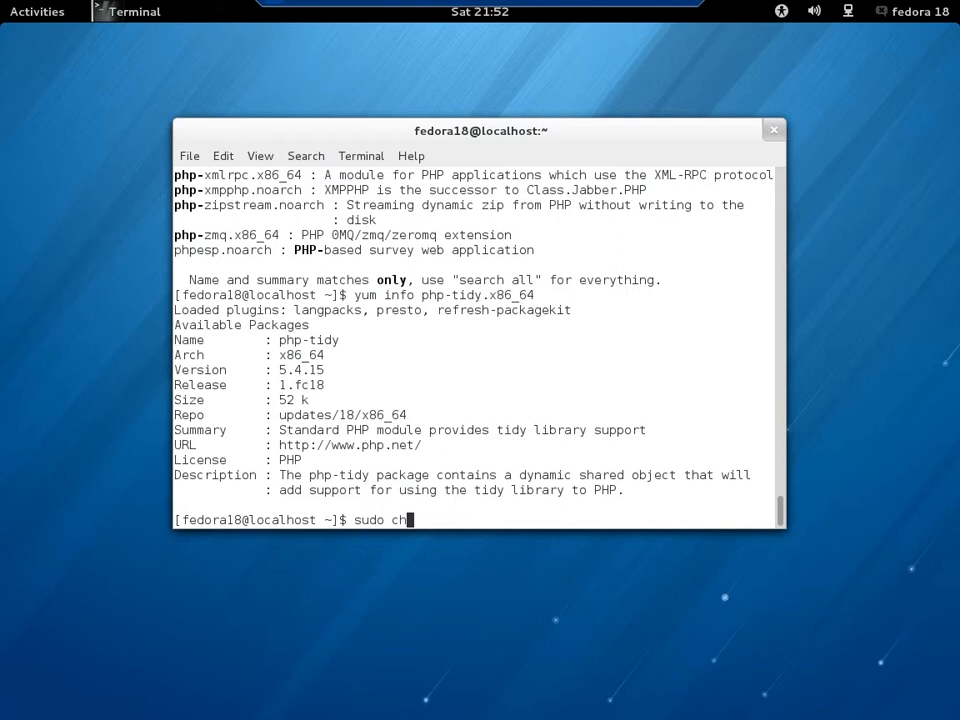
pyautogui.write('kconfig')
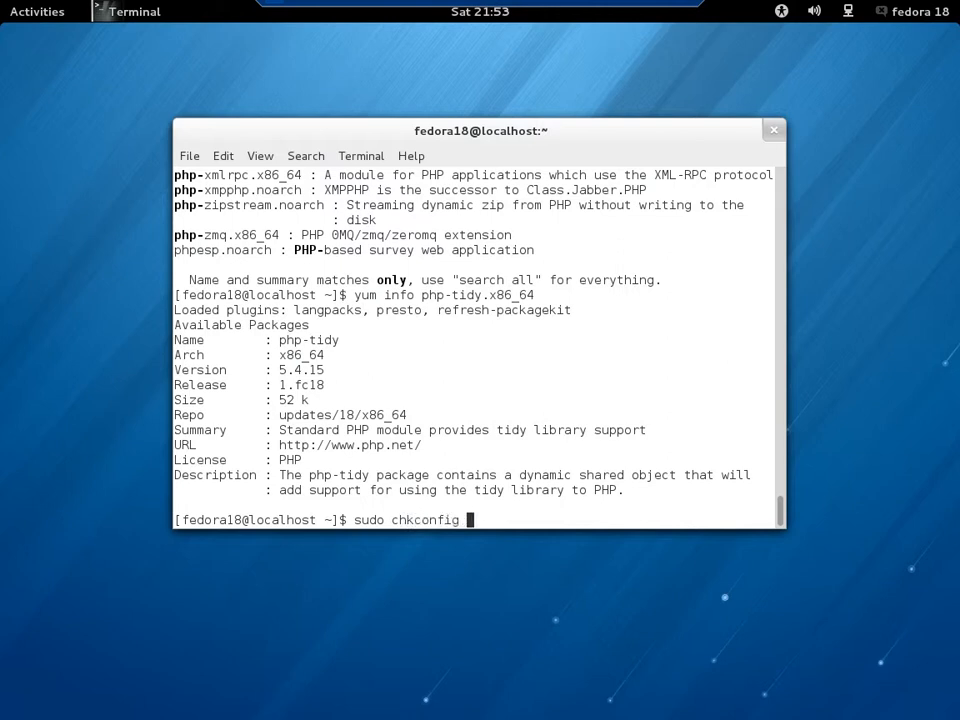
pyautogui.write('httpd on')
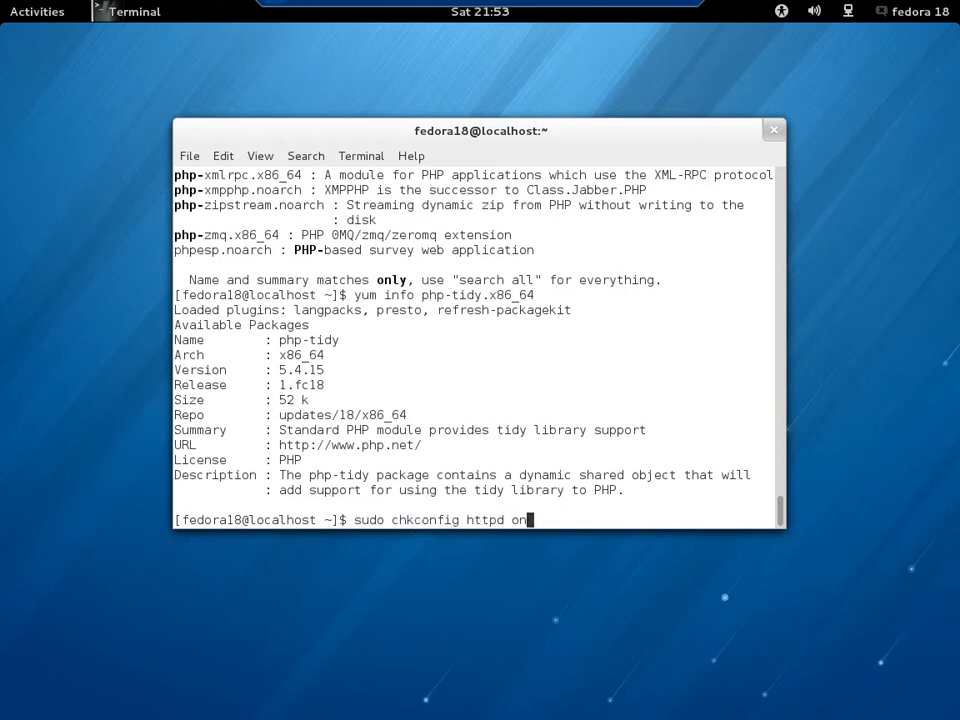
pyautogui.press('Return')
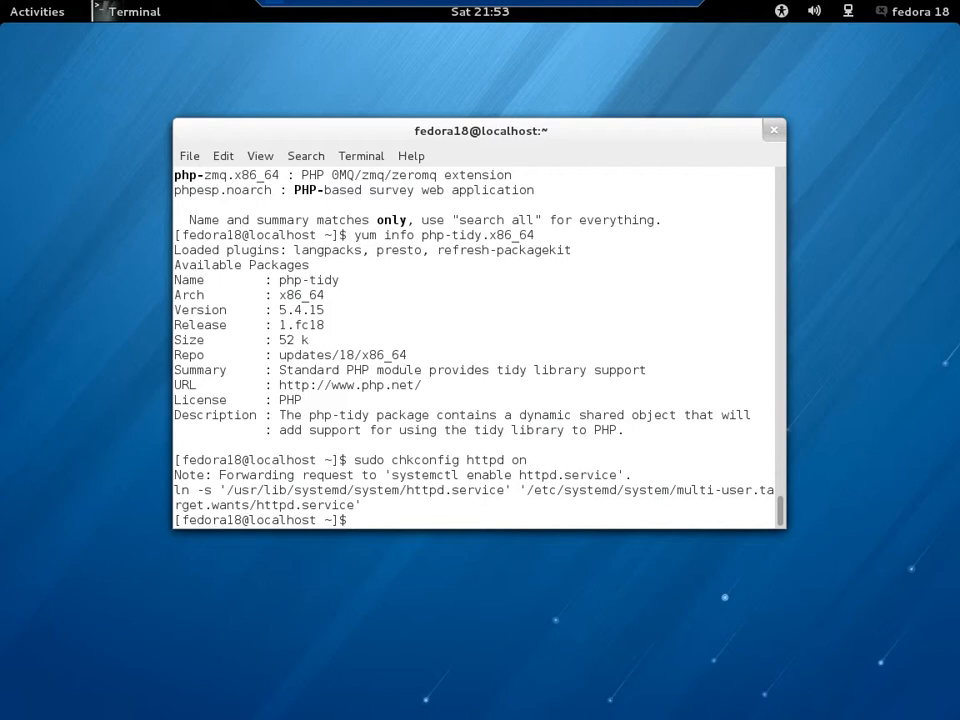
# - Enable the mysqld database service at boot with sudo chkconfig
pyautogui.write('sudo')
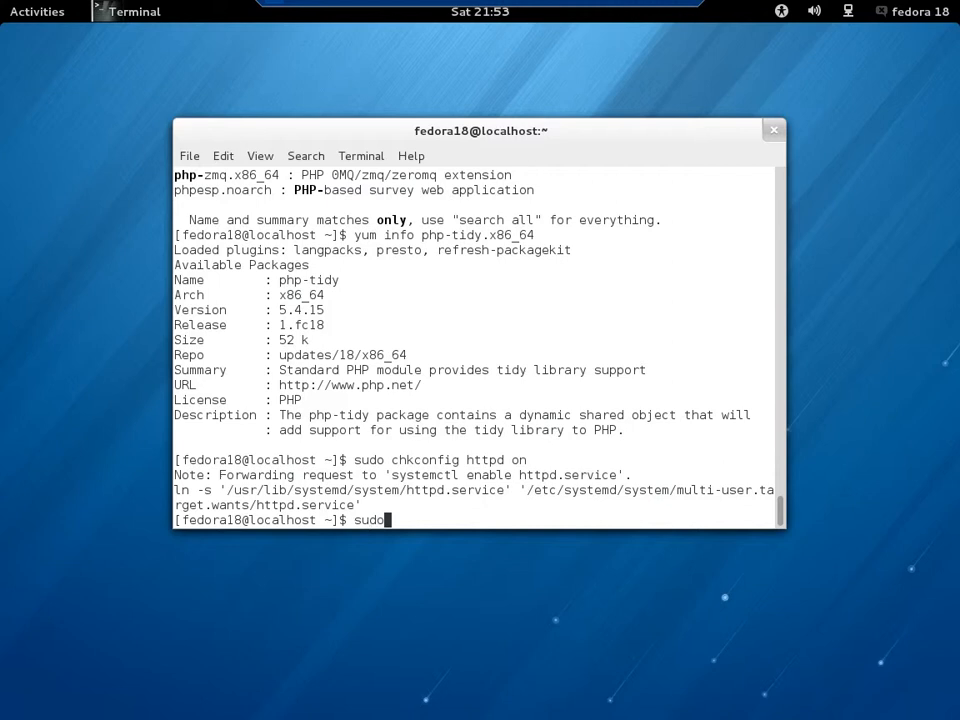
pyautogui.write('ch')
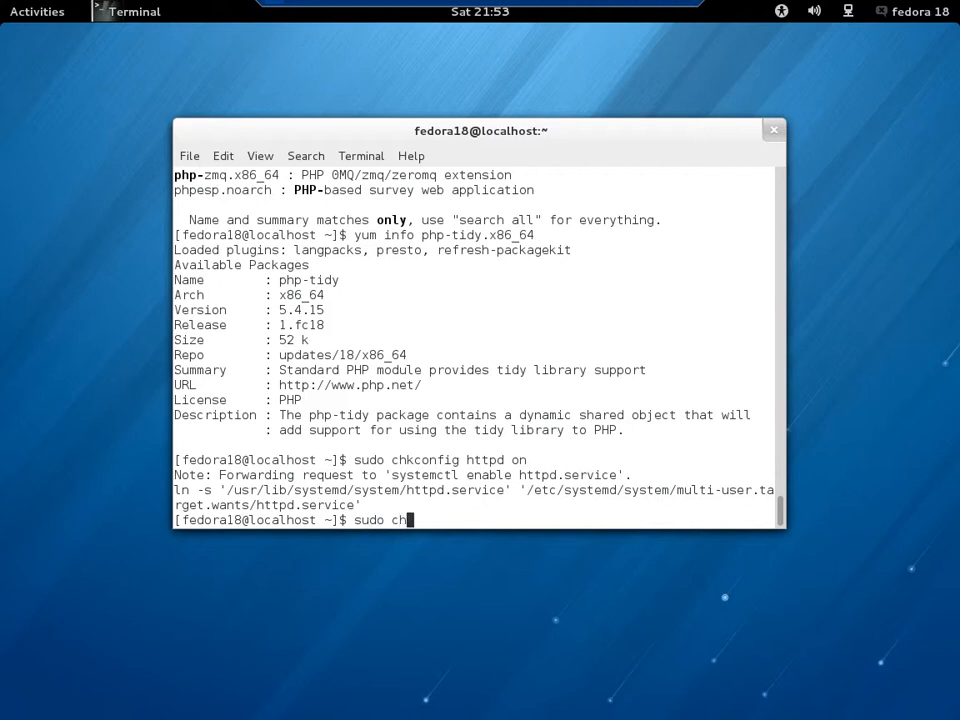
pyautogui.write('kconfig h')
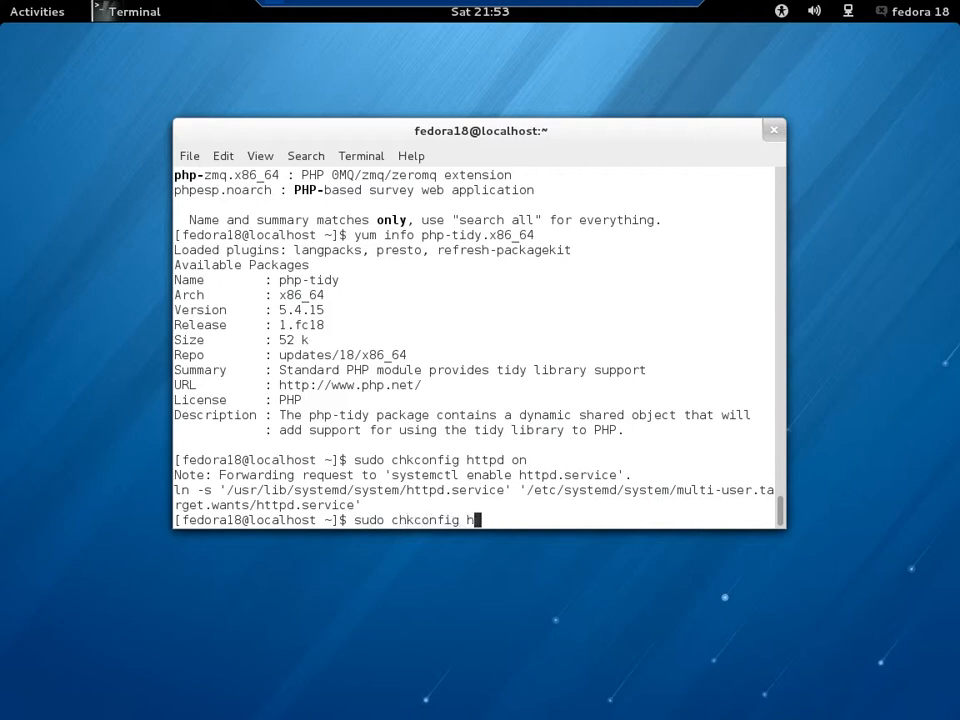
pyautogui.write('mysqld')
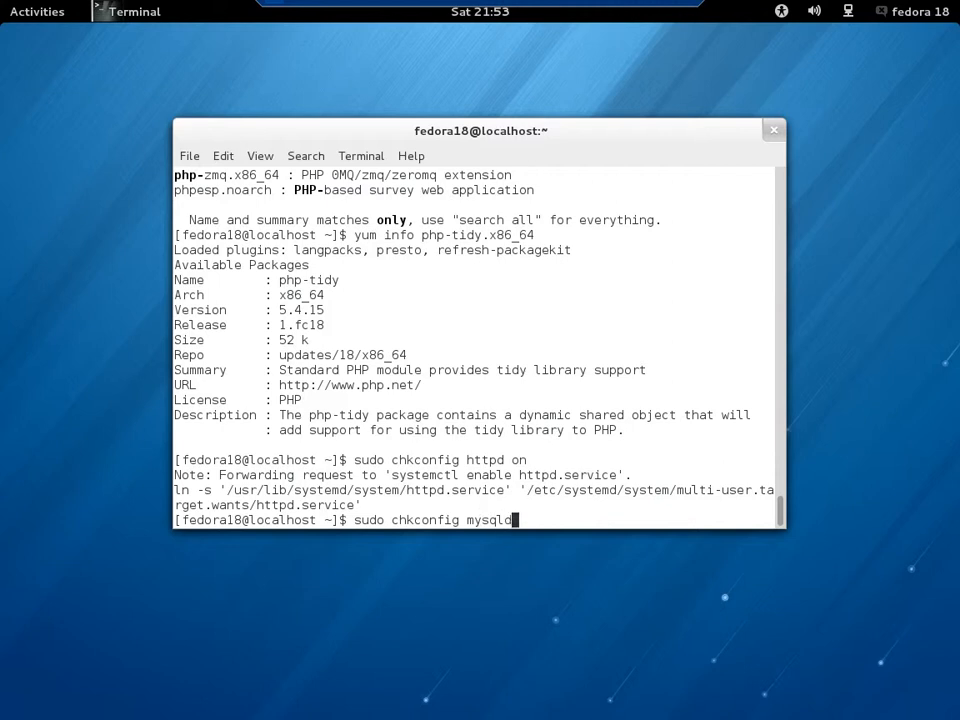
pyautogui.press('Return')
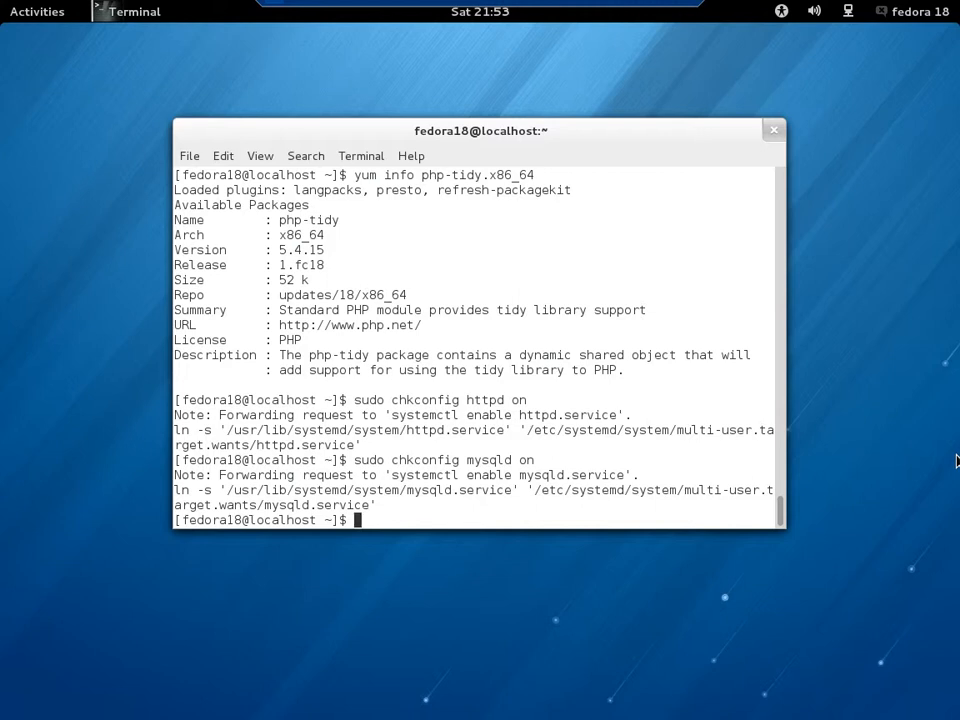
pyautogui.moveTo(555, 523)
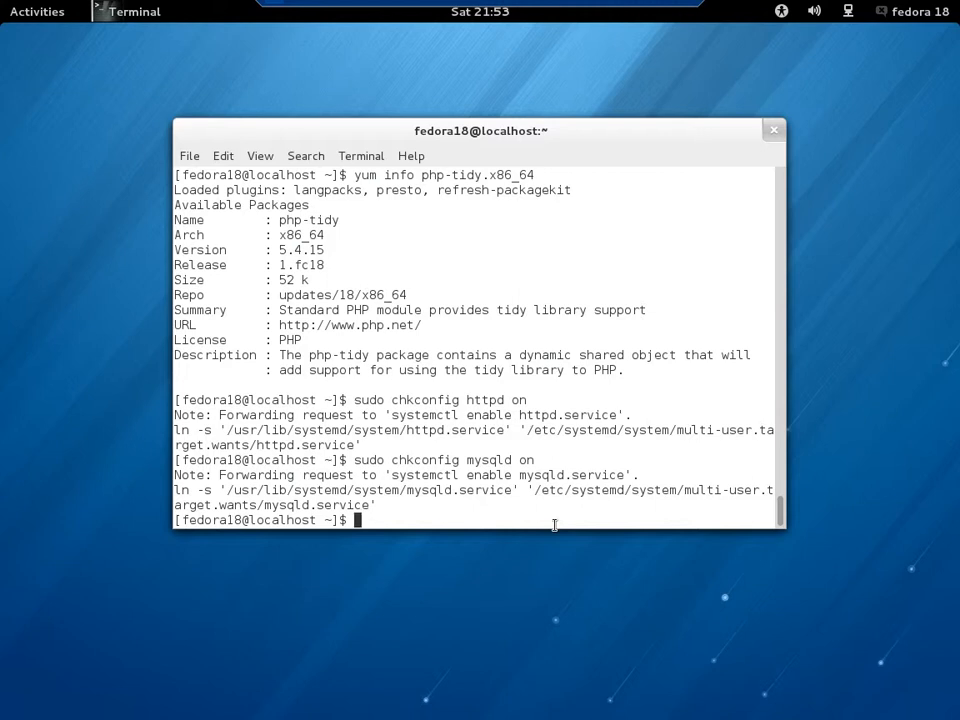
# - Launch gedit with sudo on a new /var/www/html/info.php file
pyautogui.write('sudo')
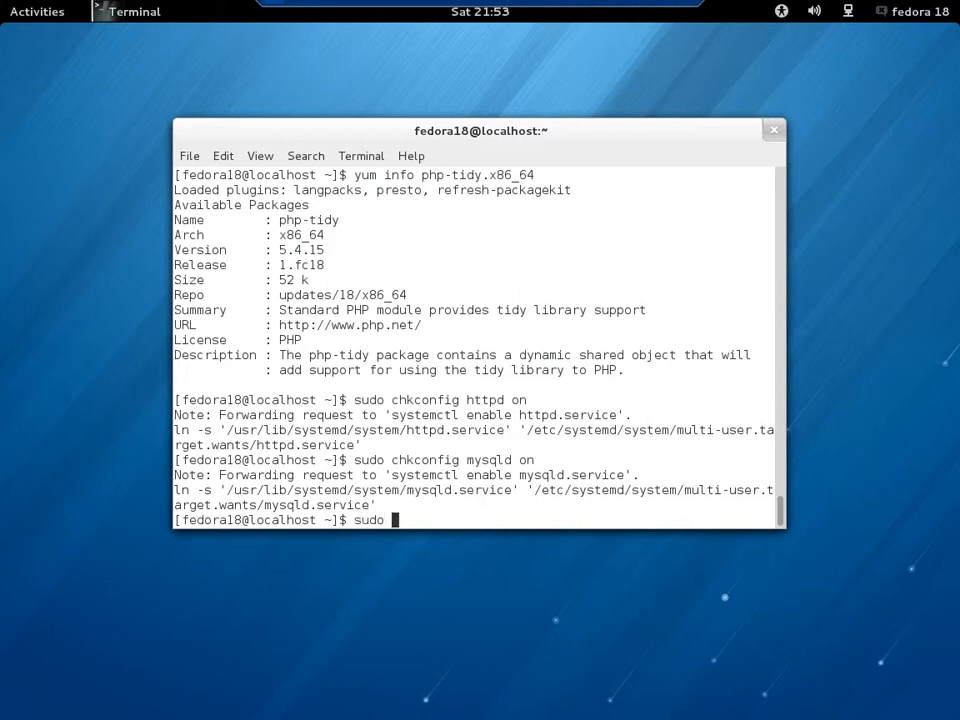
pyautogui.write('gedit')
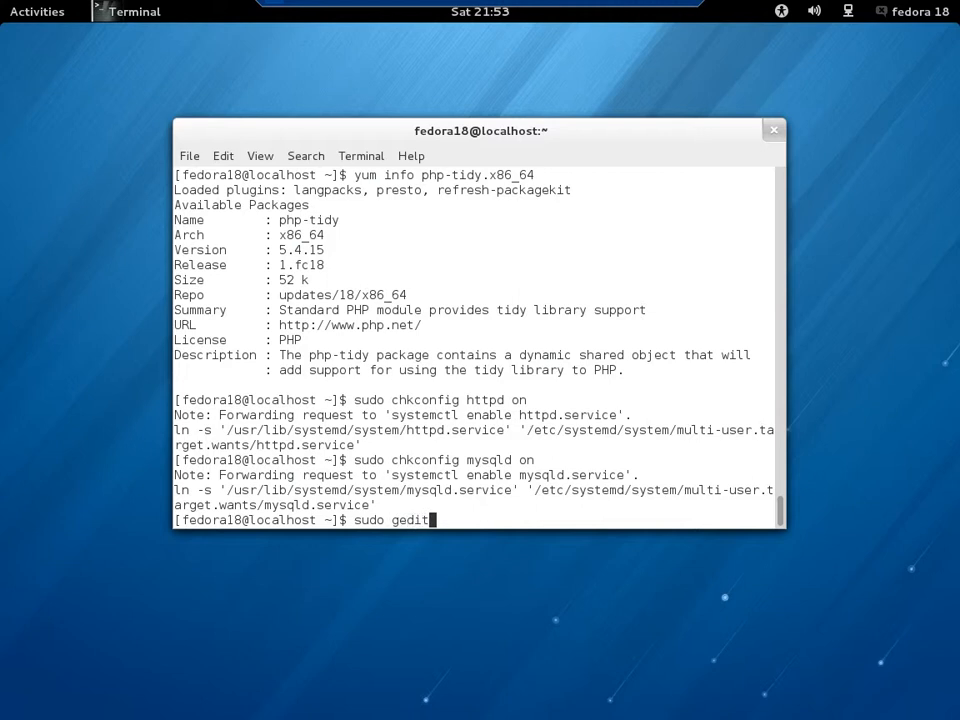
pyautogui.write('/')
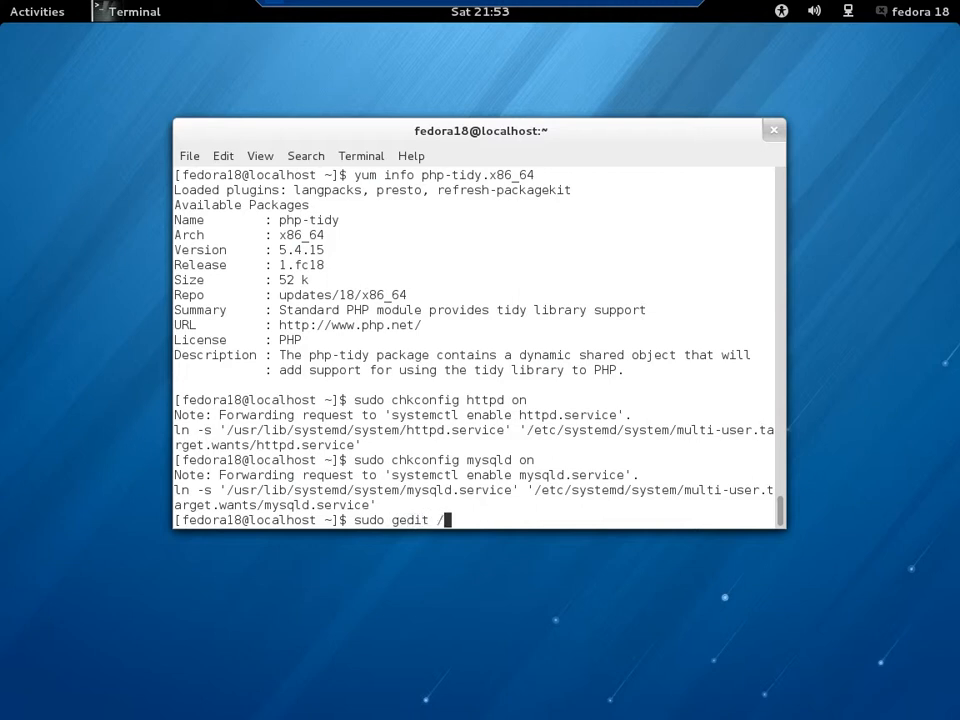
pyautogui.write('var/ww')
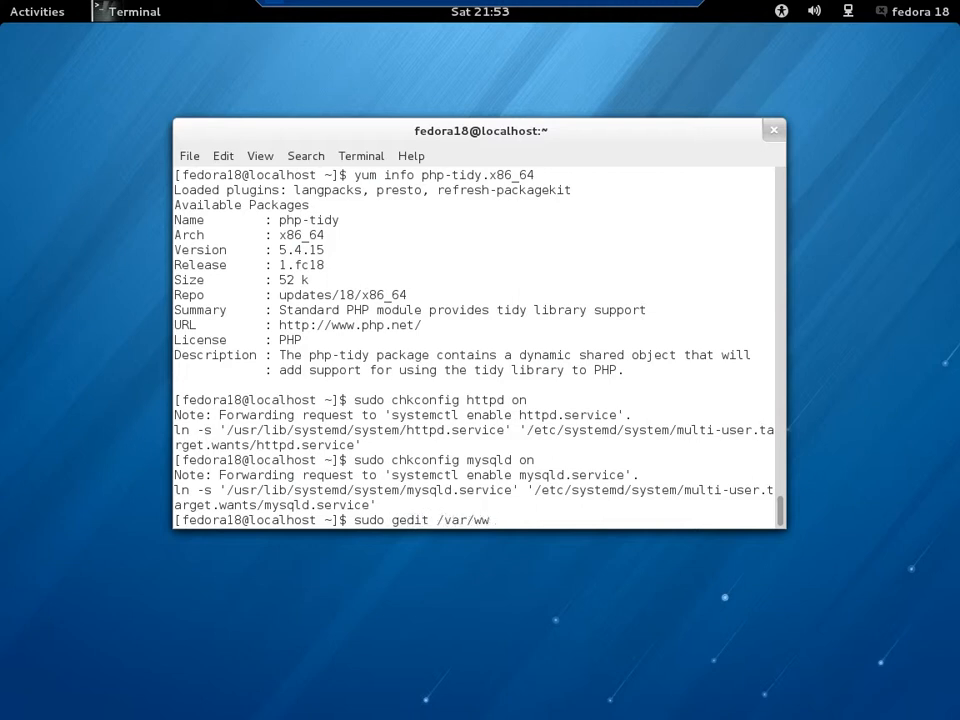
pyautogui.write('w/html/i')
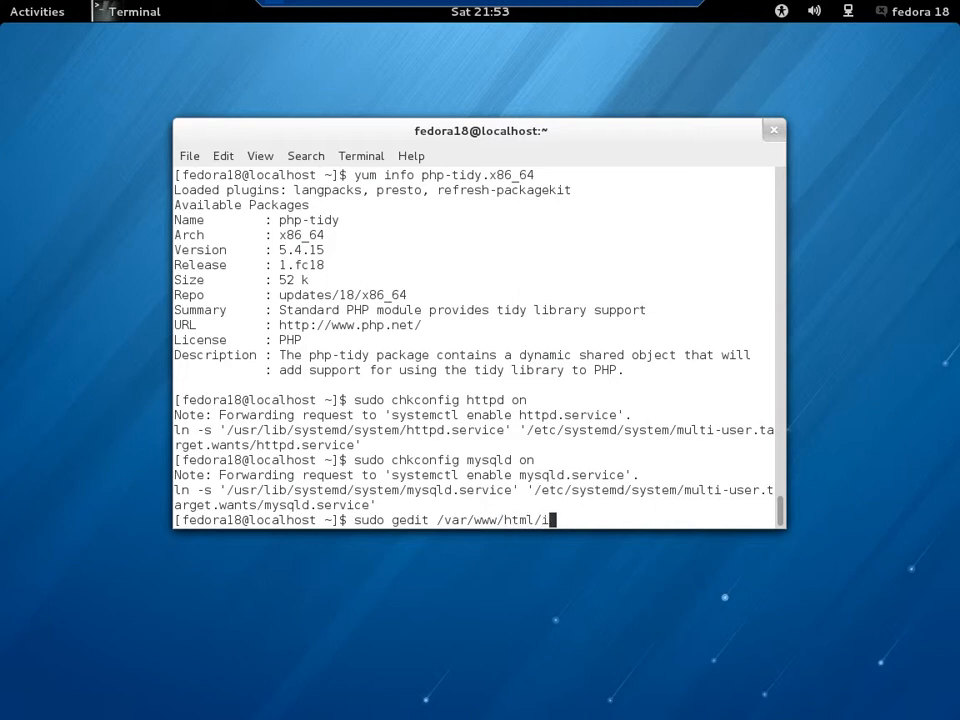
pyautogui.write('nfo.php')
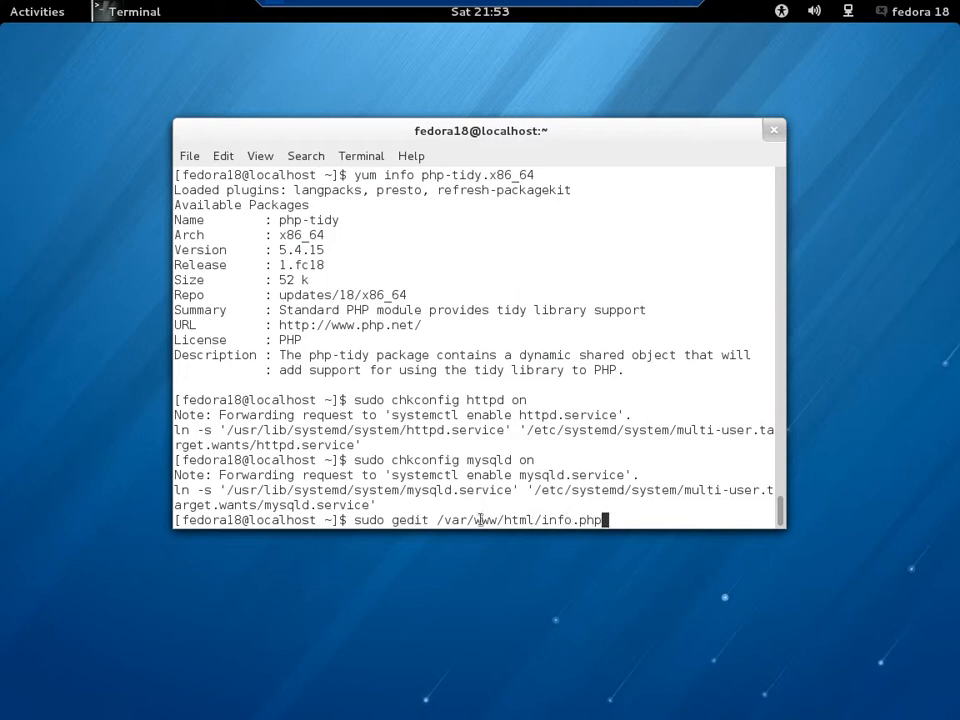
pyautogui.press('Return')
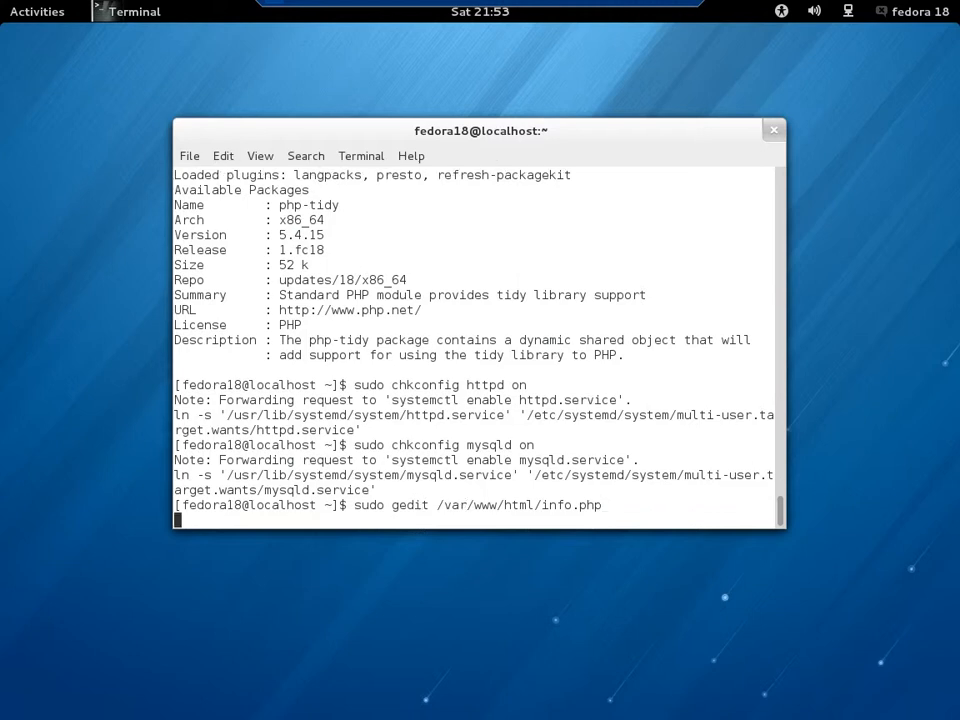
pyautogui.press('Return')
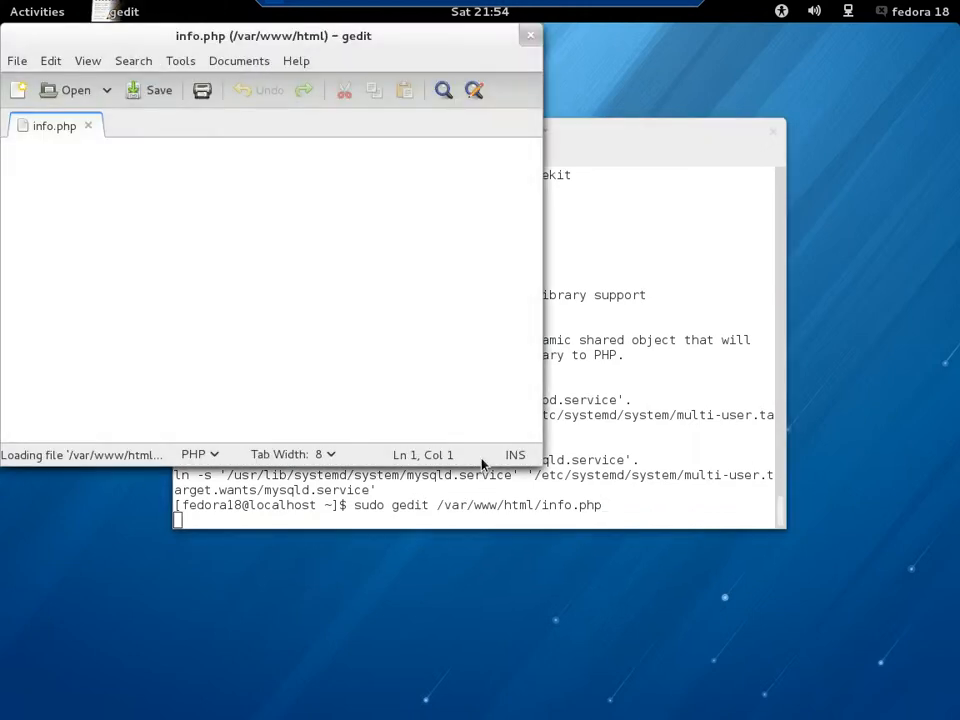
pyautogui.moveTo(376, 322)
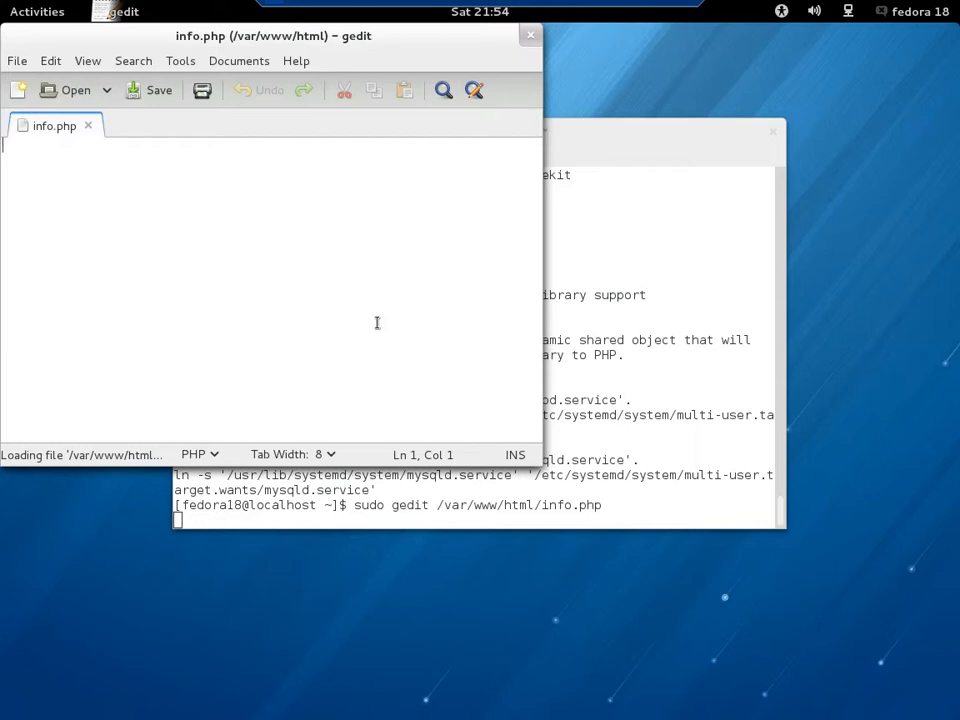
# - Write '<?php' and 'phpinfo();' into info.php, save it, and close gedit
pyautogui.write('<?')
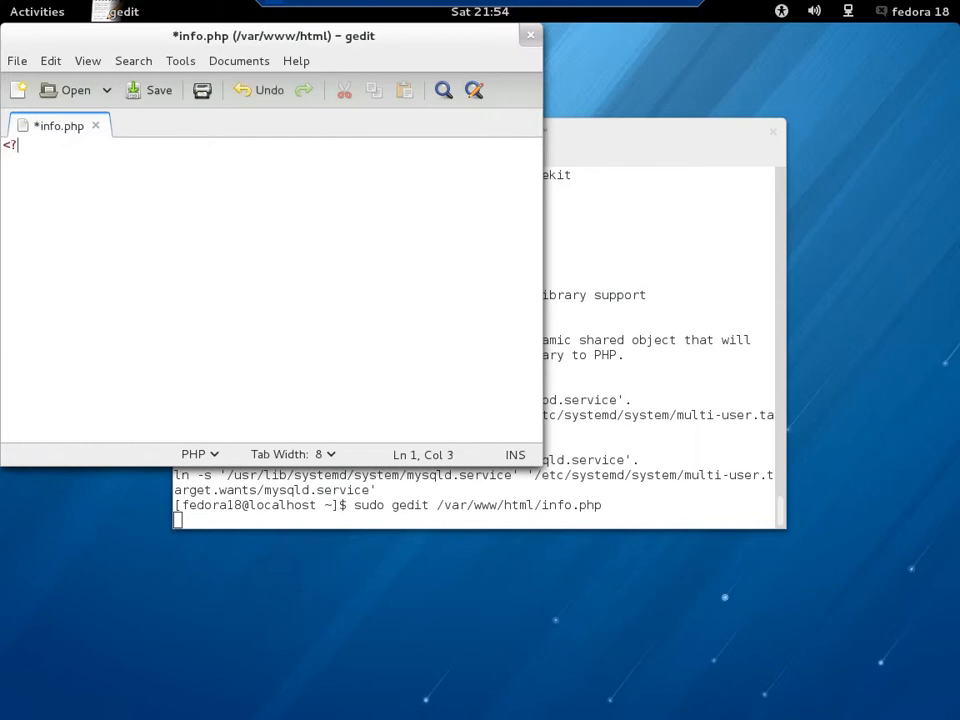
pyautogui.write('php')
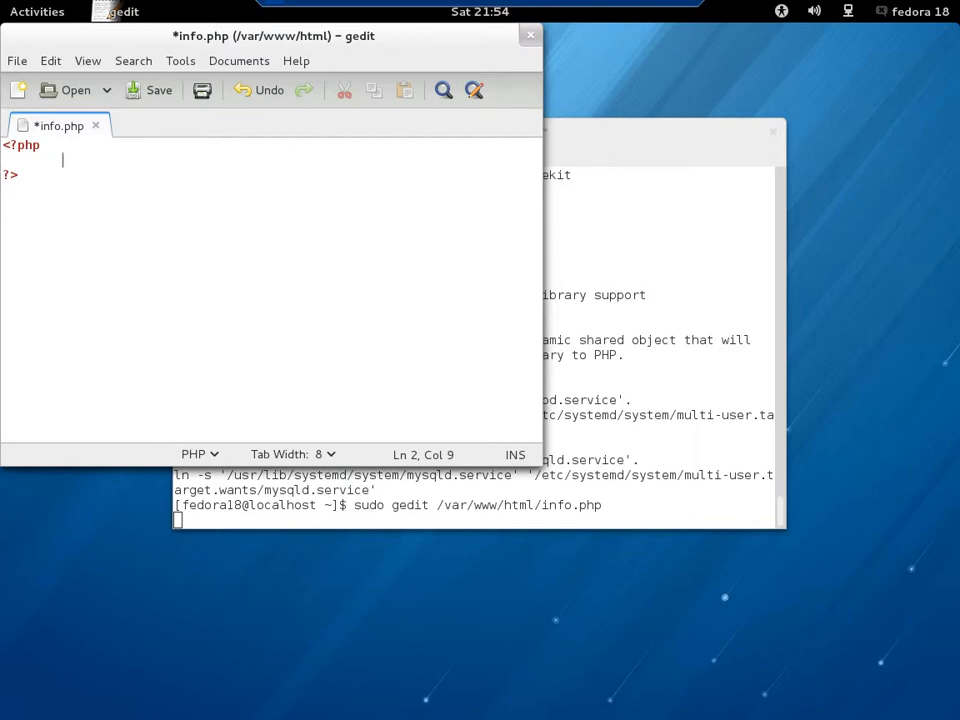
pyautogui.write('phpinfo();')
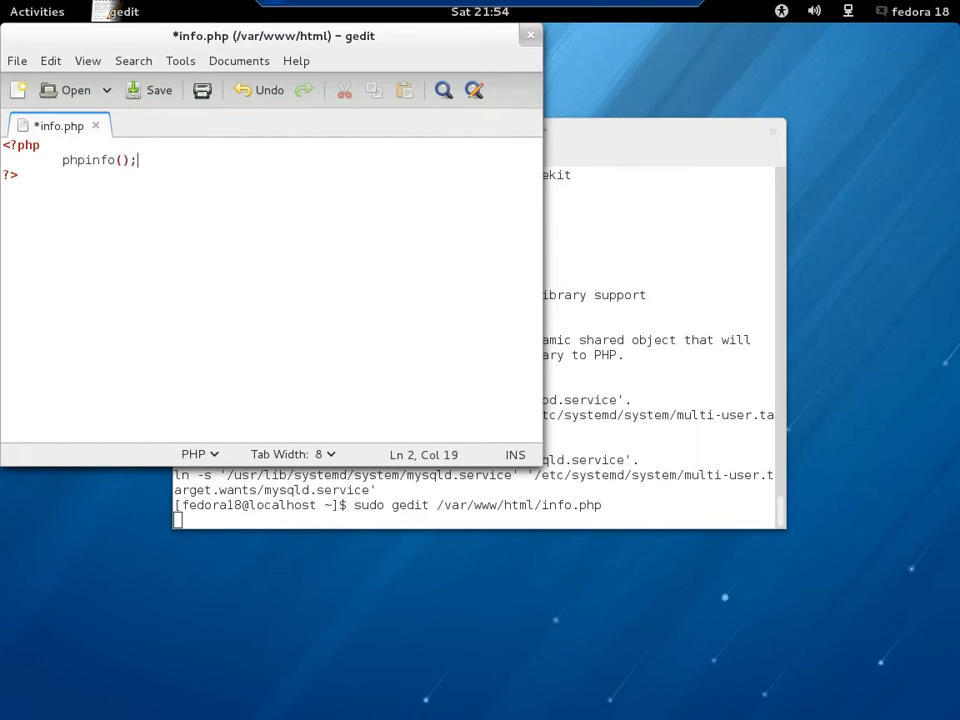
pyautogui.click(150, 90)
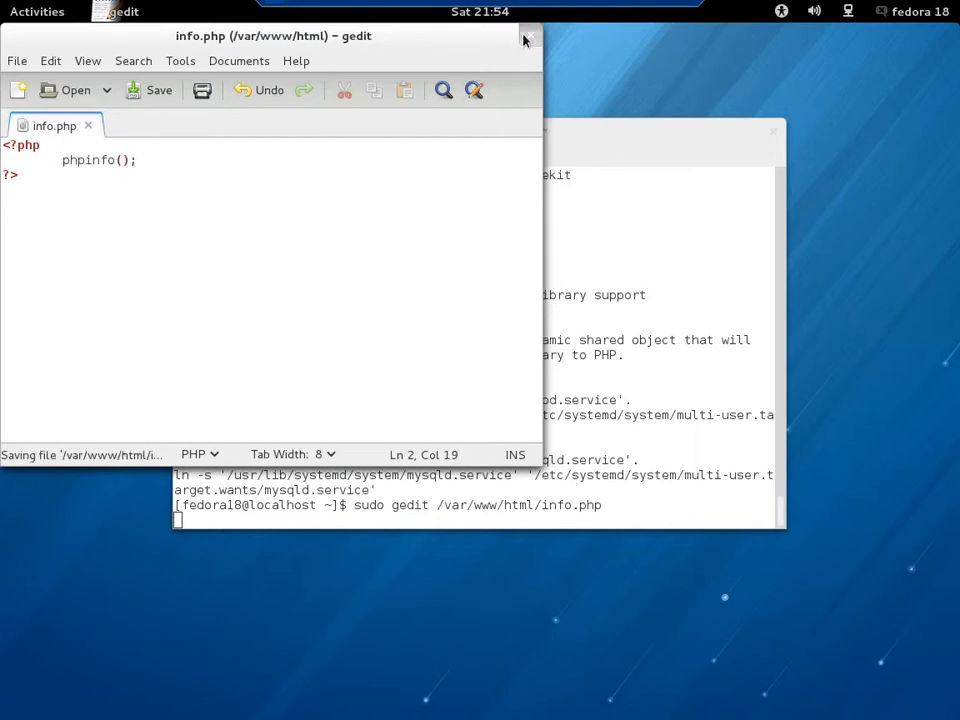
pyautogui.click(528, 38)
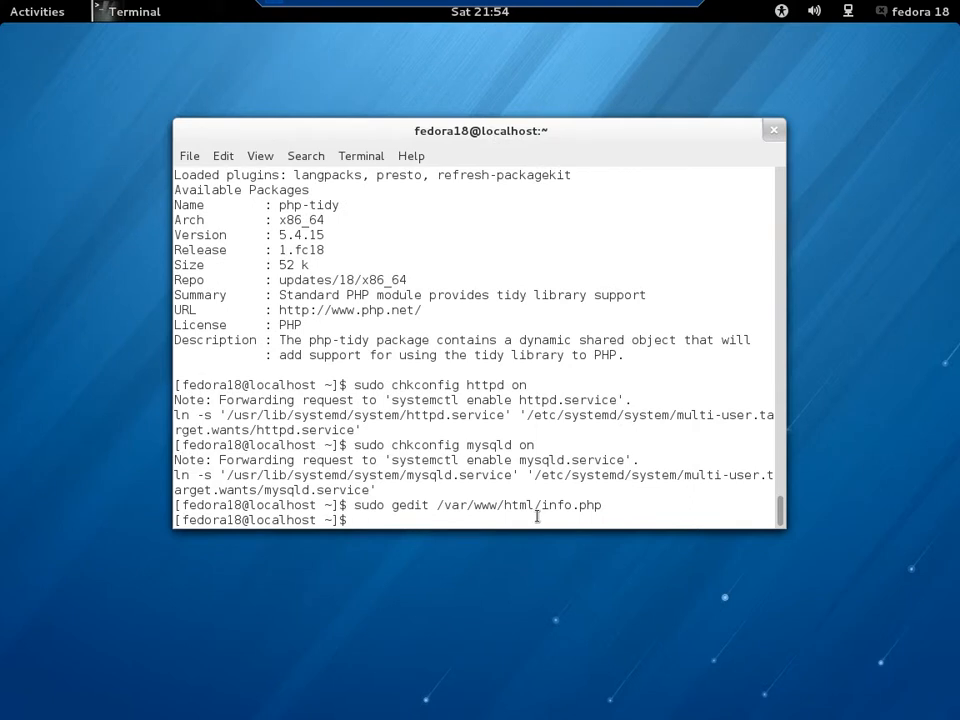
# - Restart Apache with 'sudo service httpd restart' and launch Firefox
pyautogui.write('sudo')
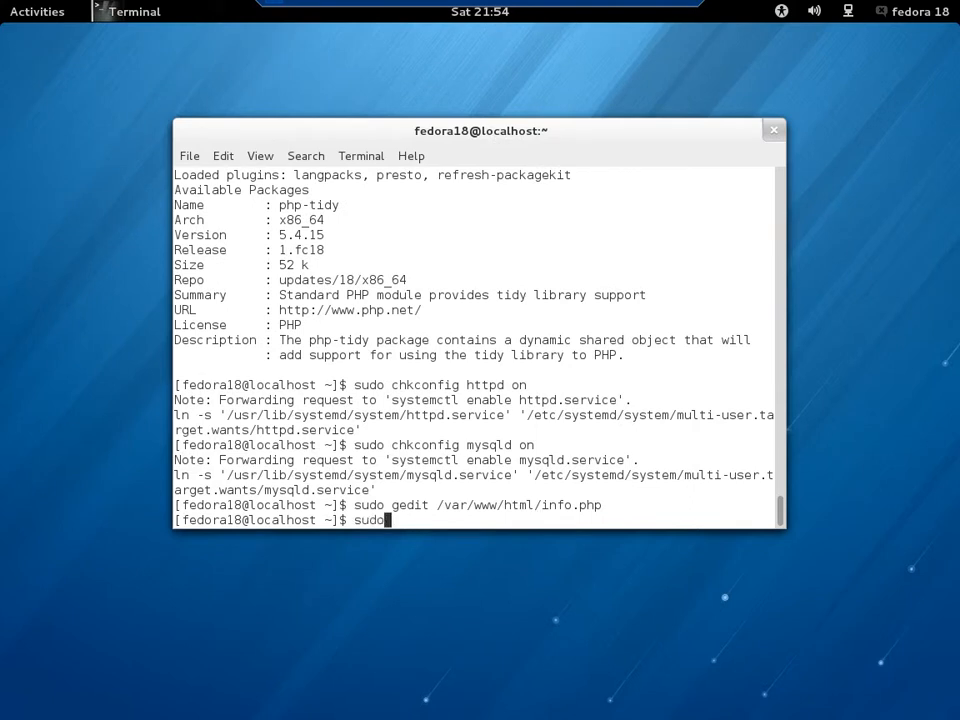
pyautogui.write('s')
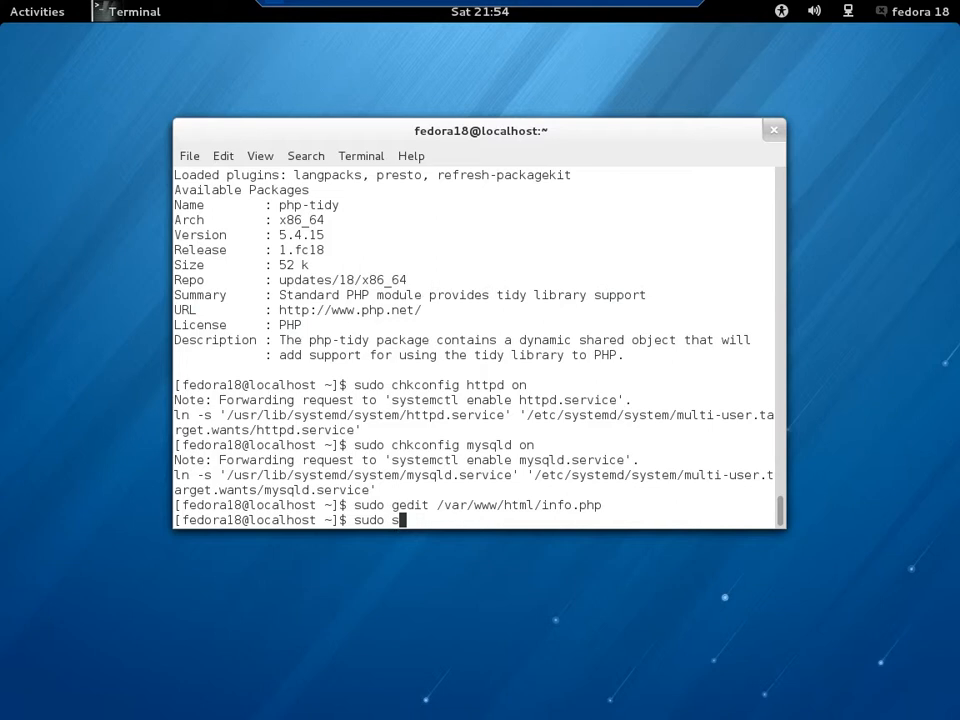
pyautogui.write('ervice httpd')
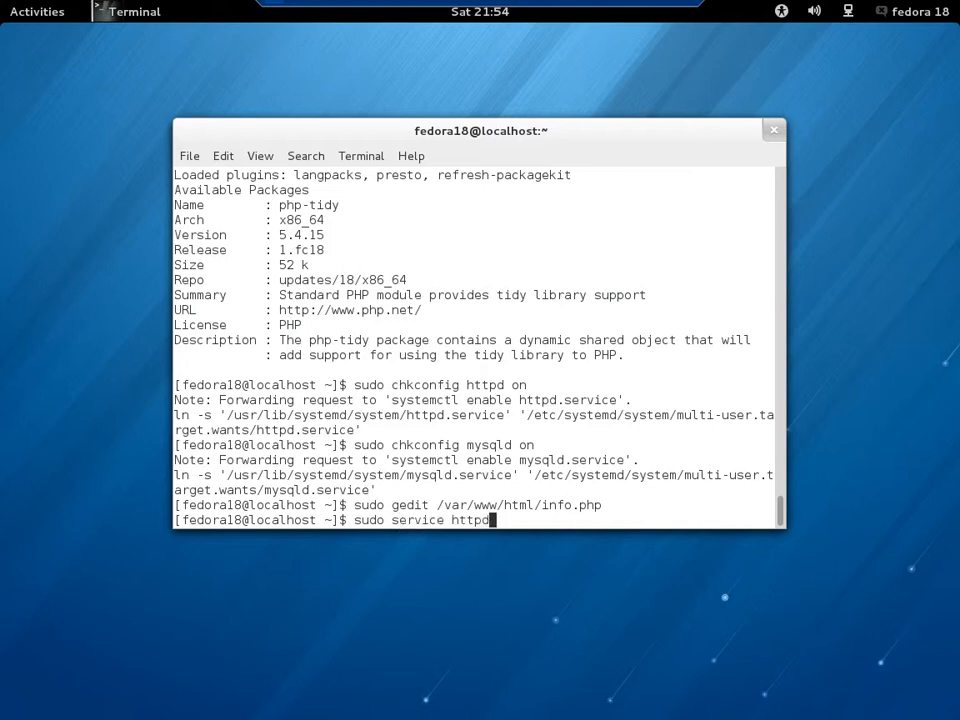
pyautogui.press('Return')
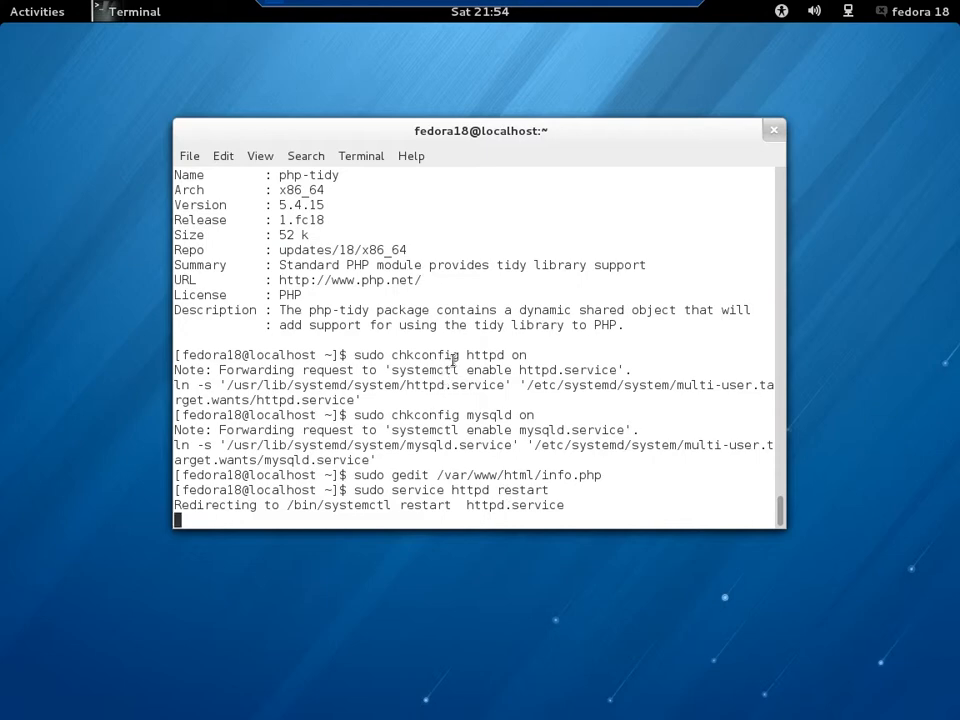
pyautogui.click(37, 11)
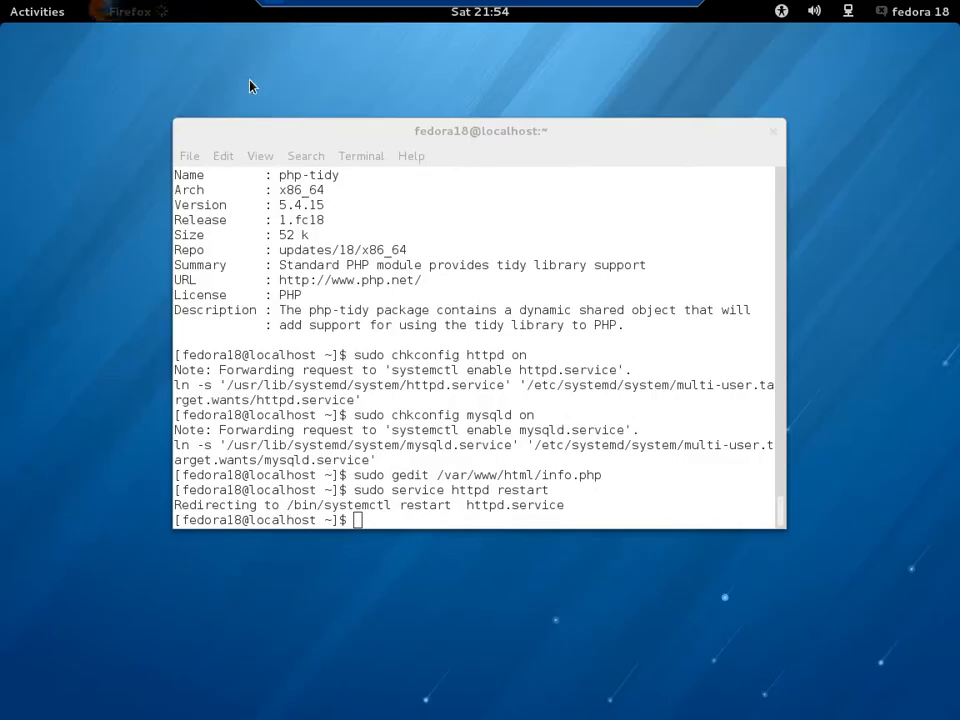
# - Load localhost/info.php to view the PHP 5.4.15 page, then open Activities
pyautogui.click(120, 11)
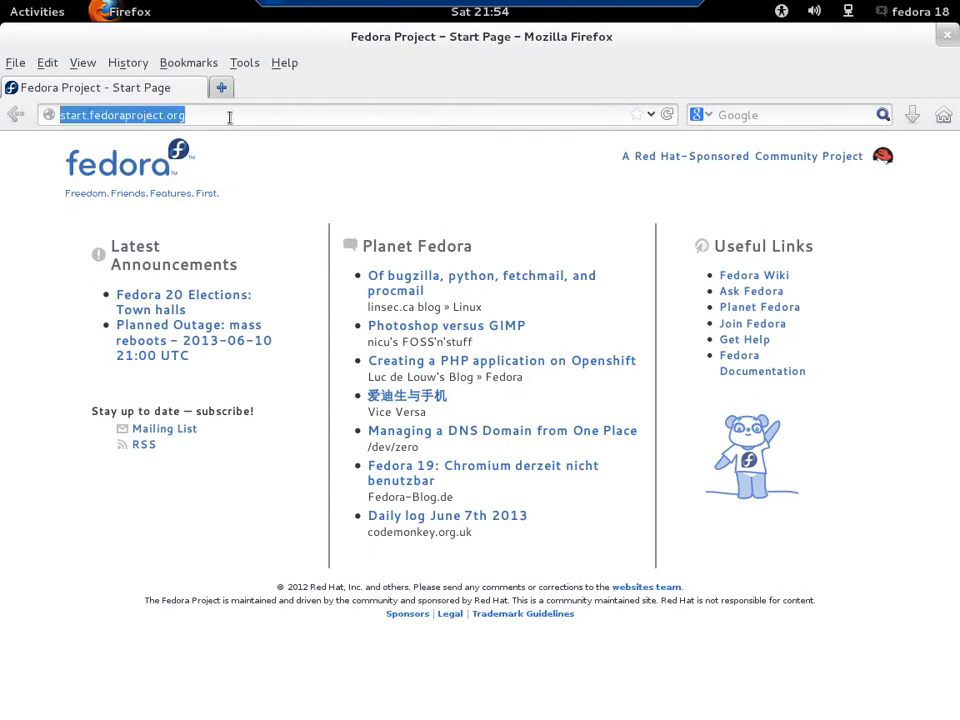
pyautogui.write('localhost/phpinfo.php')
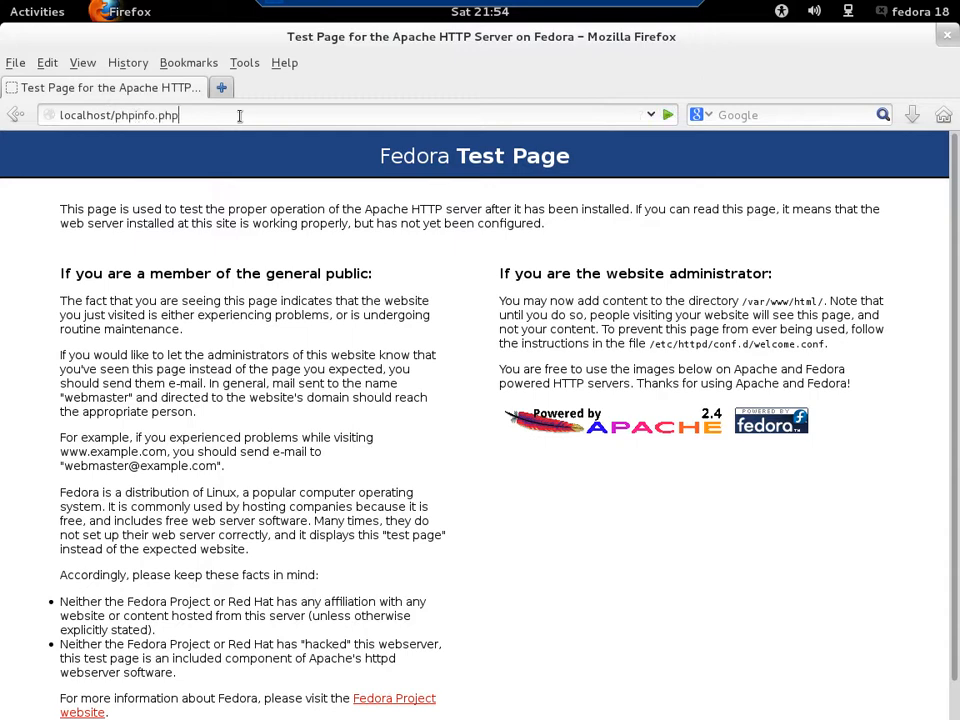
pyautogui.press('Return')
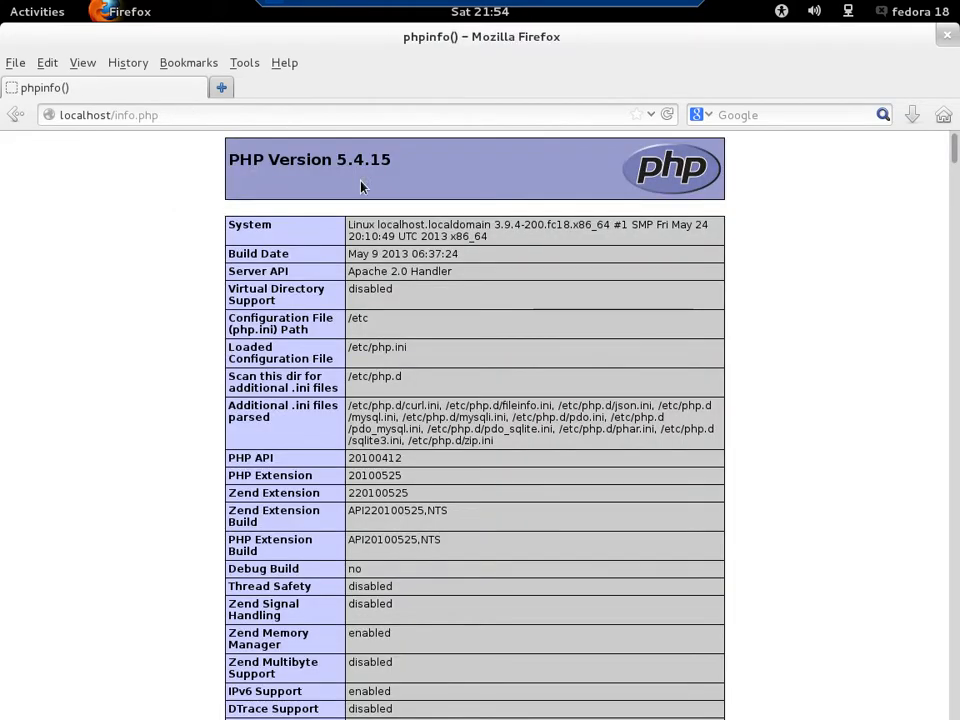
pyautogui.scroll(-3)
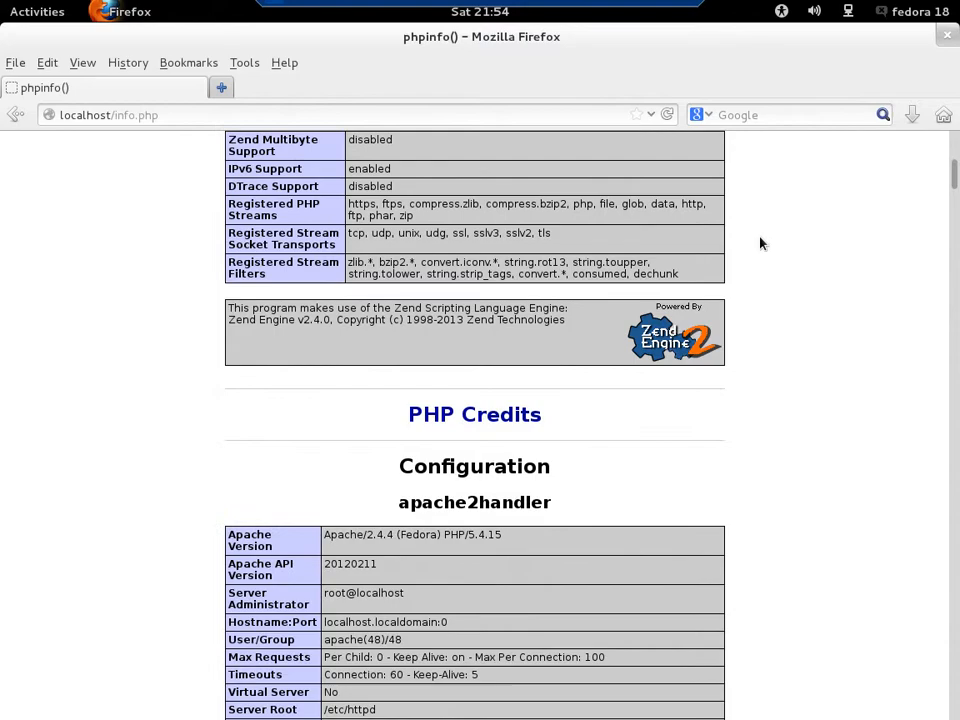
pyautogui.scroll(3)
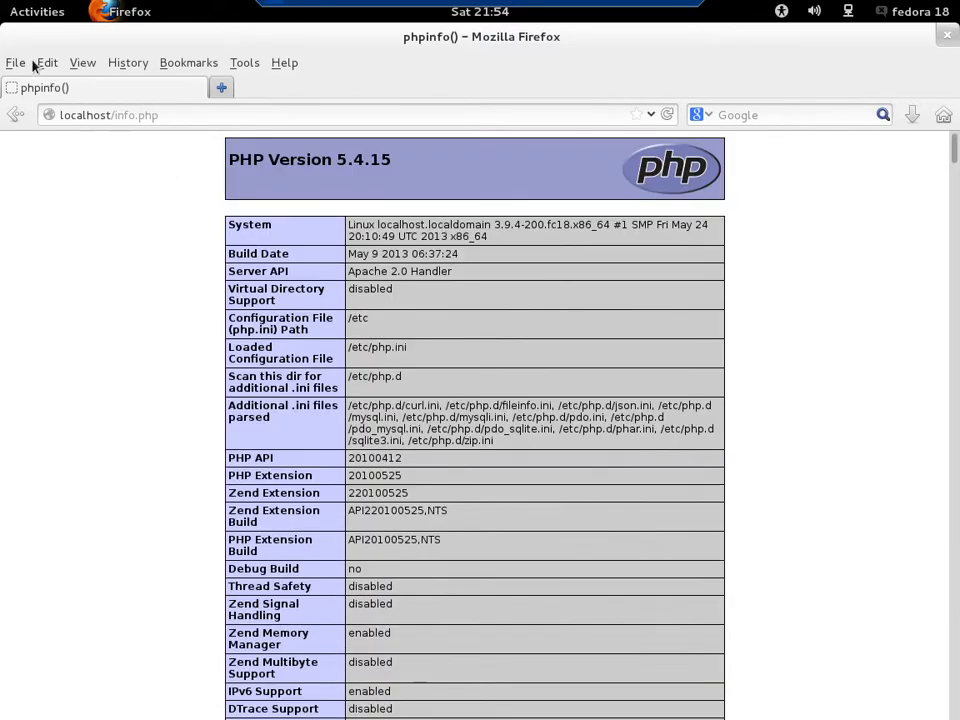
pyautogui.click(37, 11)
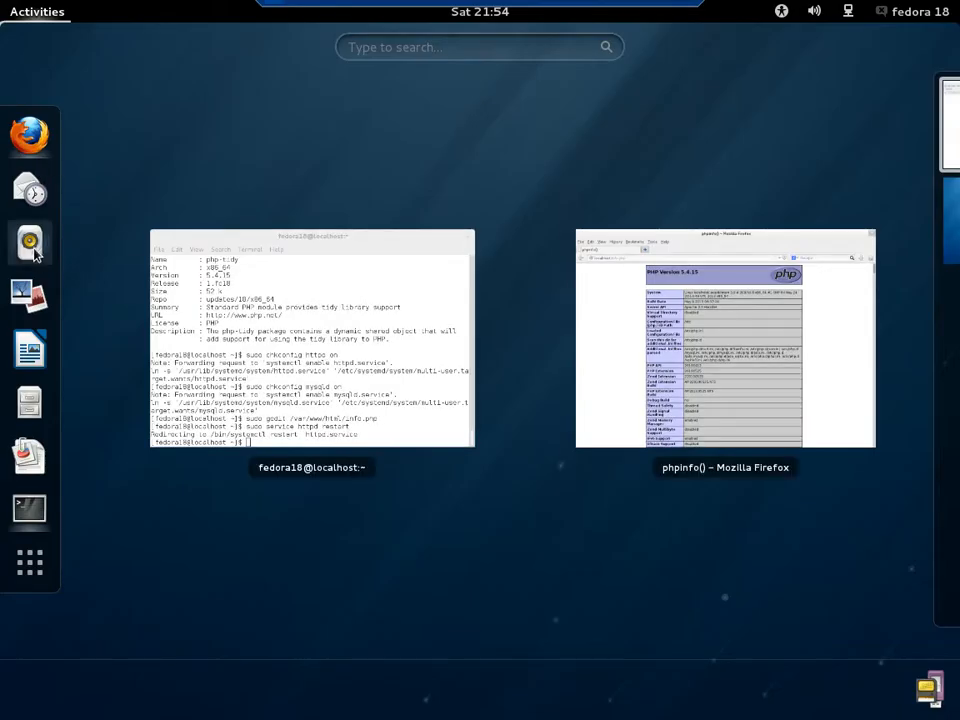
pyautogui.moveTo(29, 402)
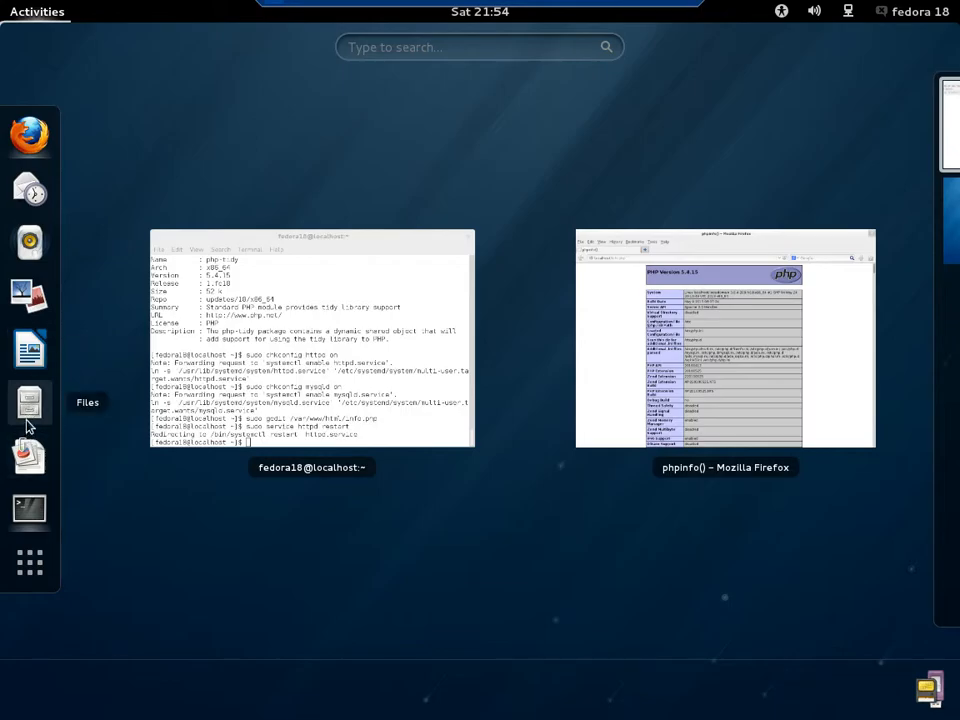
# - Browse Files from Computer into var/www/html to see info.php, then close Files
pyautogui.click(29, 402)
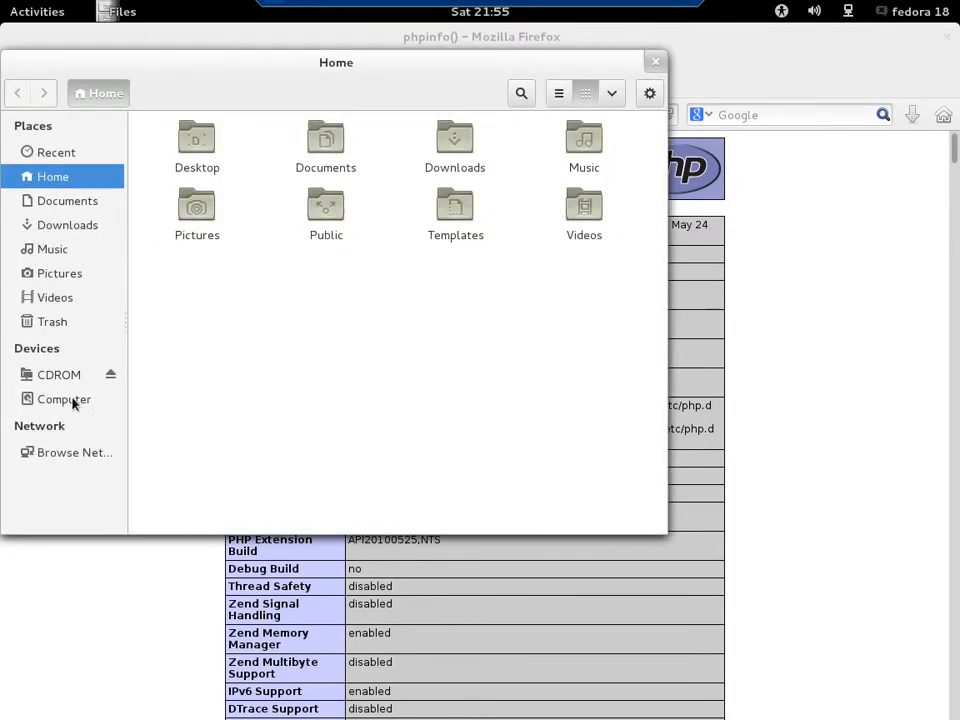
pyautogui.click(63, 399)
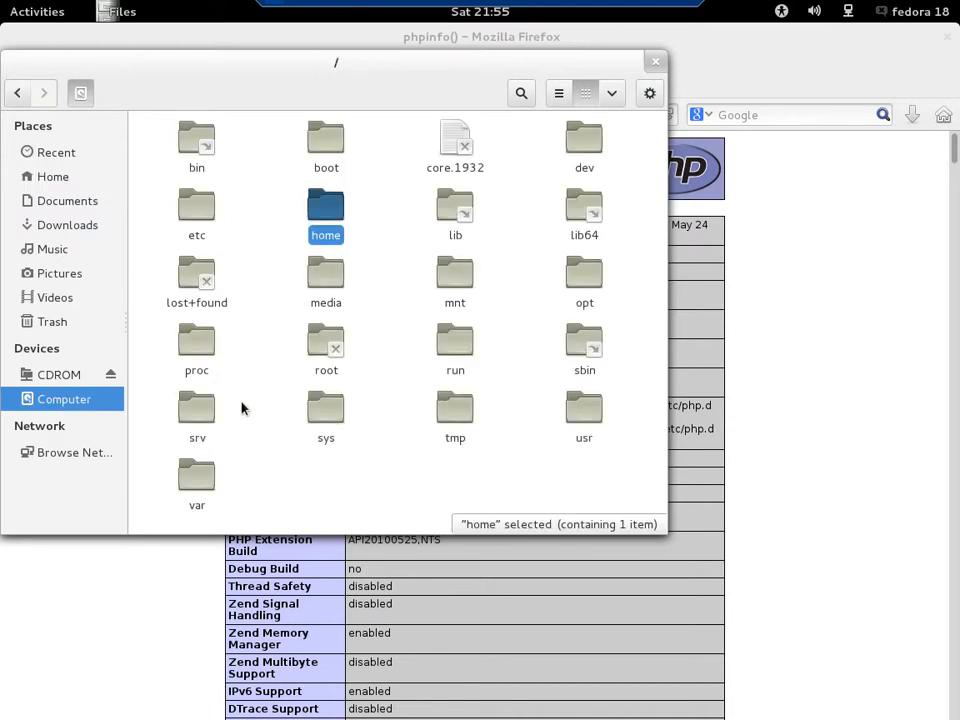
pyautogui.doubleClick(196, 475)
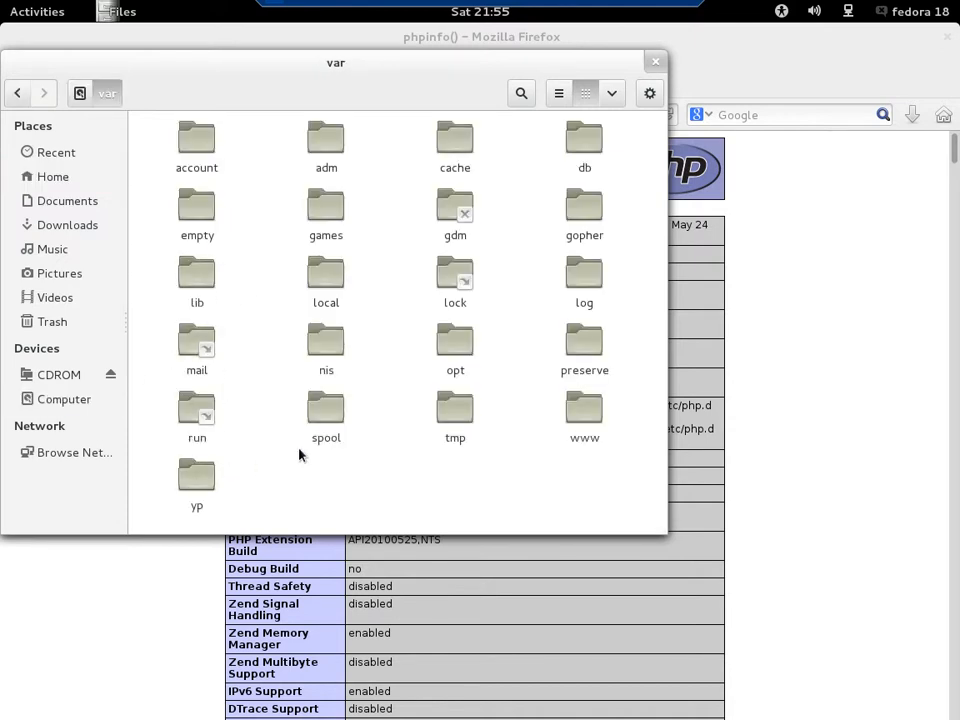
pyautogui.doubleClick(584, 410)
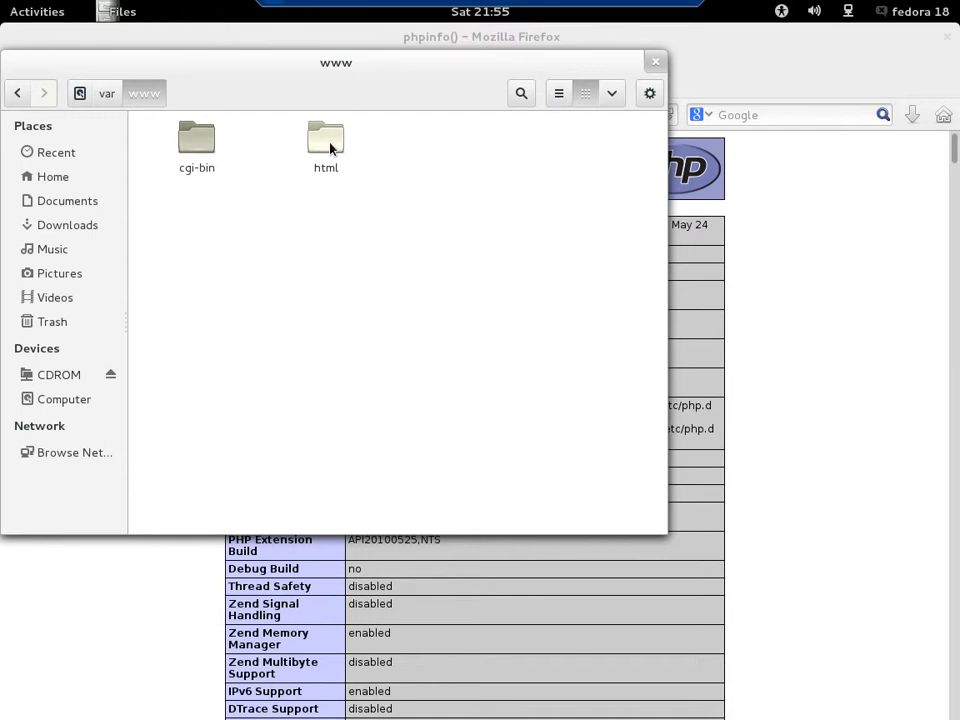
pyautogui.doubleClick(325, 140)
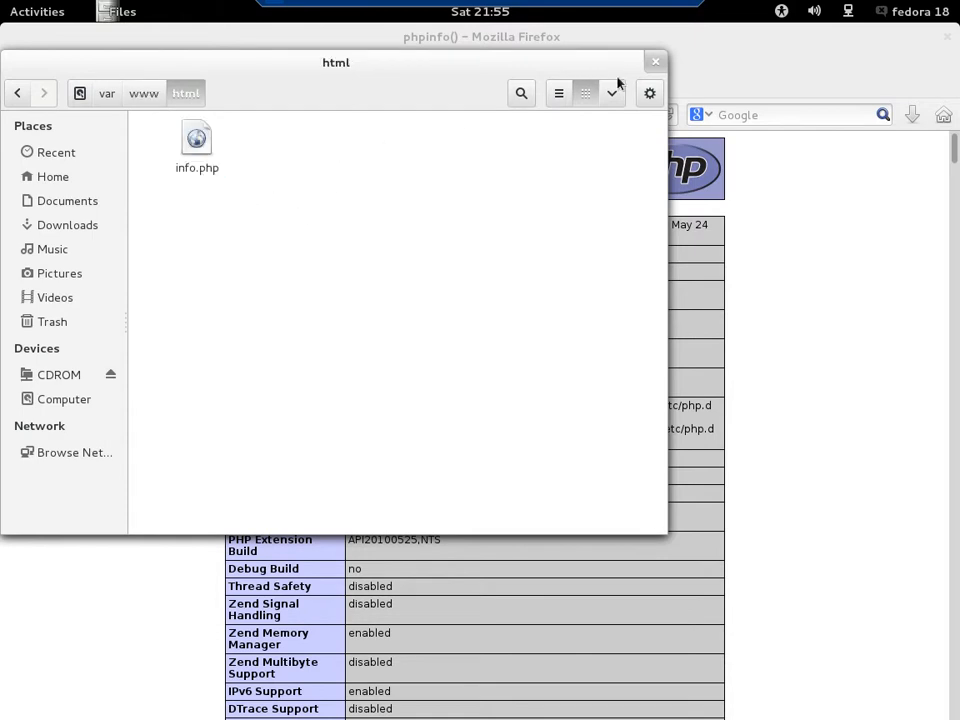
pyautogui.click(655, 61)
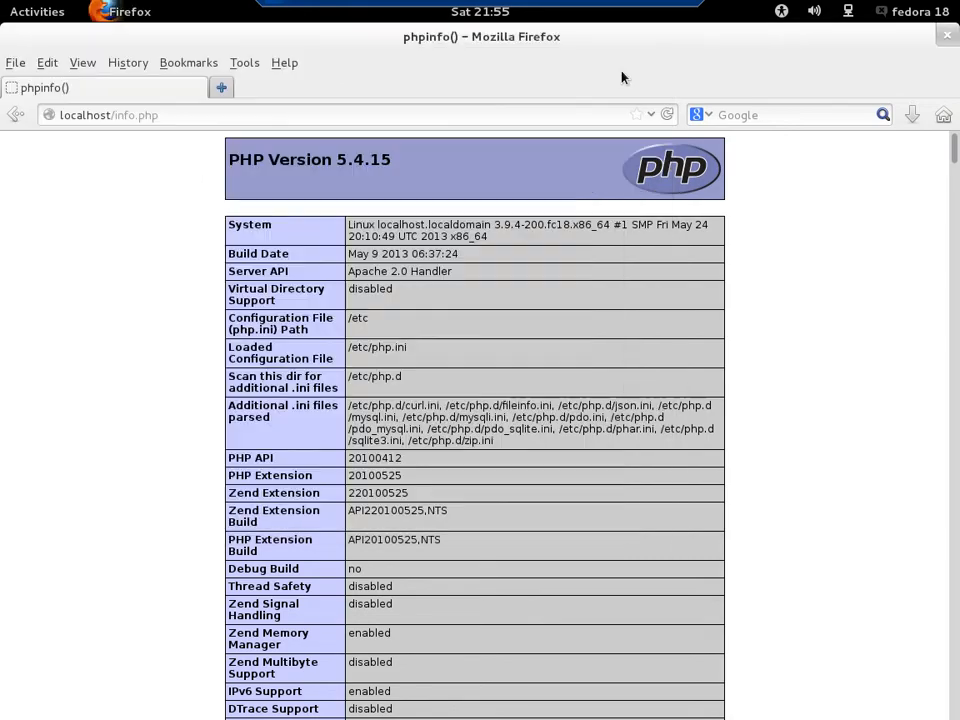